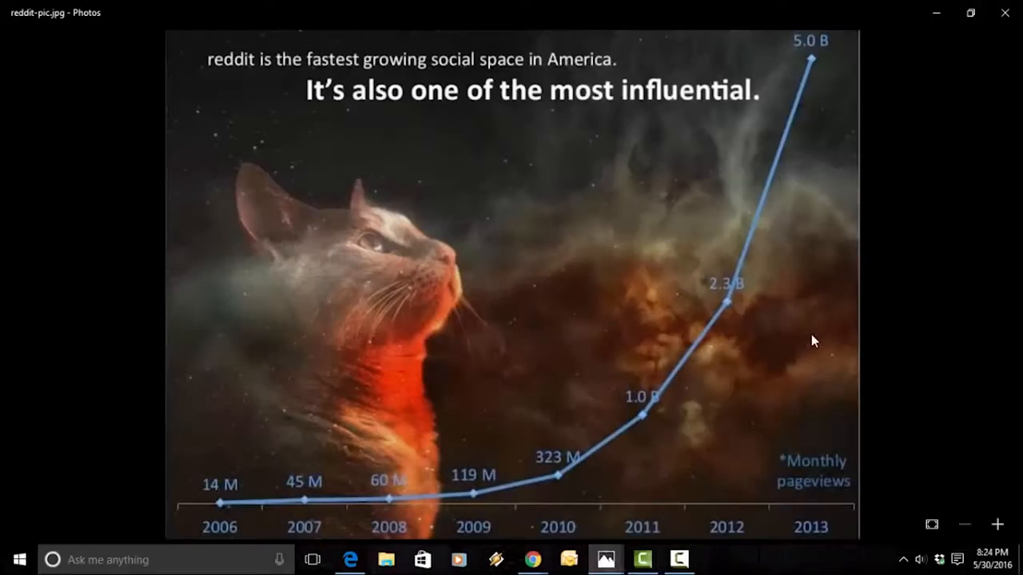
{"action": "mouse_move", "coordinate": [286, 117]}
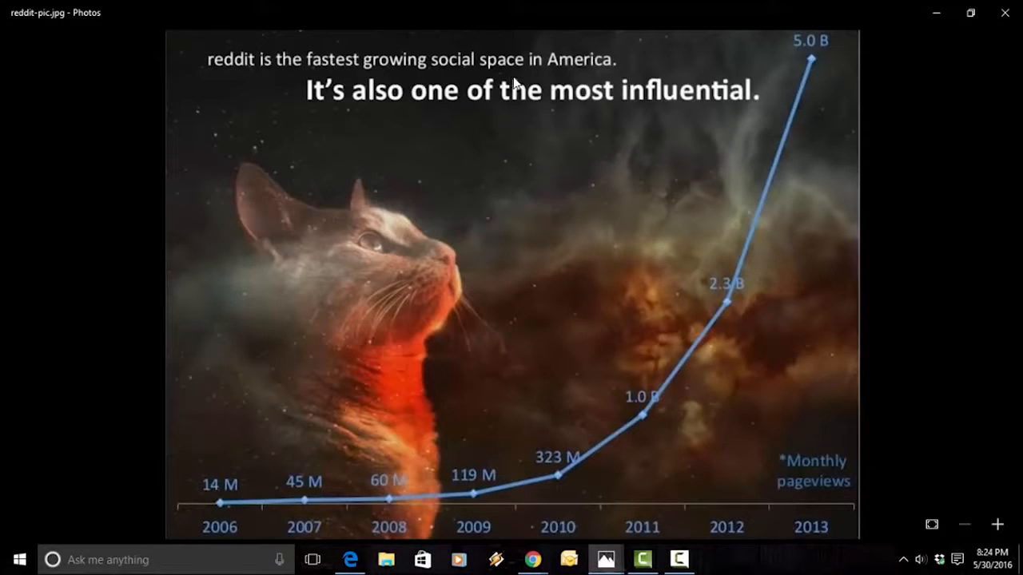
{"action": "mouse_move", "coordinate": [519, 134]}
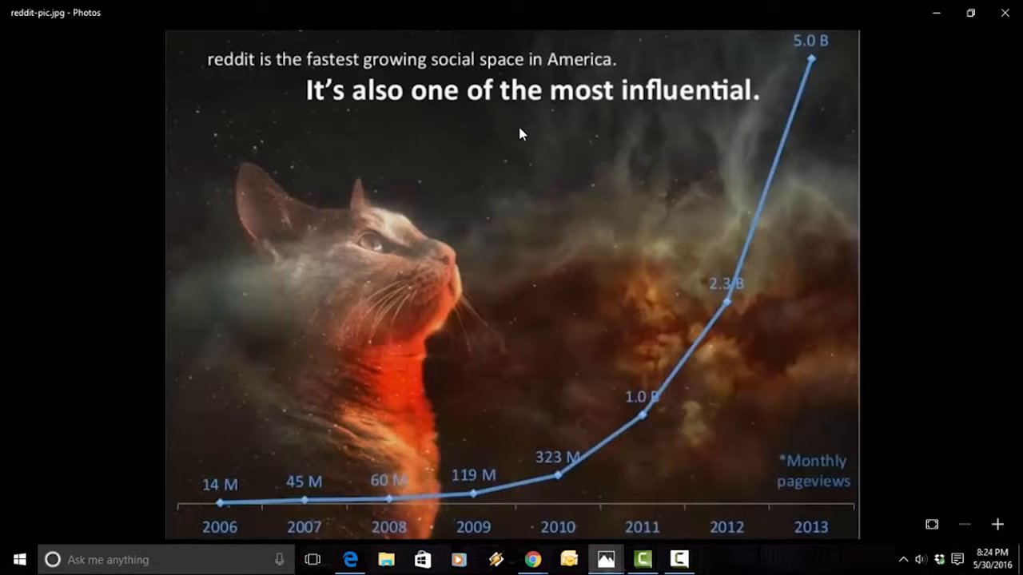
{"action": "mouse_move", "coordinate": [572, 215]}
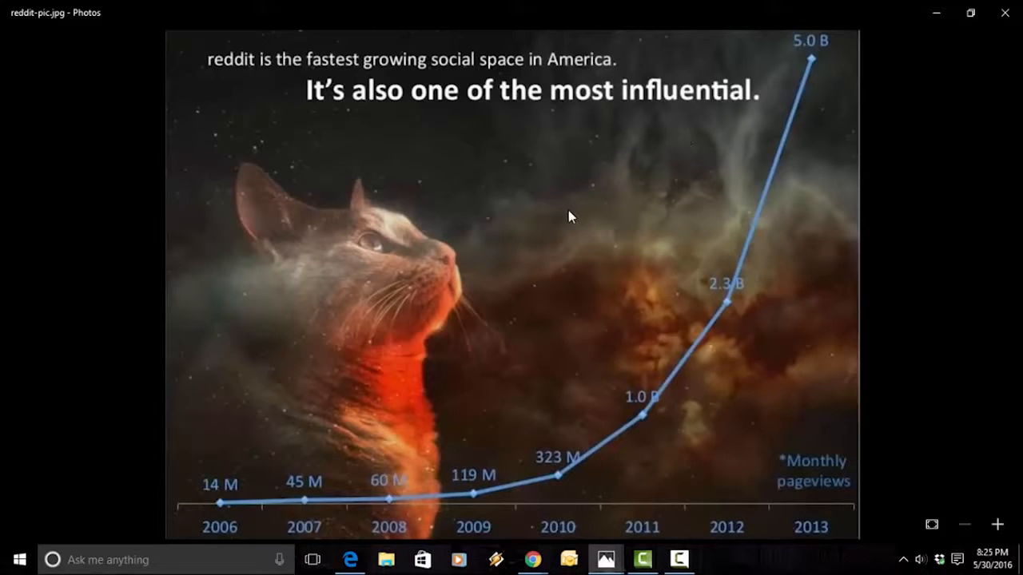
{"action": "mouse_move", "coordinate": [818, 72]}
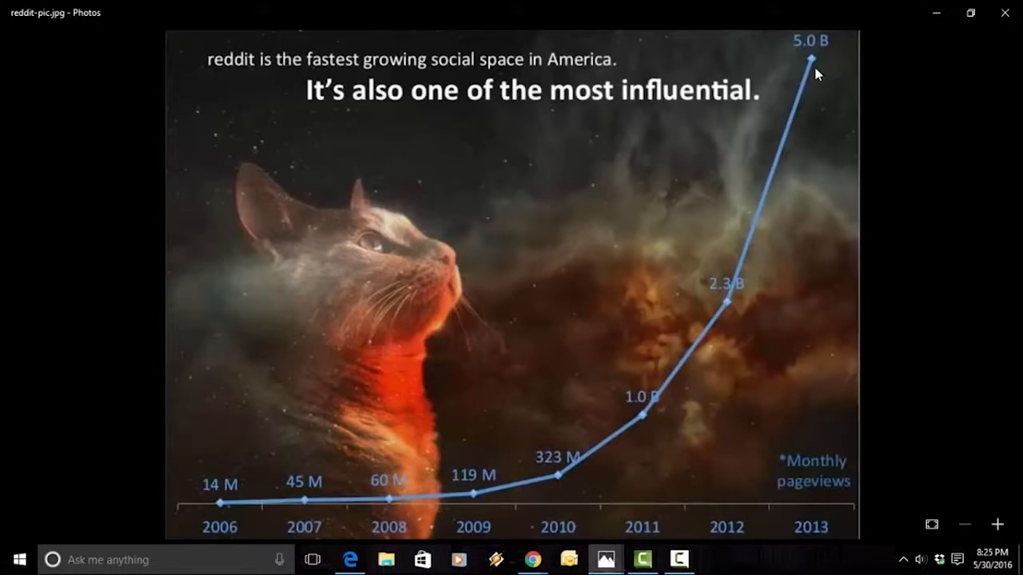
{"action": "mouse_move", "coordinate": [828, 390]}
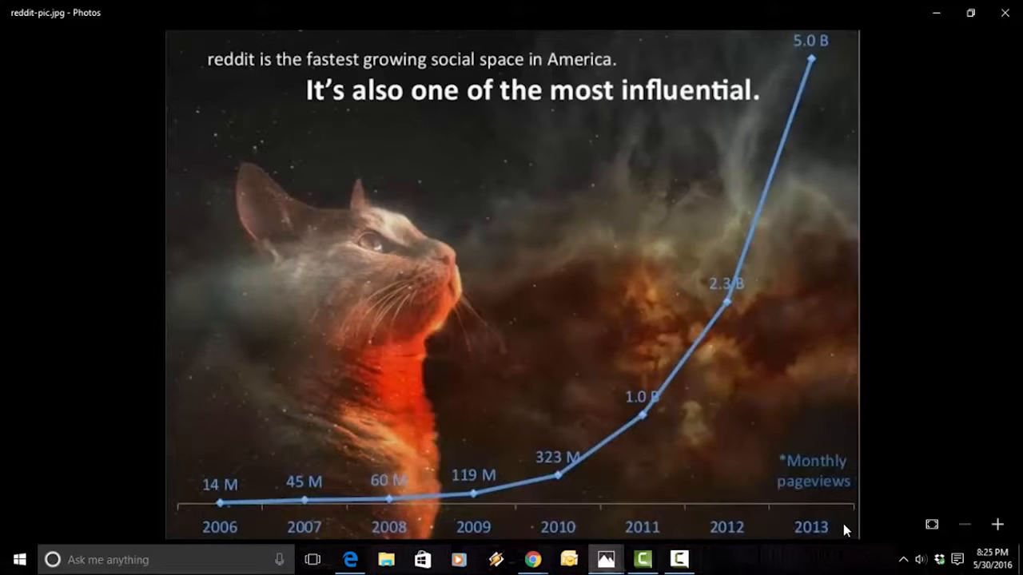
{"action": "mouse_move", "coordinate": [911, 318]}
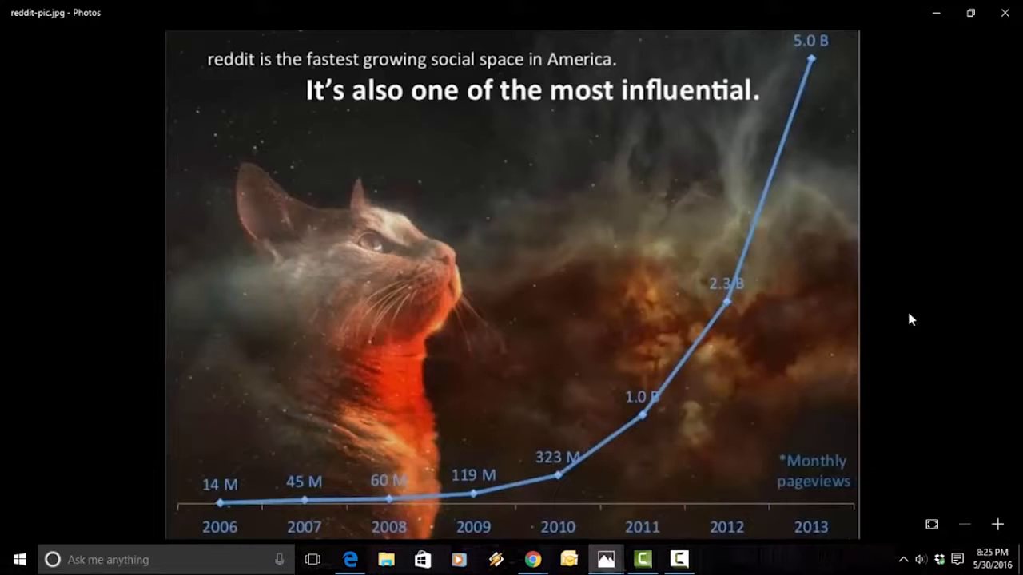
{"action": "mouse_move", "coordinate": [898, 237]}
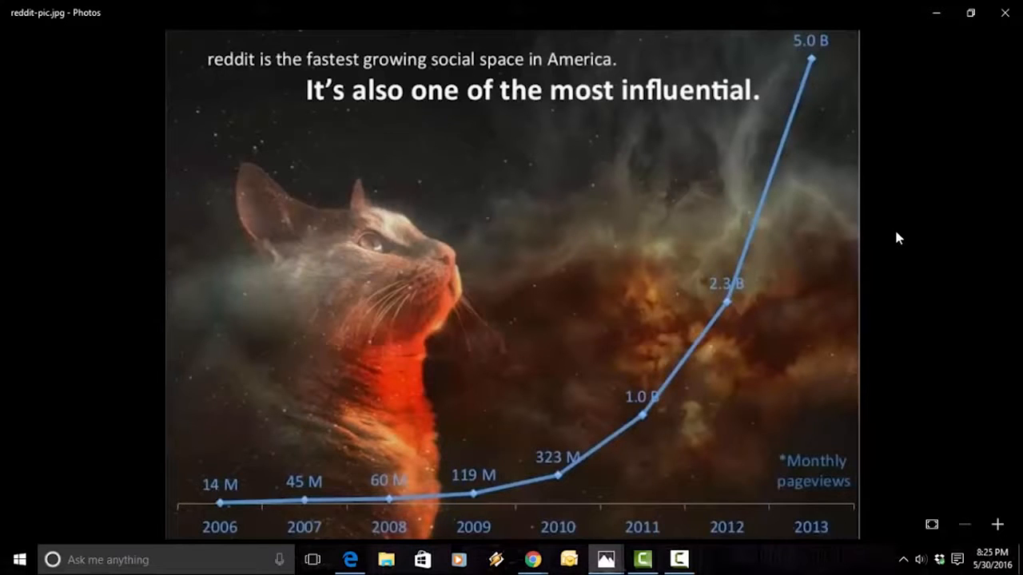
{"action": "mouse_move", "coordinate": [938, 17]}
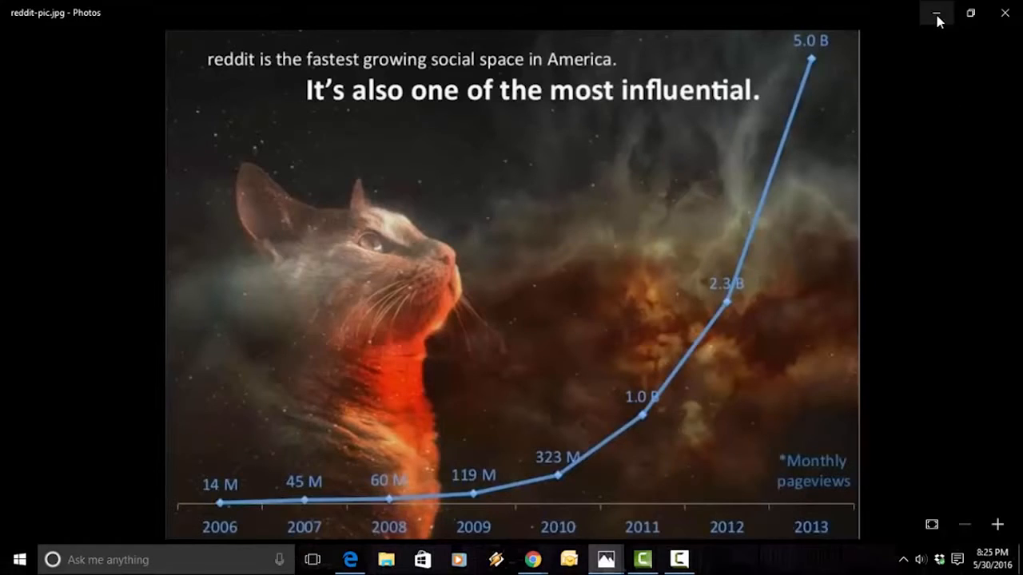
Step: Minimize Photos and scroll the Alexa Top Sites in United States list to Reddit.com at rank 9
{"action": "left_click", "coordinate": [934, 14]}
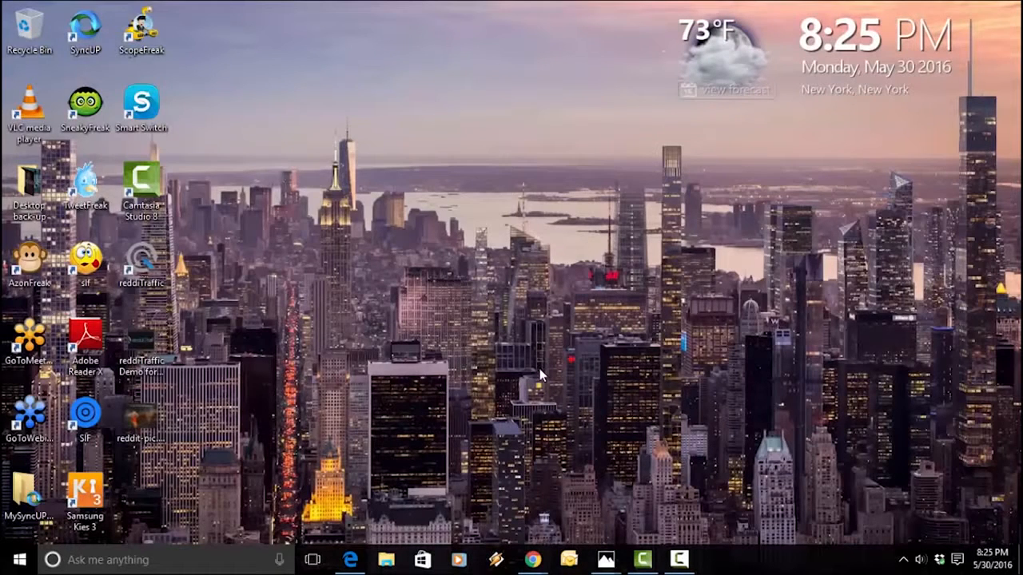
{"action": "mouse_move", "coordinate": [526, 566]}
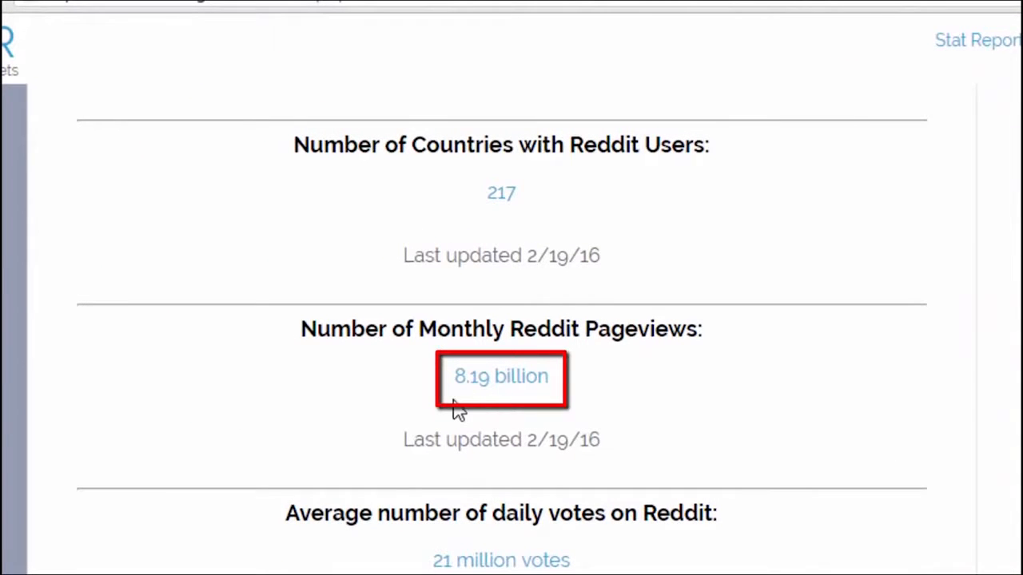
{"action": "mouse_move", "coordinate": [585, 418]}
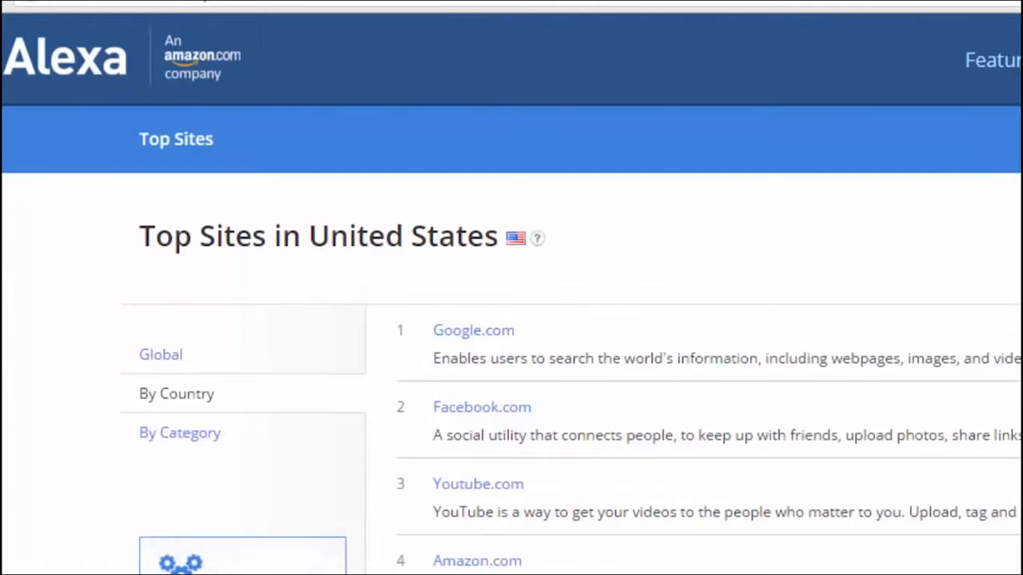
{"action": "scroll", "scroll_direction": "down", "scroll_amount": 3}
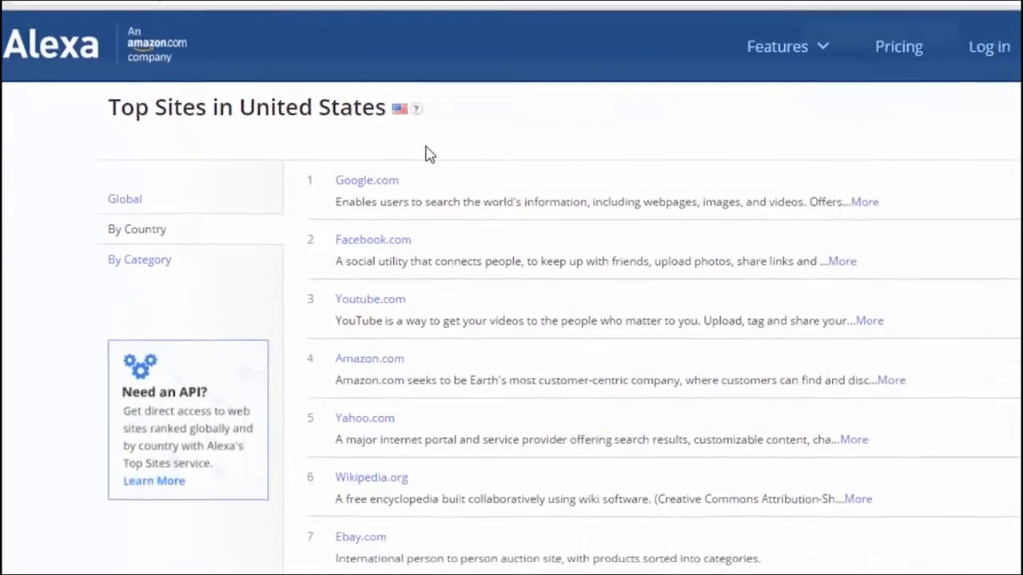
{"action": "scroll", "scroll_direction": "down", "scroll_amount": 3}
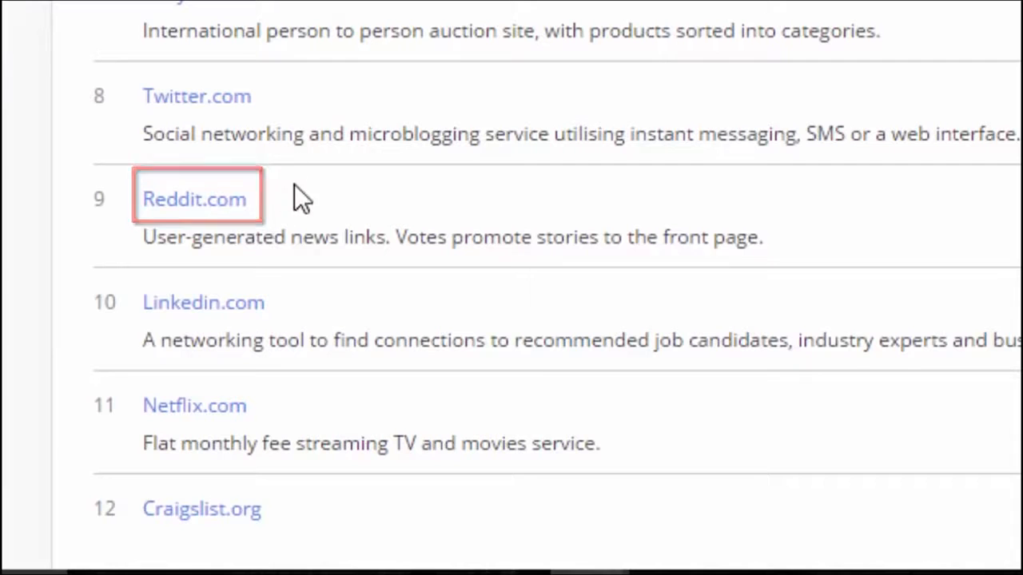
{"action": "scroll", "scroll_direction": "down", "scroll_amount": 3}
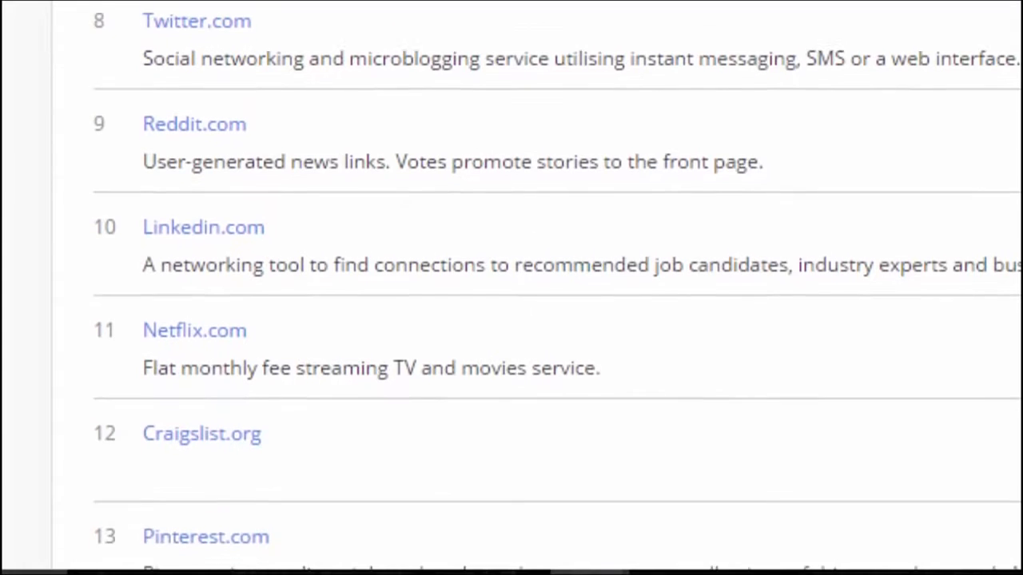
{"action": "scroll", "scroll_direction": "down", "scroll_amount": 3}
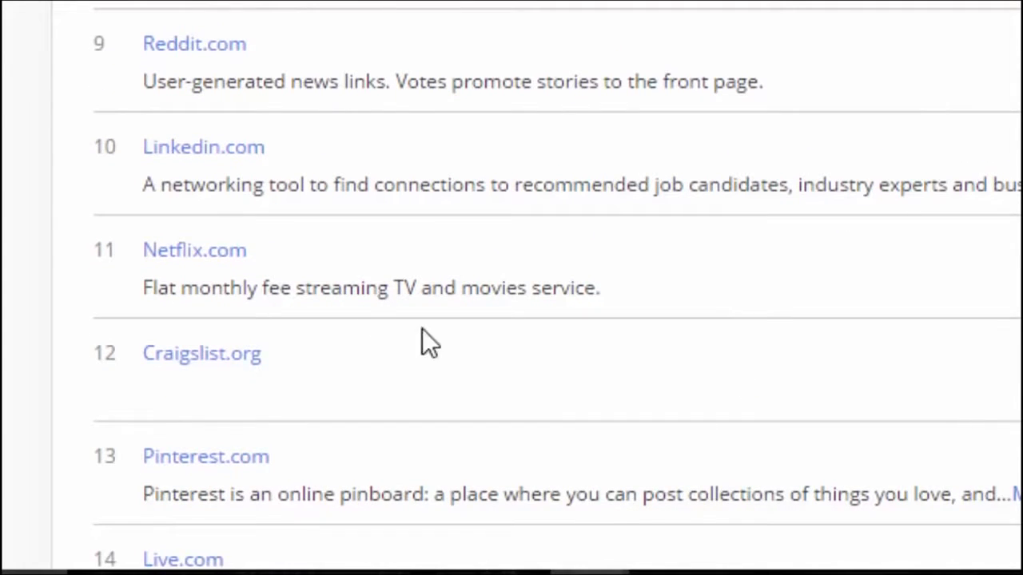
{"action": "scroll", "scroll_direction": "down", "scroll_amount": 3}
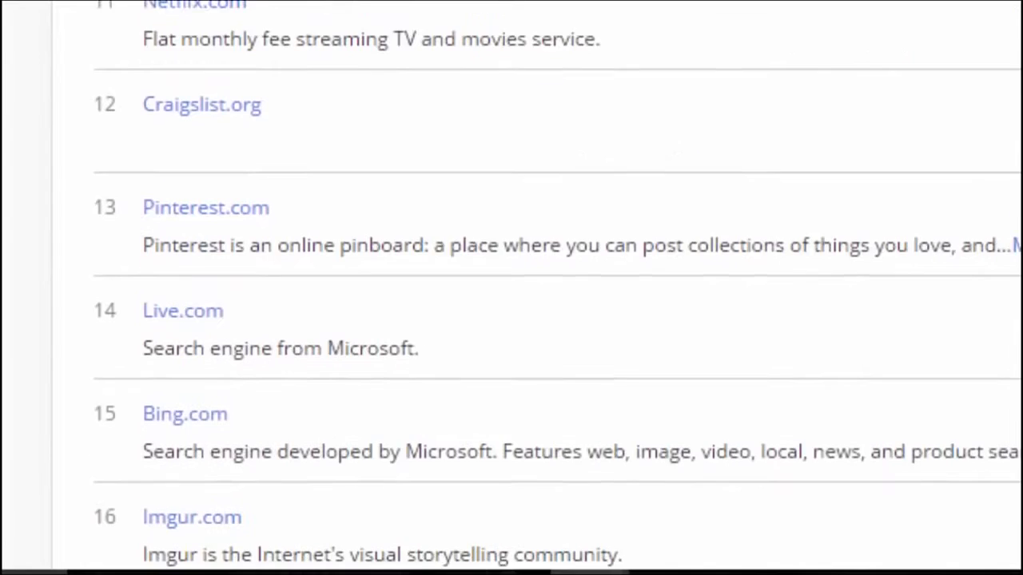
{"action": "scroll", "scroll_direction": "down", "scroll_amount": 3}
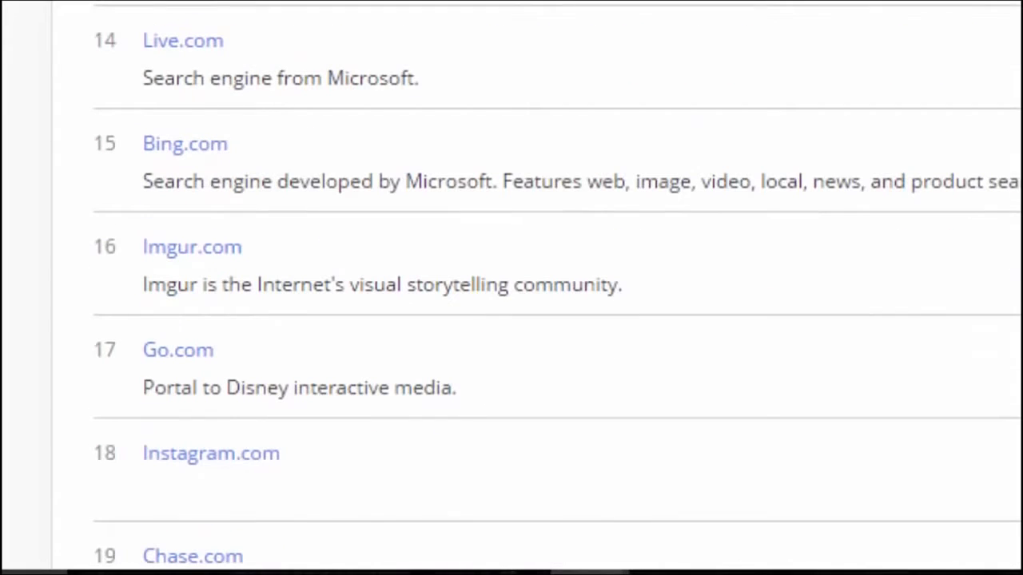
{"action": "scroll", "scroll_direction": "up", "scroll_amount": 3}
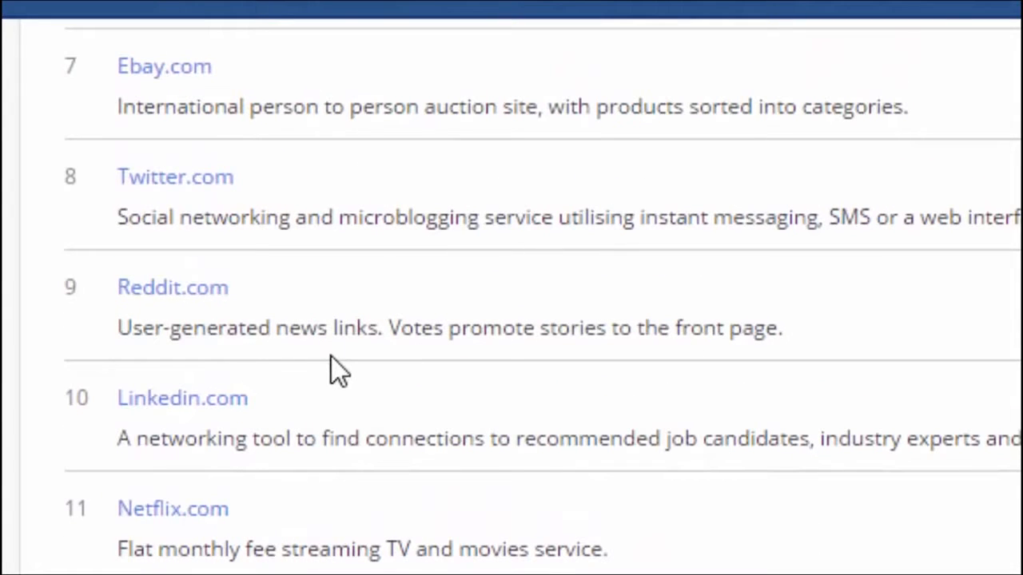
{"action": "mouse_move", "coordinate": [588, 381]}
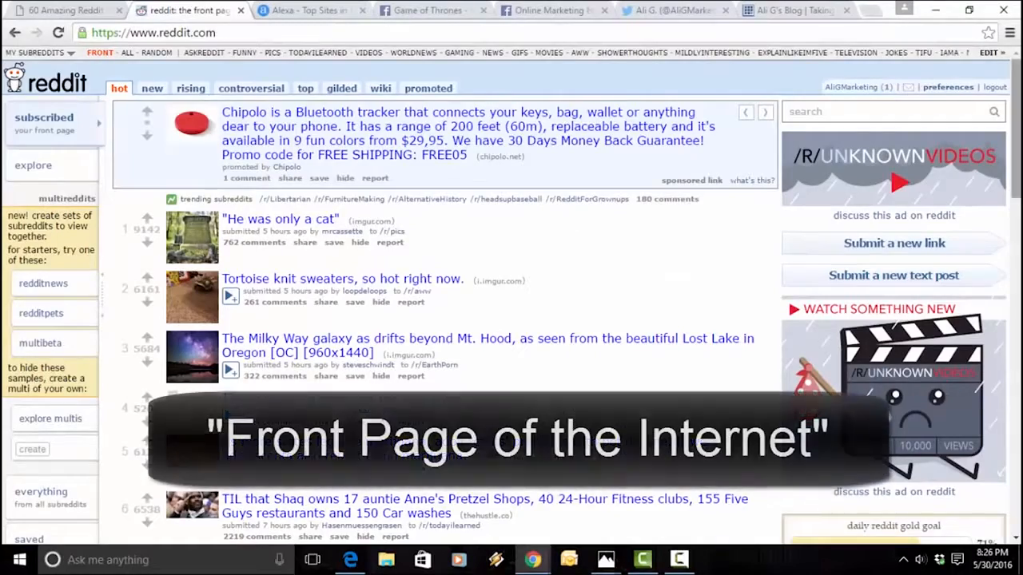
Step: Browse down the reddit.com front page's hot posts
{"action": "scroll", "scroll_direction": "down", "scroll_amount": 3}
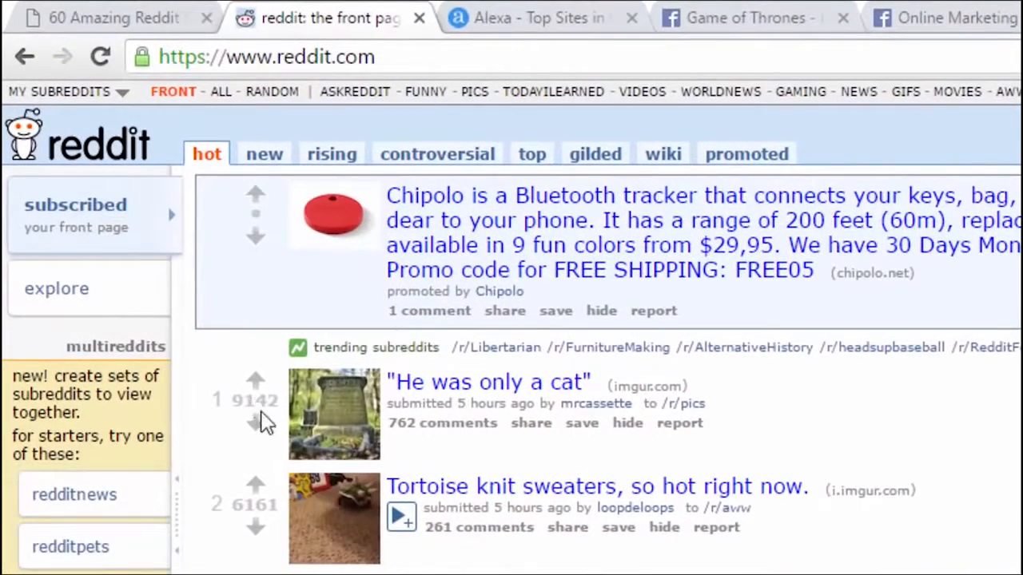
{"action": "mouse_move", "coordinate": [262, 426]}
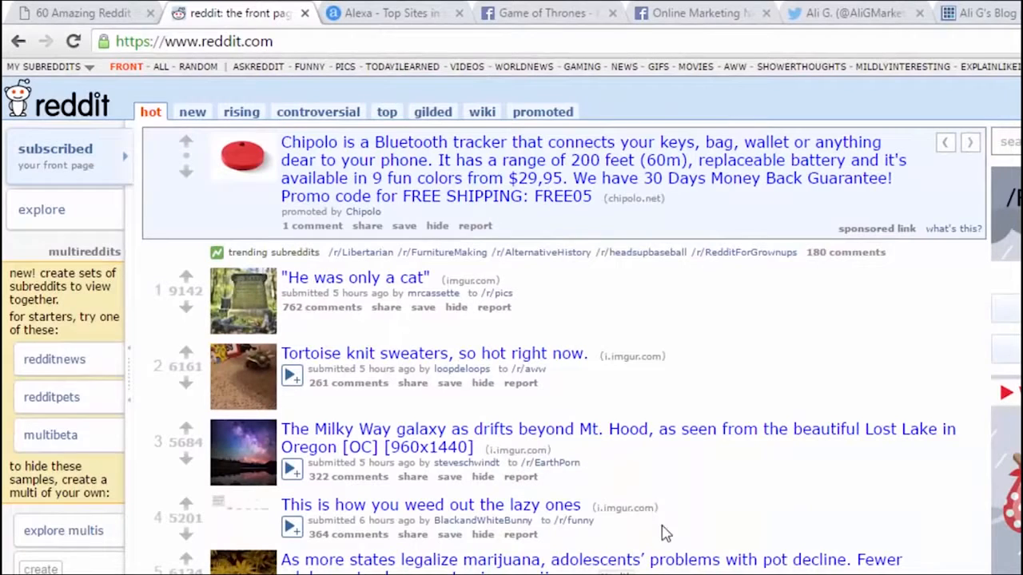
{"action": "mouse_move", "coordinate": [847, 530]}
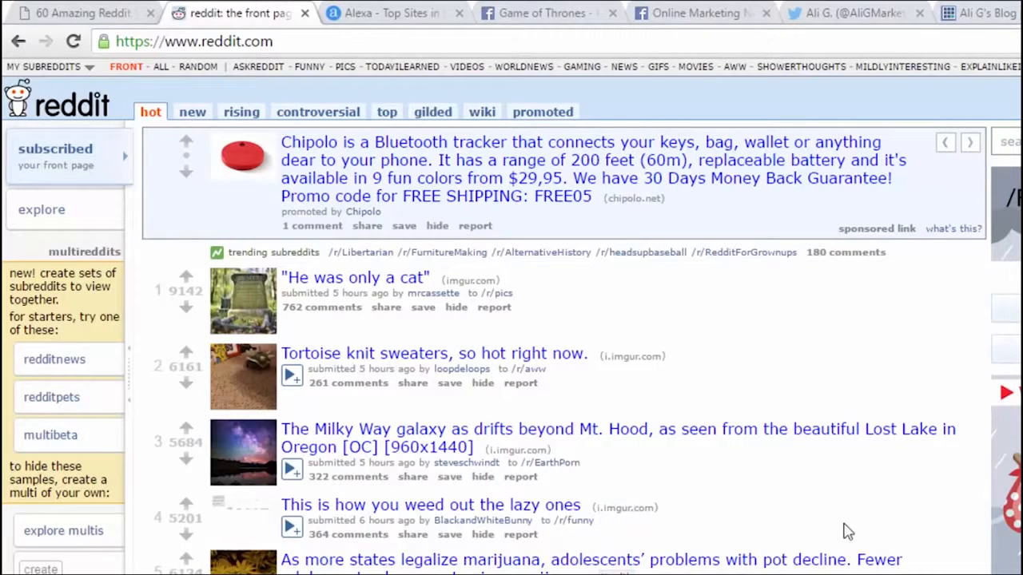
{"action": "mouse_move", "coordinate": [805, 349]}
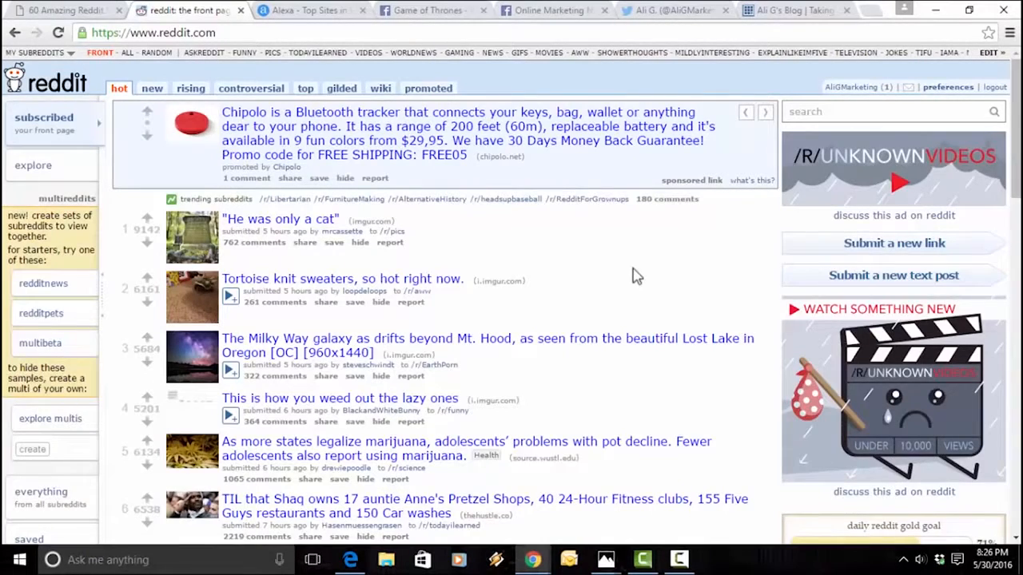
{"action": "mouse_move", "coordinate": [940, 14]}
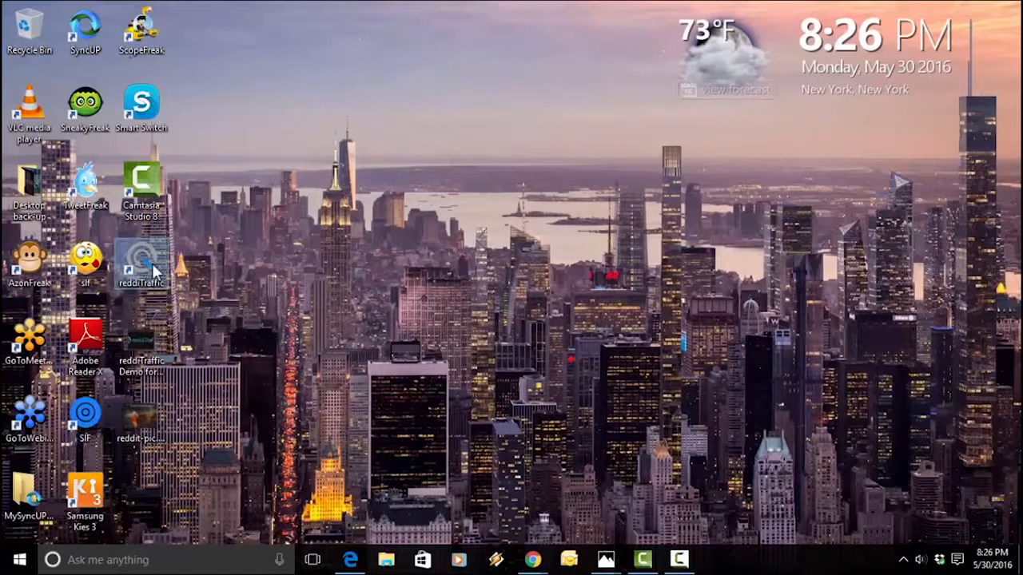
Step: Launch reddiTraffic from its desktop shortcut and activate it with the entered credentials
{"action": "double_click", "coordinate": [140, 259]}
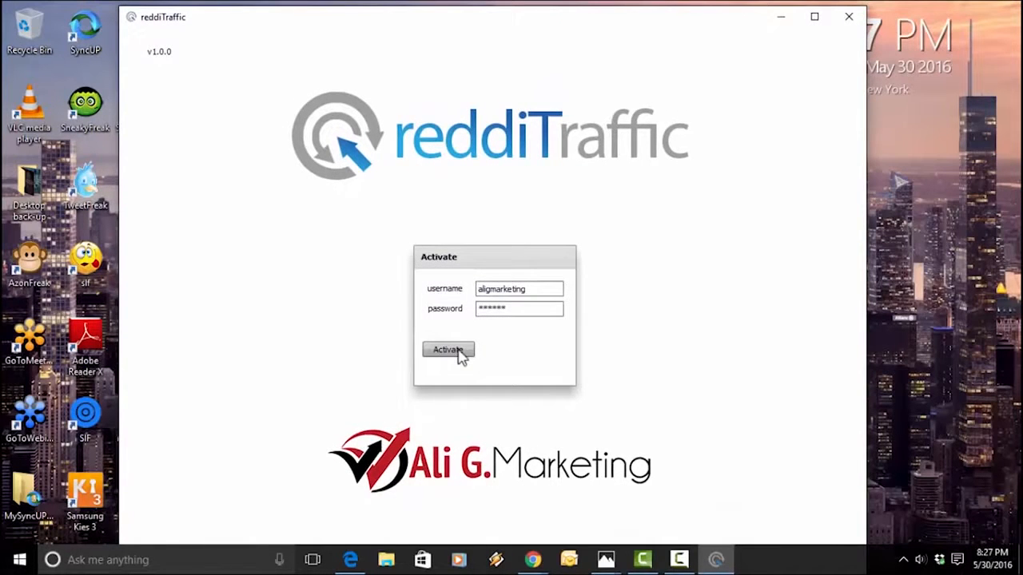
{"action": "left_click", "coordinate": [448, 348]}
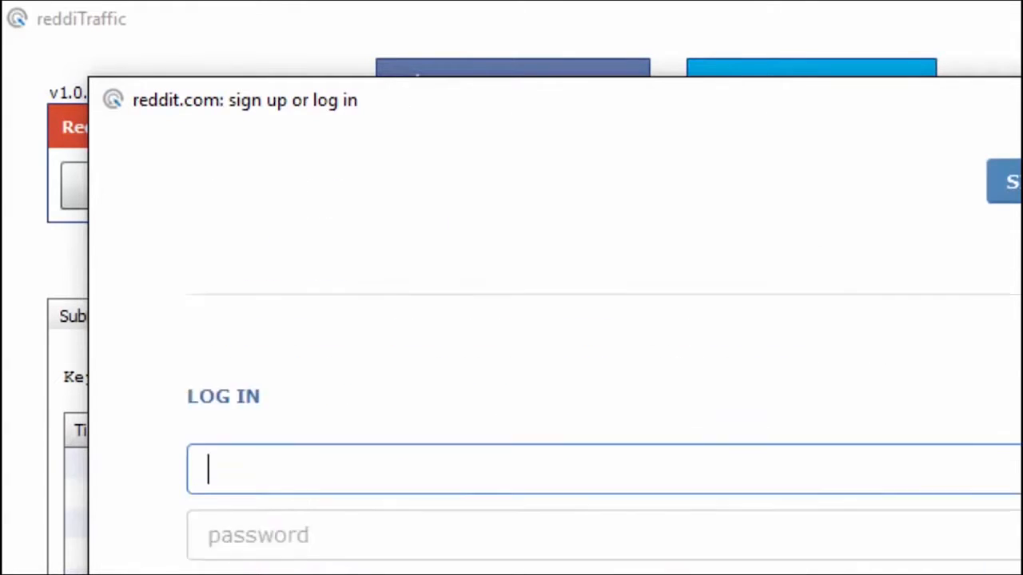
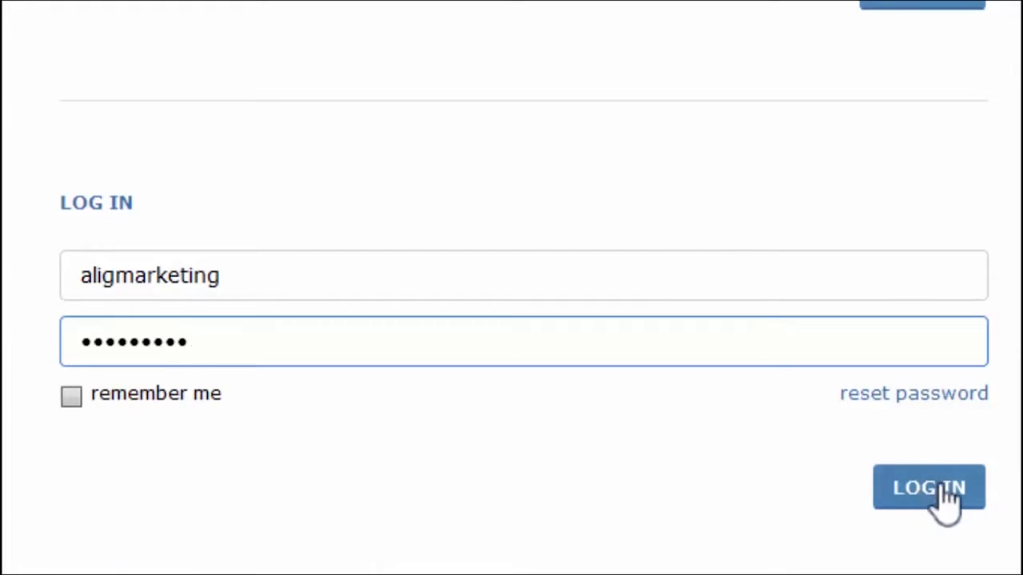
Step: Log in to the reddit account and allow reddiTraffic access to it
{"action": "left_click", "coordinate": [928, 495]}
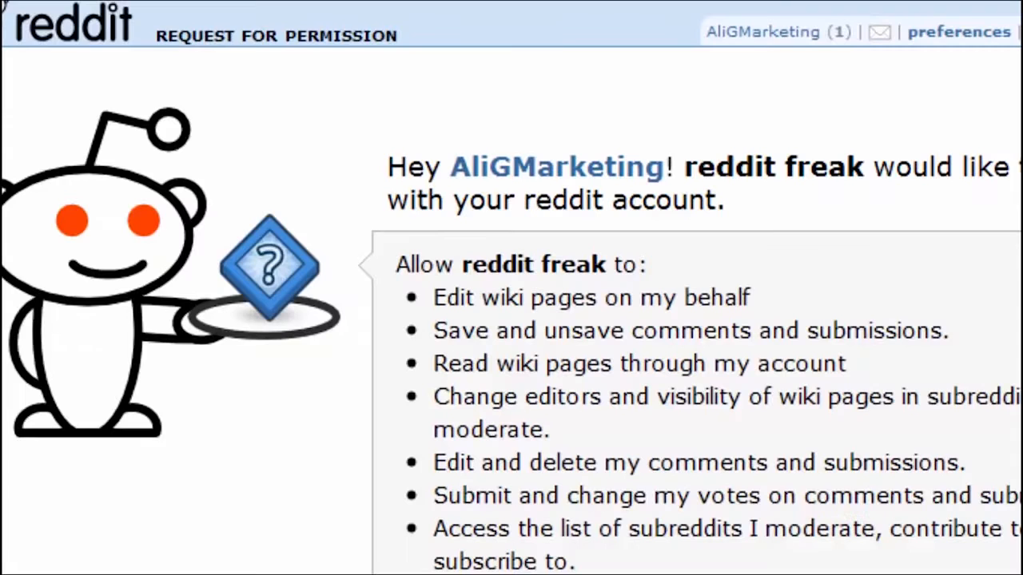
{"action": "scroll", "scroll_direction": "down", "scroll_amount": 3}
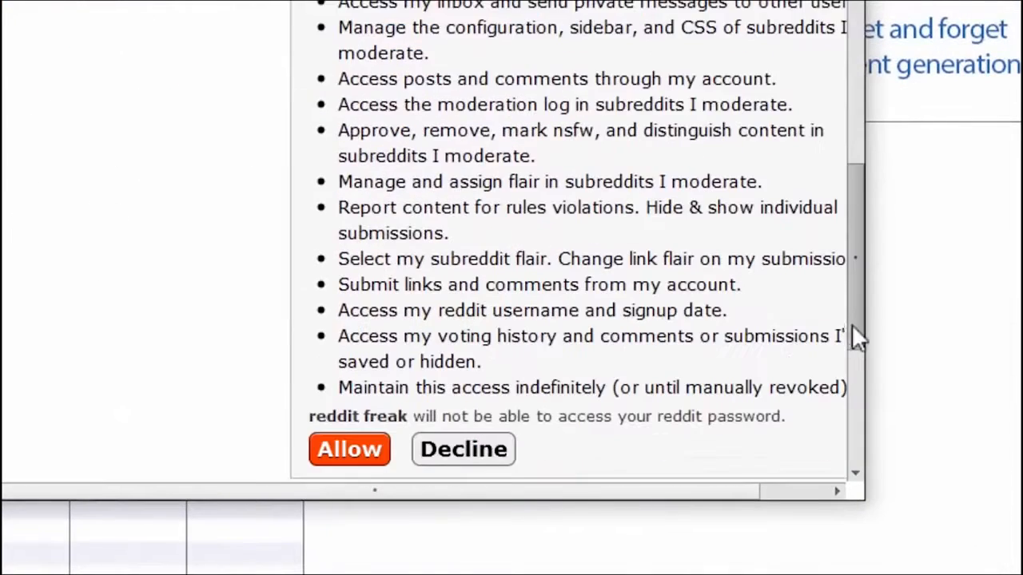
{"action": "scroll", "scroll_direction": "down", "scroll_amount": 3}
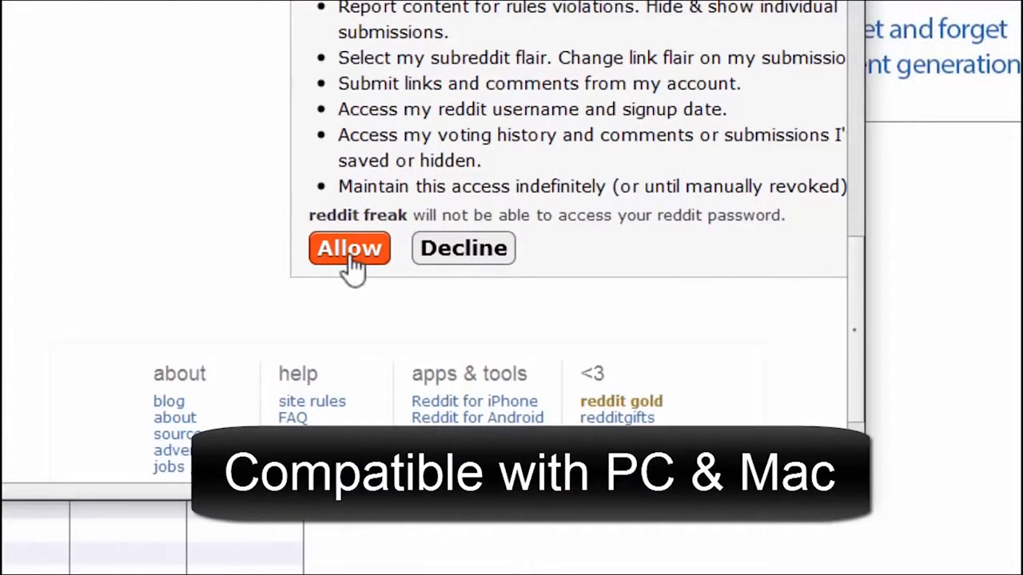
{"action": "left_click", "coordinate": [348, 248]}
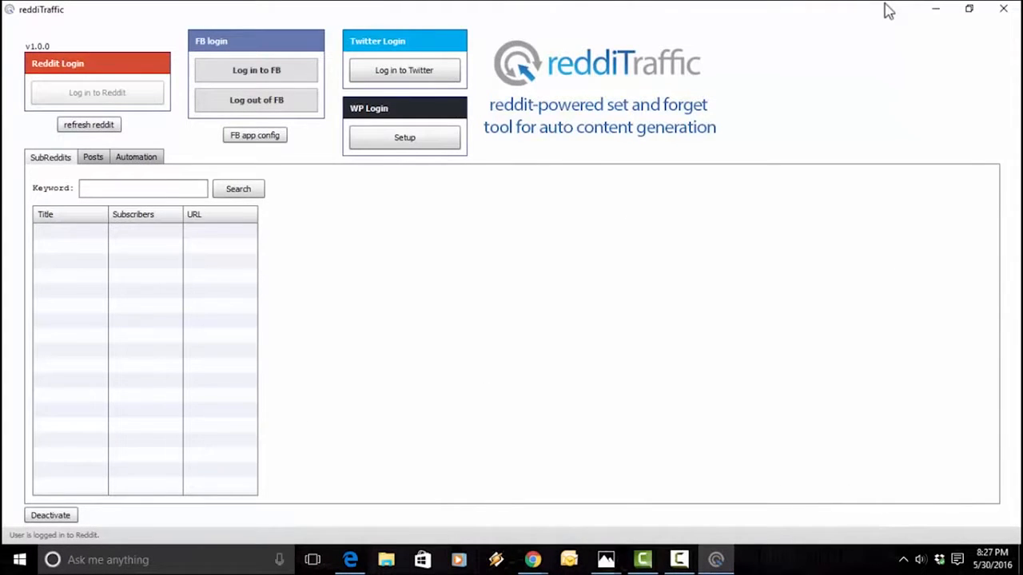
{"action": "mouse_move", "coordinate": [617, 68]}
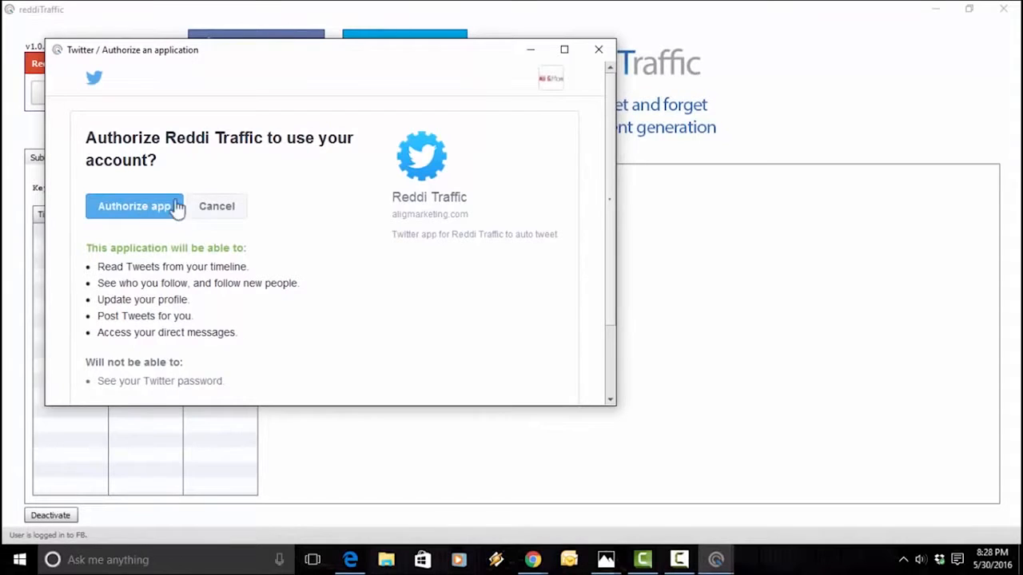
Step: Authorize Reddi Traffic to use the Twitter account
{"action": "left_click", "coordinate": [135, 205]}
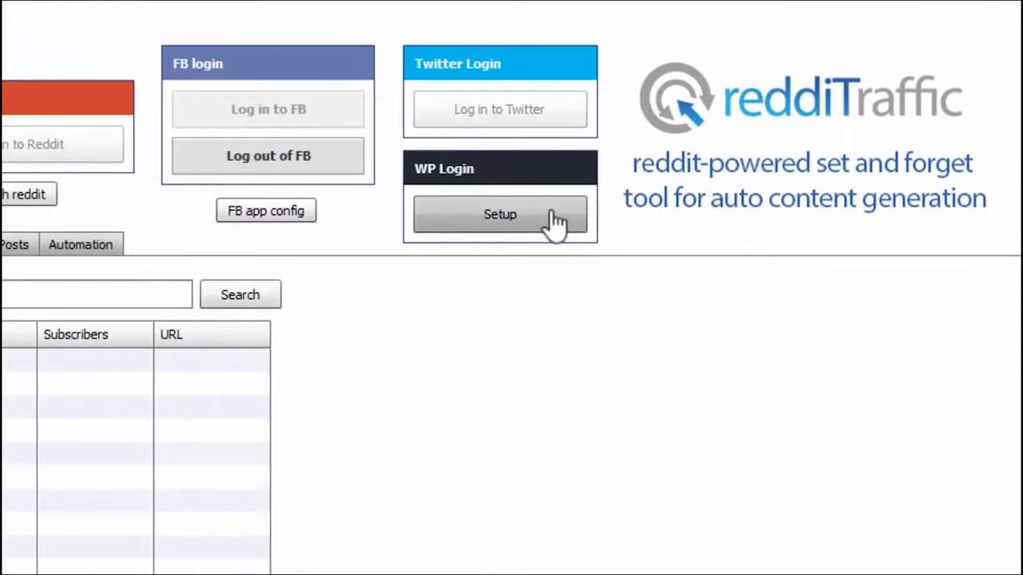
Step: Save the WordPress blog url, username and password so WP status reads connected
{"action": "left_click", "coordinate": [499, 214]}
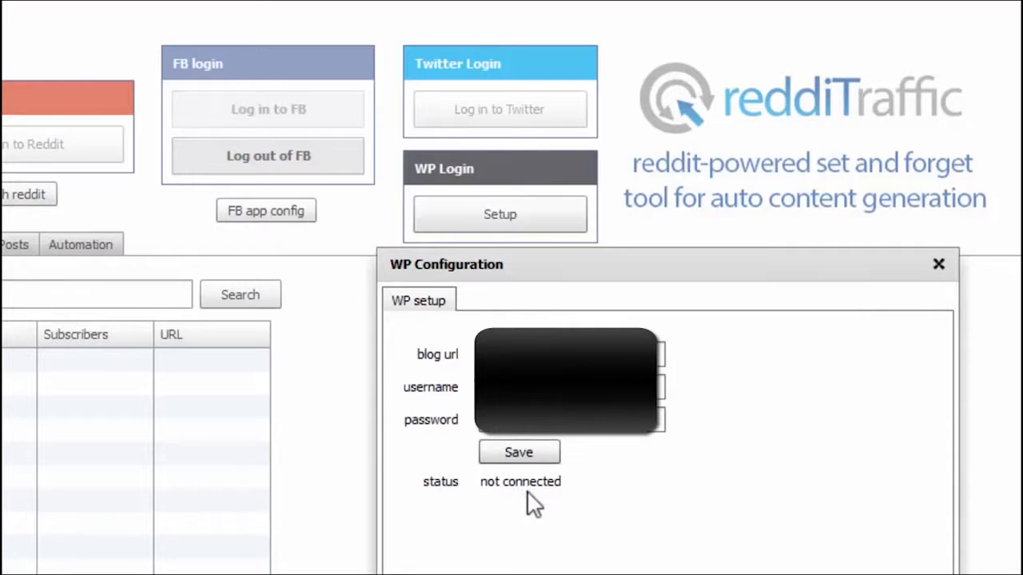
{"action": "mouse_move", "coordinate": [585, 503]}
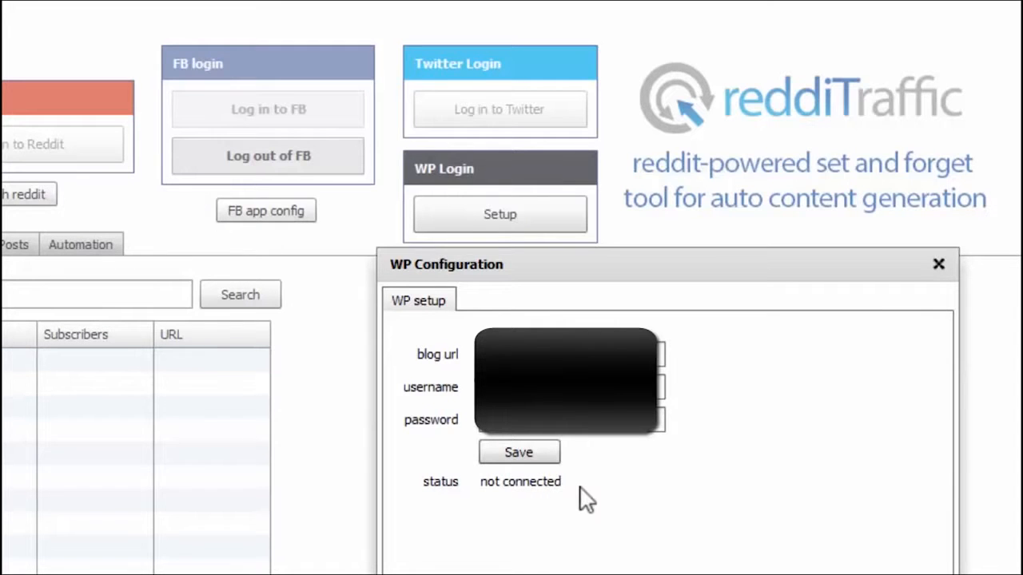
{"action": "left_click", "coordinate": [518, 452]}
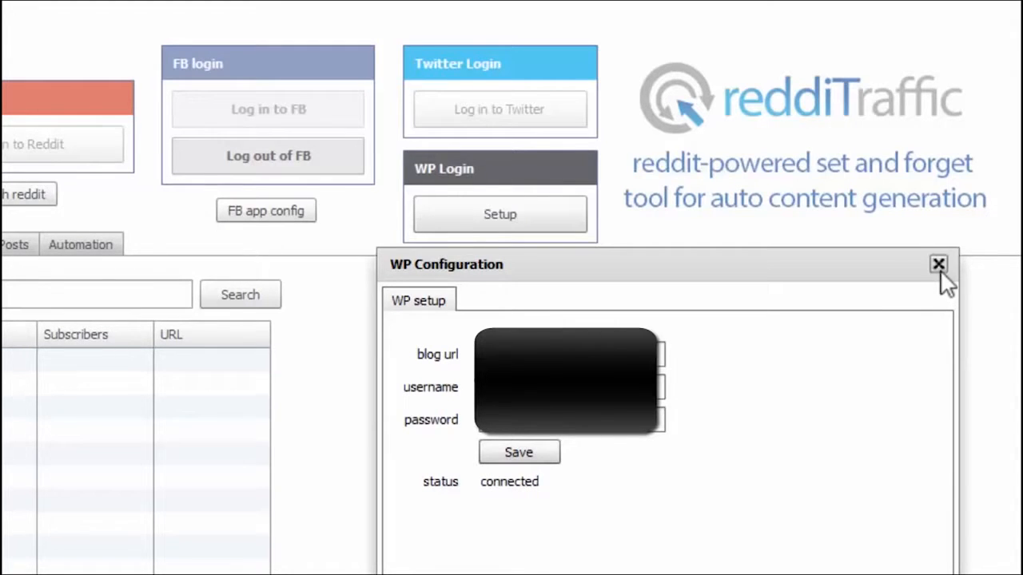
Step: Close WP Configuration and search subreddits for the keyword 'health & fitness'
{"action": "left_click", "coordinate": [937, 264]}
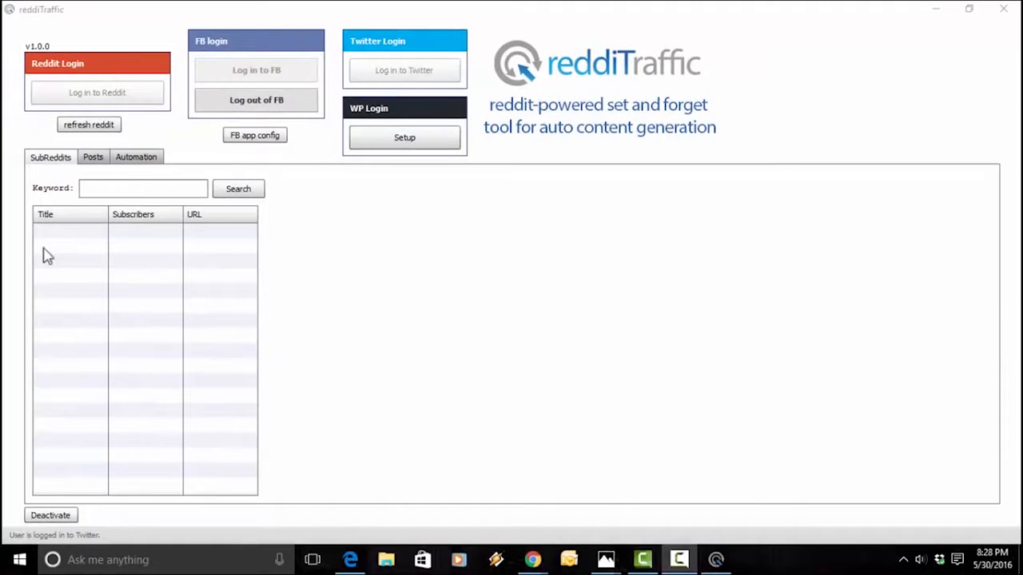
{"action": "left_click", "coordinate": [142, 189]}
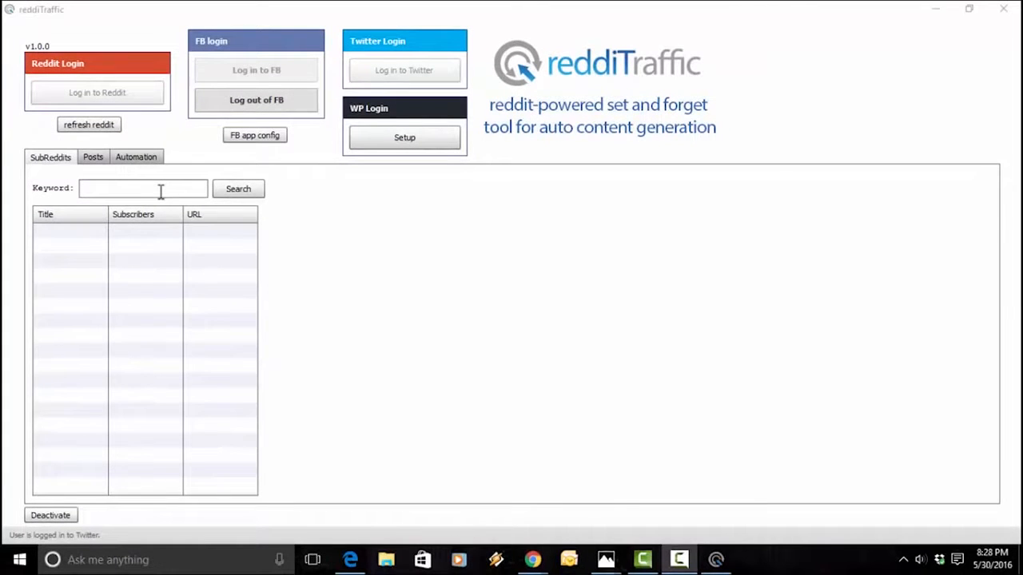
{"action": "type", "text": "health & f"}
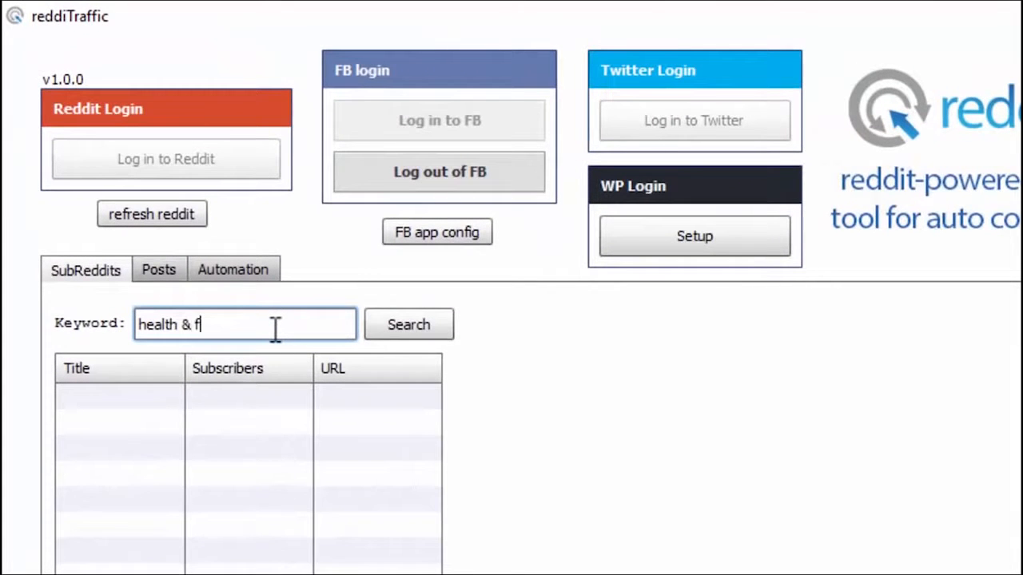
{"action": "type", "text": "itness"}
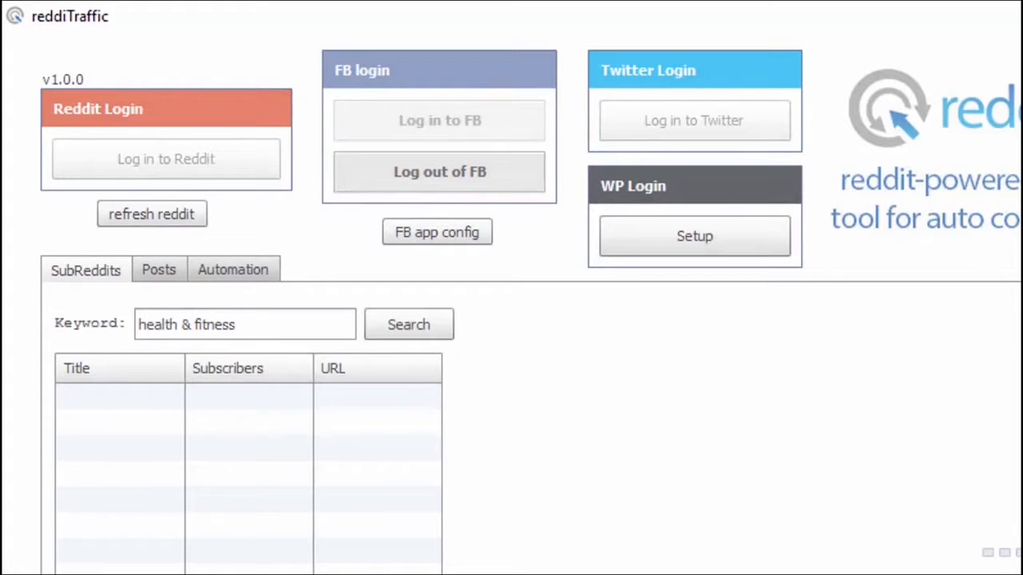
{"action": "left_click", "coordinate": [409, 323]}
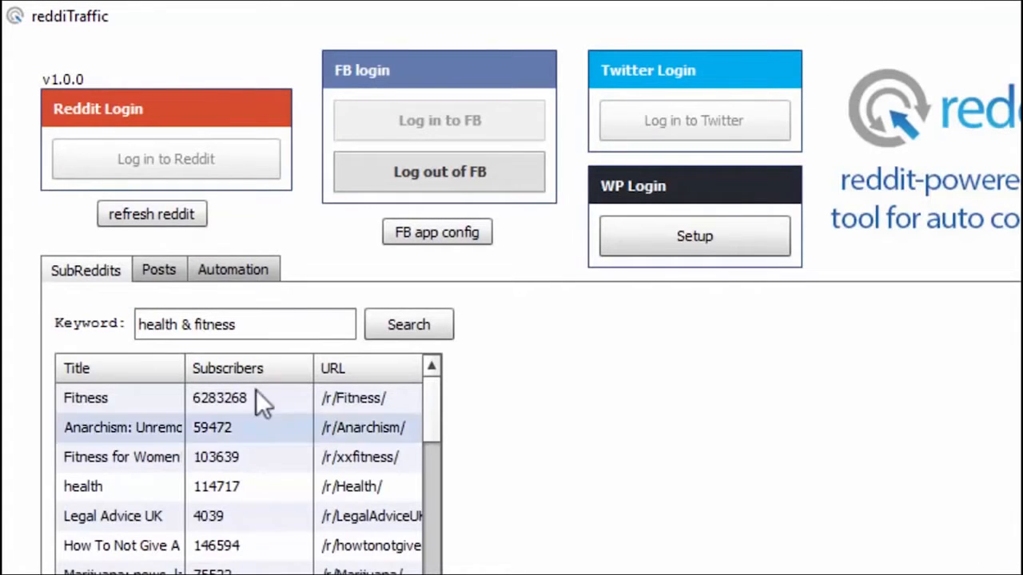
{"action": "scroll", "scroll_direction": "down", "scroll_amount": 3}
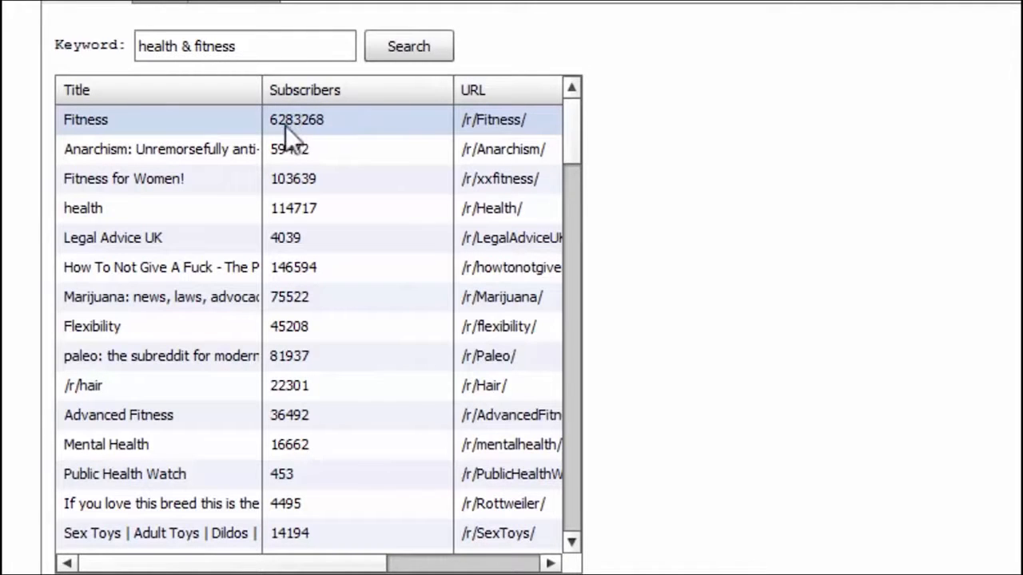
{"action": "mouse_move", "coordinate": [179, 128]}
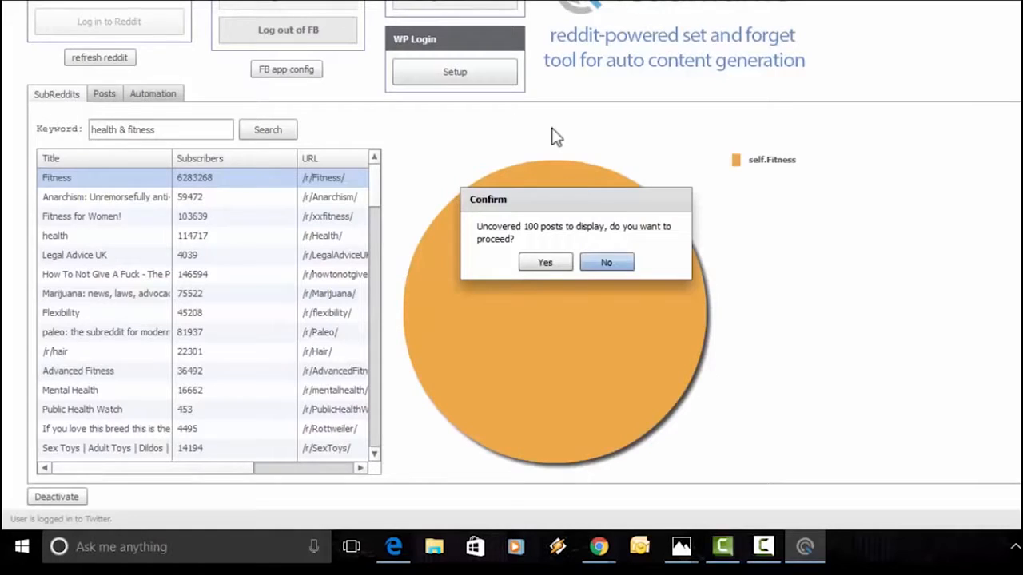
Step: Confirm loading the 100 posts from the Fitness subreddit
{"action": "left_click", "coordinate": [543, 262]}
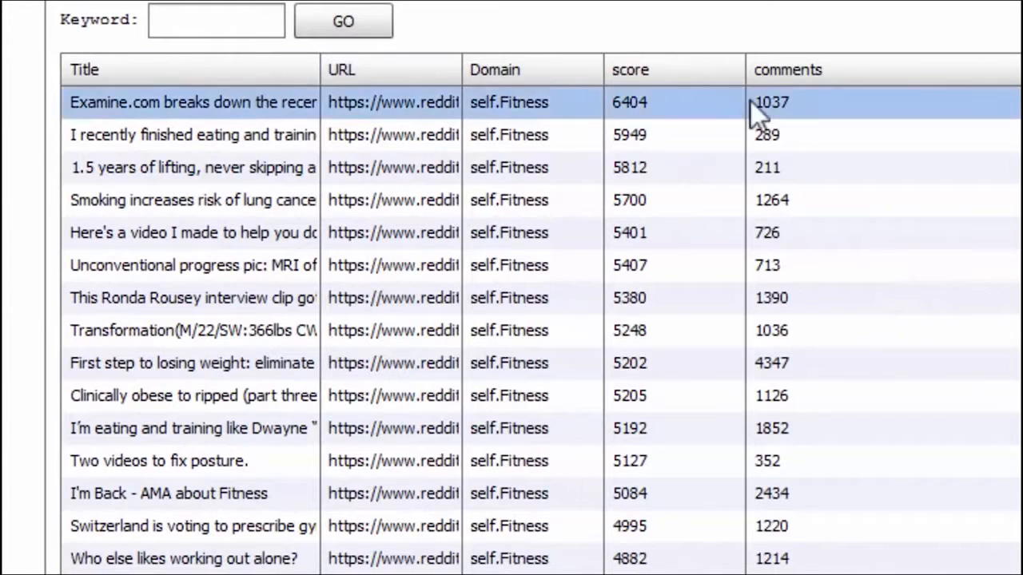
{"action": "mouse_move", "coordinate": [264, 109]}
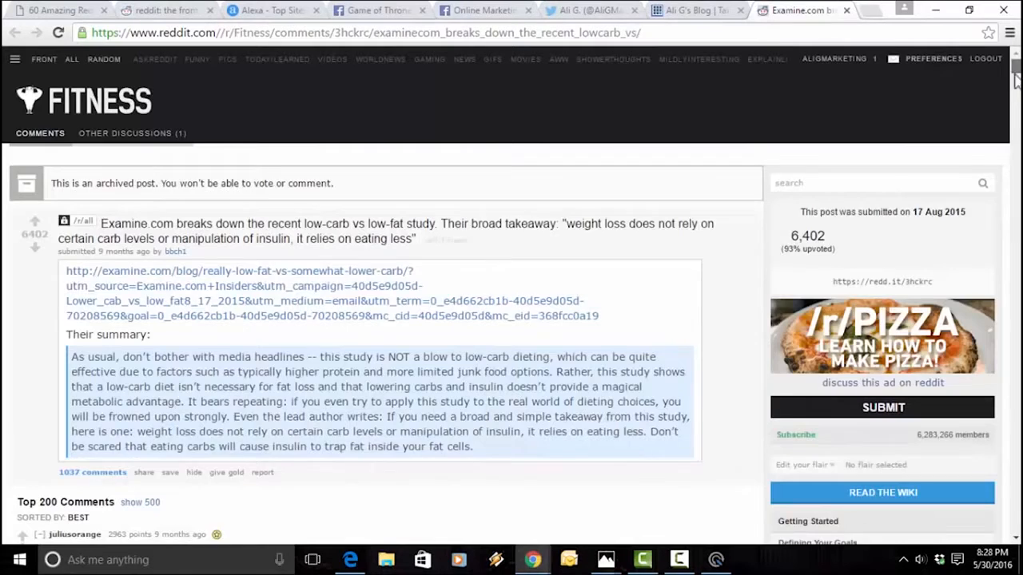
Step: Minimize Chrome's Examine.com post to return to the reddiTraffic search
{"action": "scroll", "scroll_direction": "down", "scroll_amount": 3}
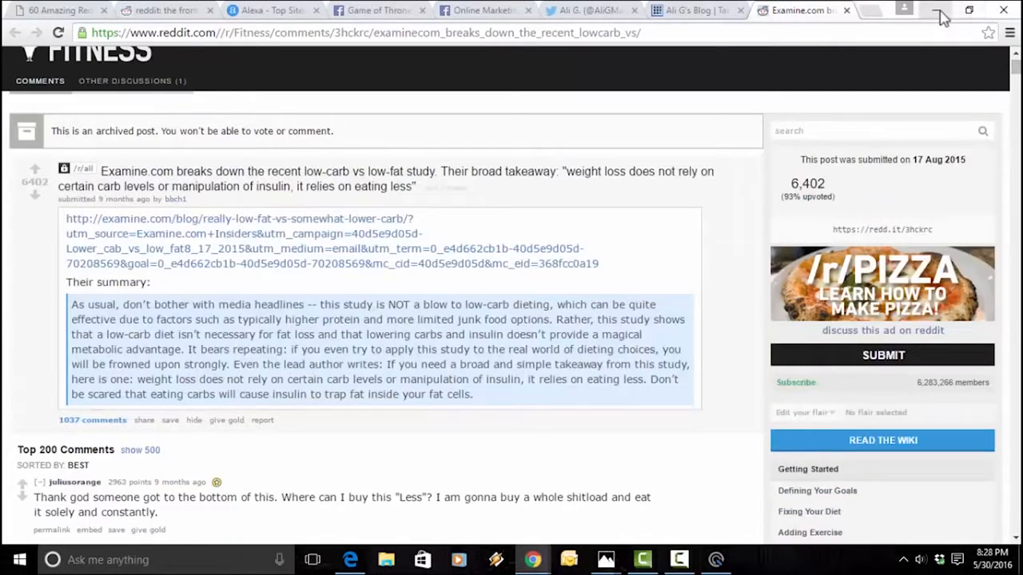
{"action": "left_click", "coordinate": [716, 560]}
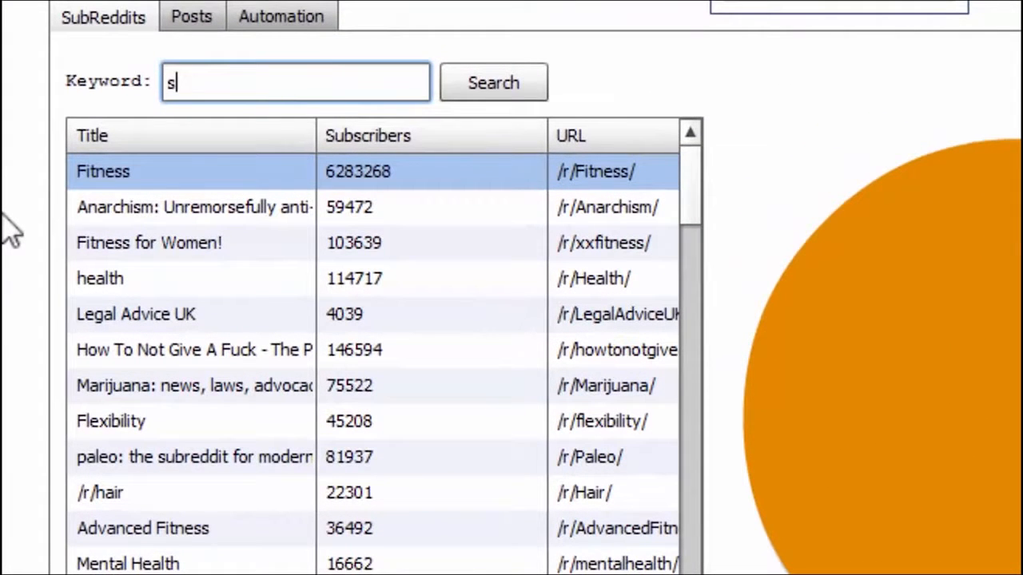
Step: Search subreddits for 'sports' and get domain stats for r/sports
{"action": "type", "text": "ports"}
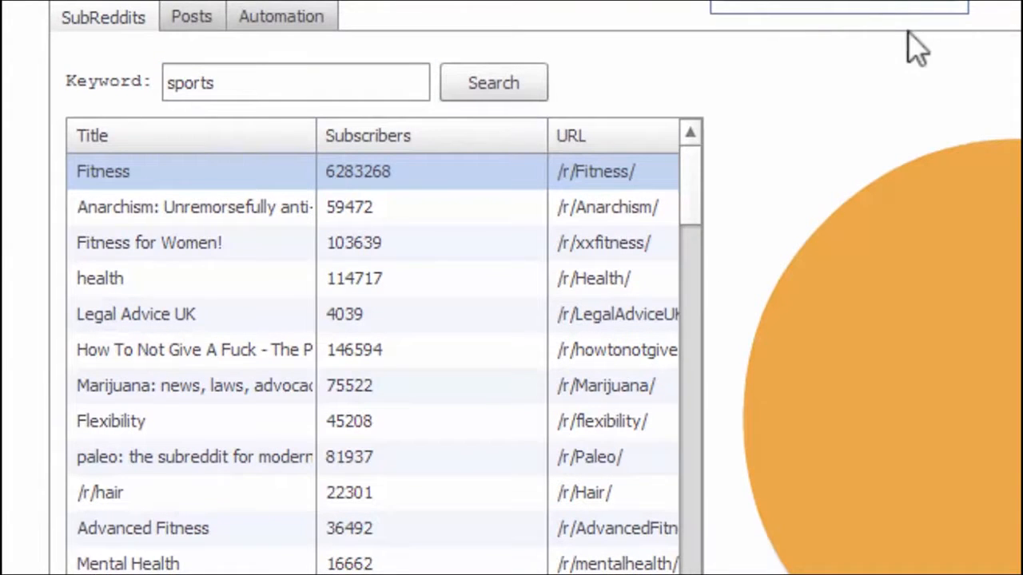
{"action": "mouse_move", "coordinate": [892, 88]}
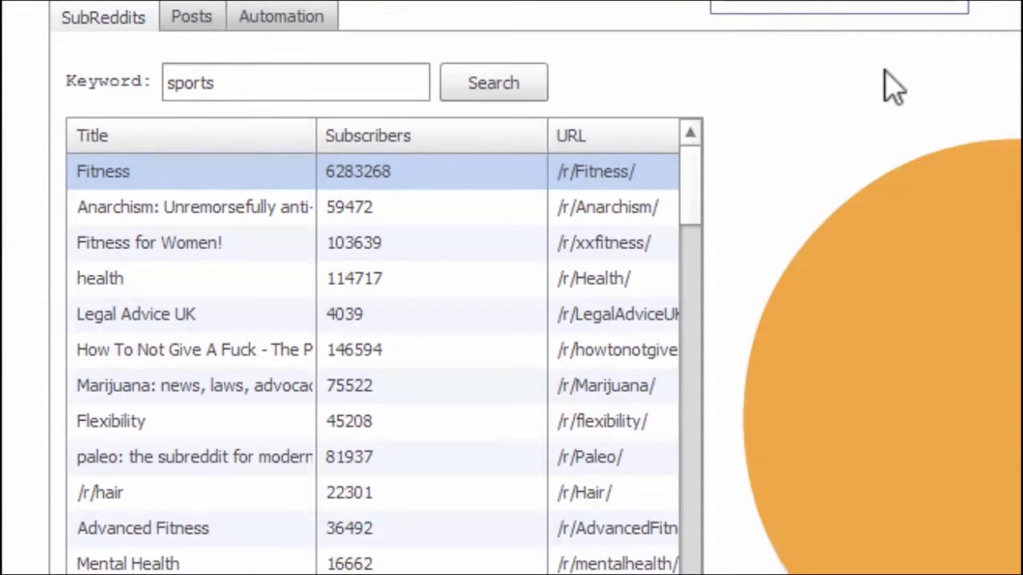
{"action": "left_click", "coordinate": [493, 82]}
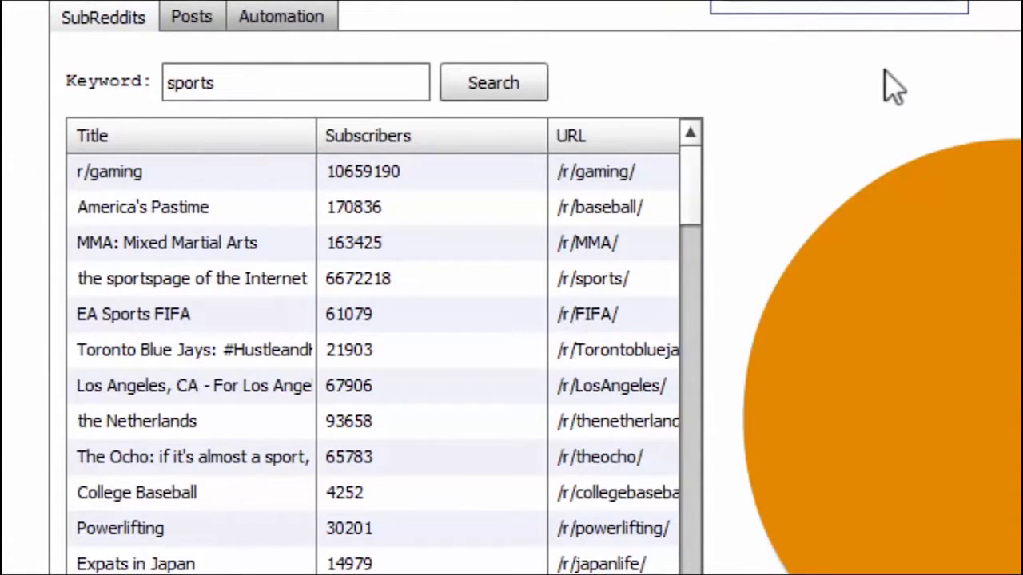
{"action": "mouse_move", "coordinate": [313, 135]}
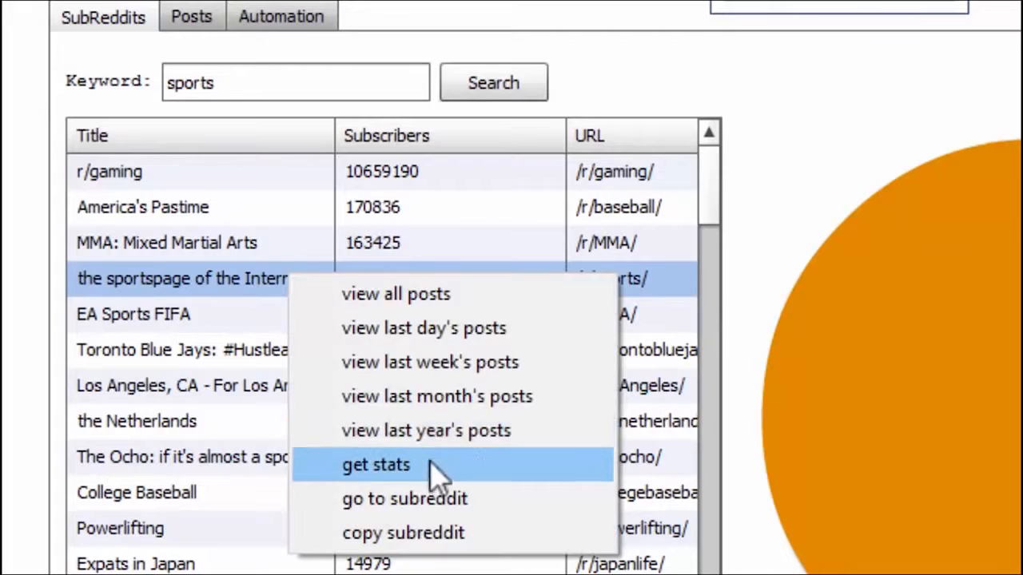
{"action": "left_click", "coordinate": [376, 465]}
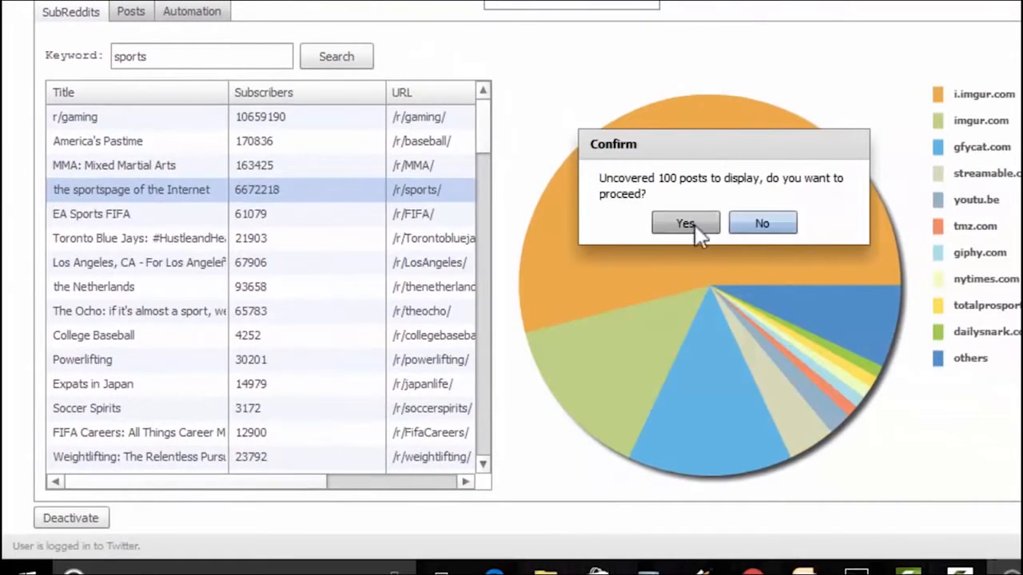
Step: Confirm loading the 100 r/sports posts, review them, then return to the SubReddits search
{"action": "left_click", "coordinate": [684, 224]}
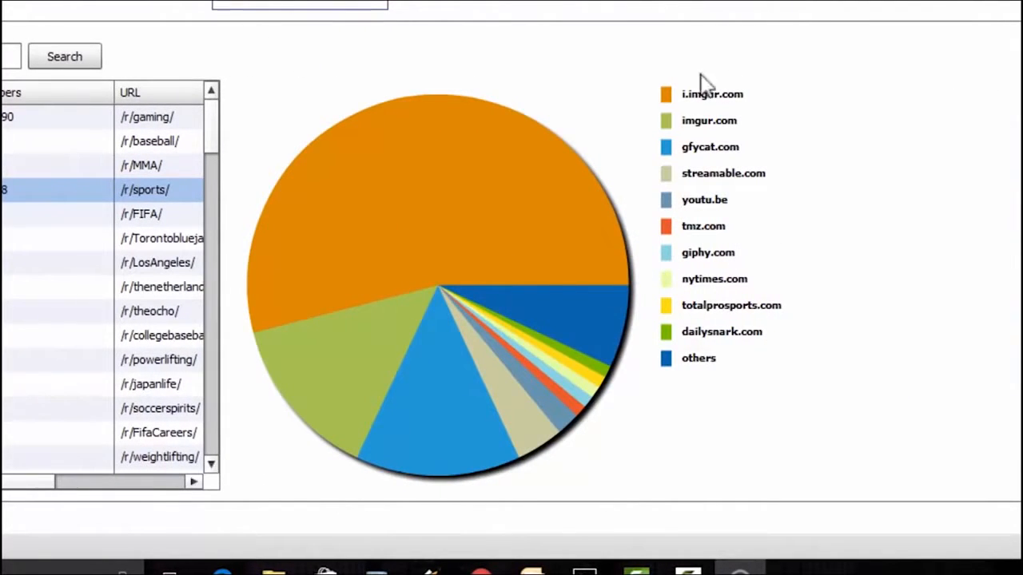
{"action": "mouse_move", "coordinate": [128, 77]}
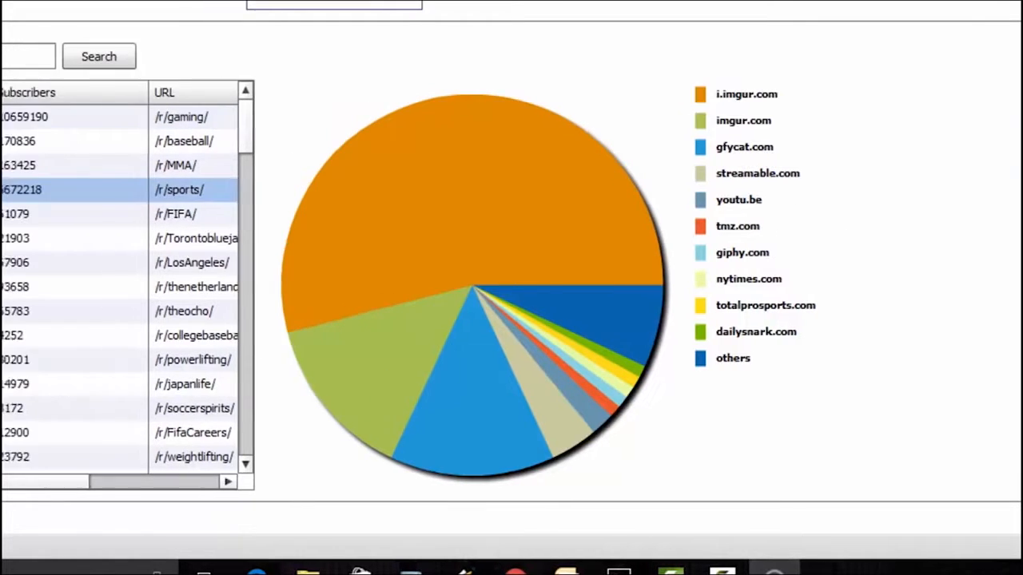
{"action": "left_click", "coordinate": [115, 12]}
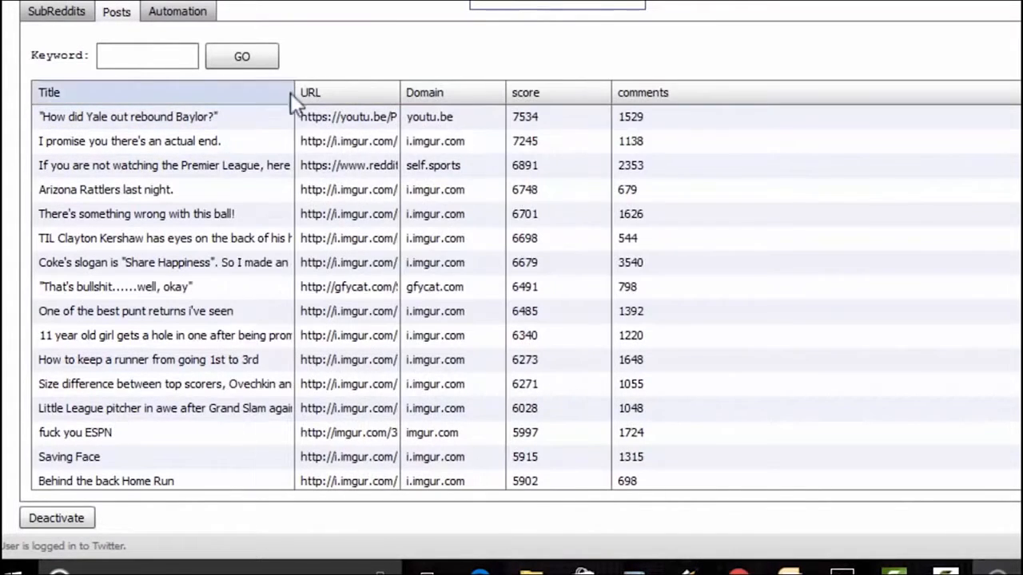
{"action": "mouse_move", "coordinate": [231, 272]}
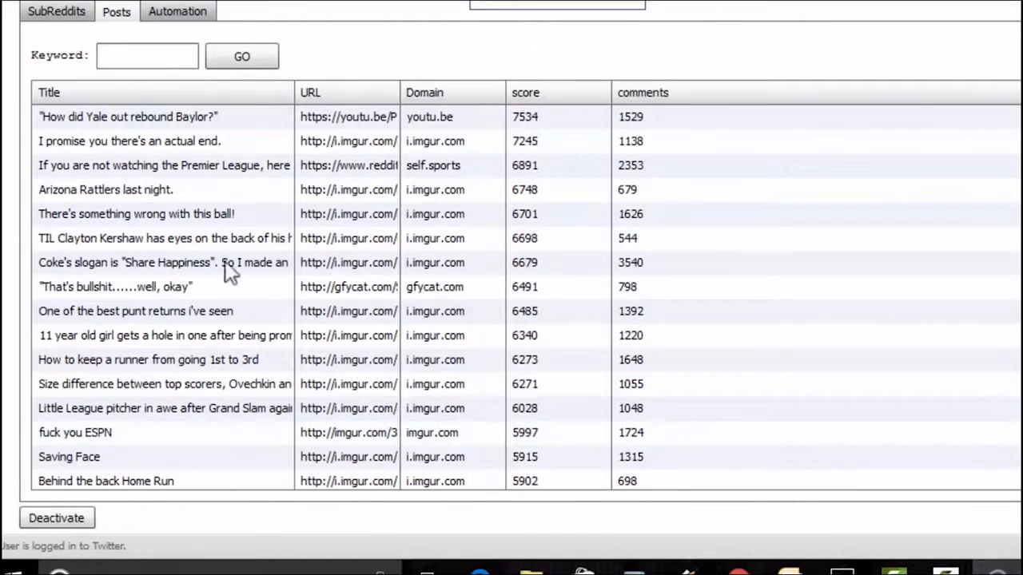
{"action": "left_click", "coordinate": [55, 11]}
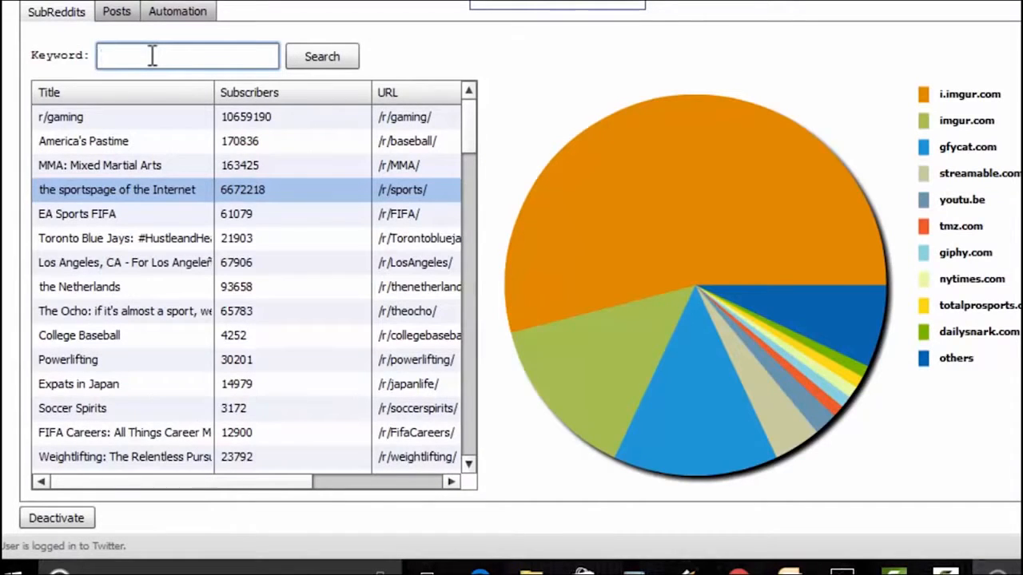
Step: Search subreddits for 'Game of Thrones', then start replacing the keyword with 'online'
{"action": "type", "text": "Game of Th"}
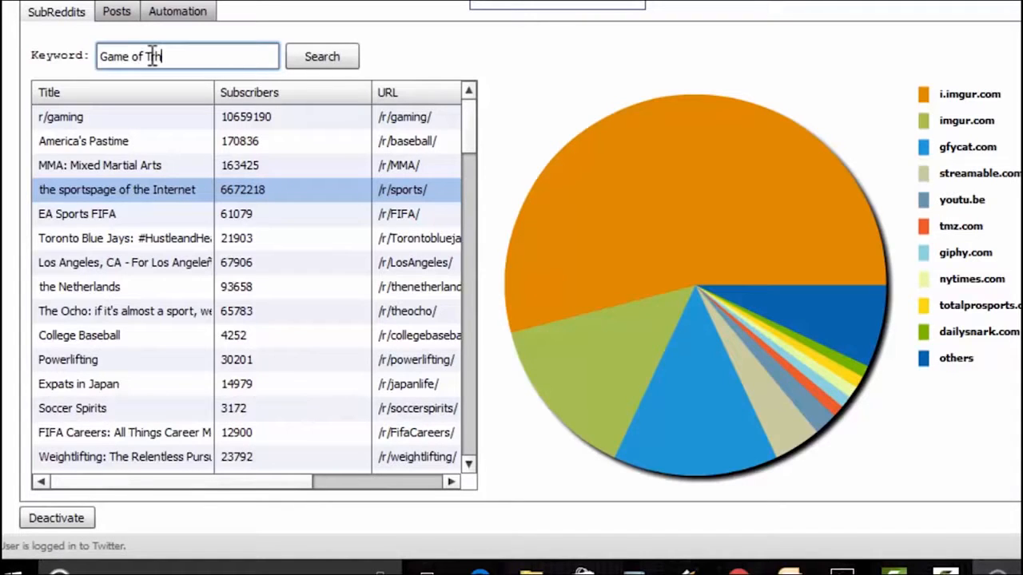
{"action": "key", "text": "Backspace"}
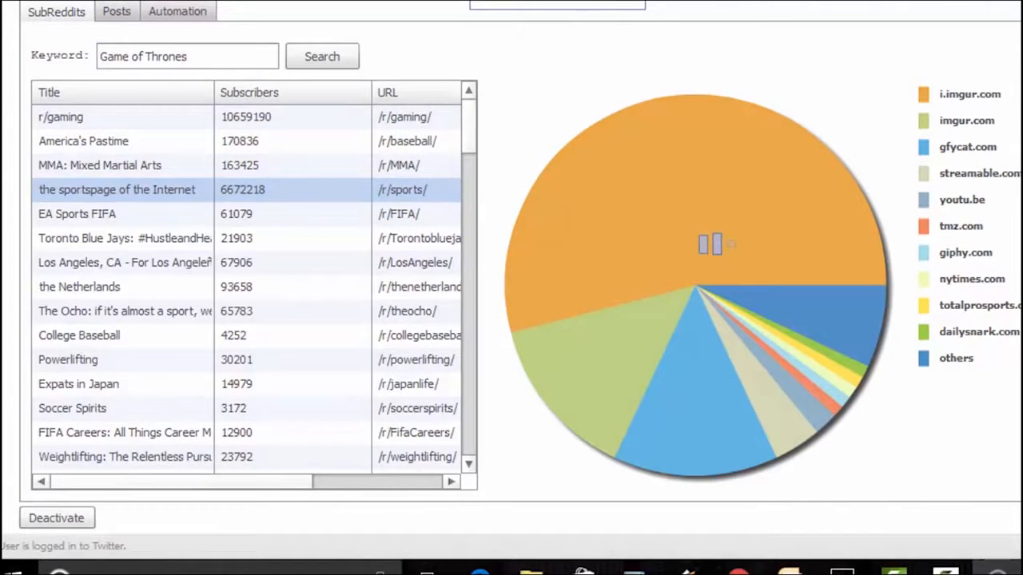
{"action": "left_click", "coordinate": [323, 56]}
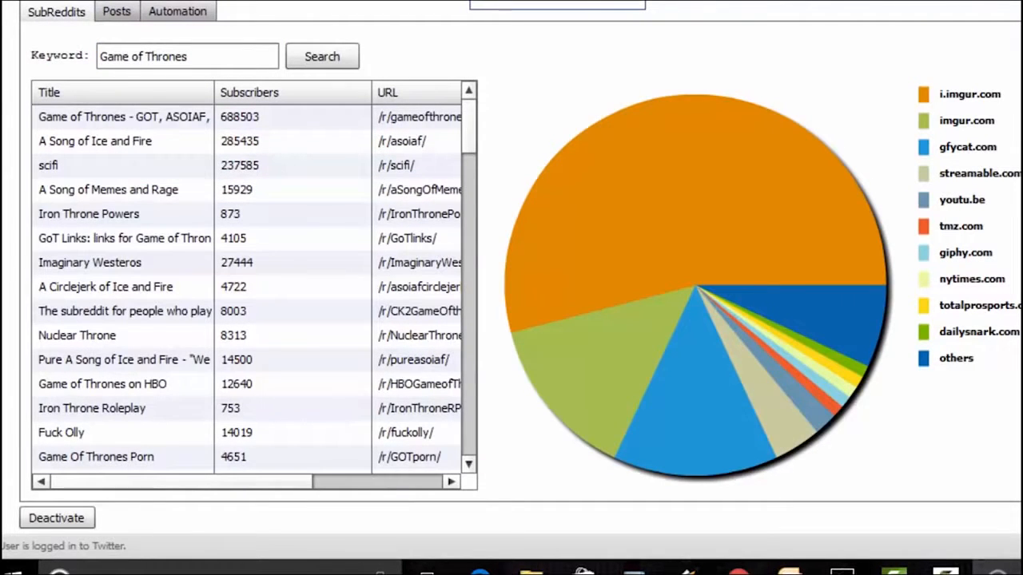
{"action": "mouse_move", "coordinate": [465, 112]}
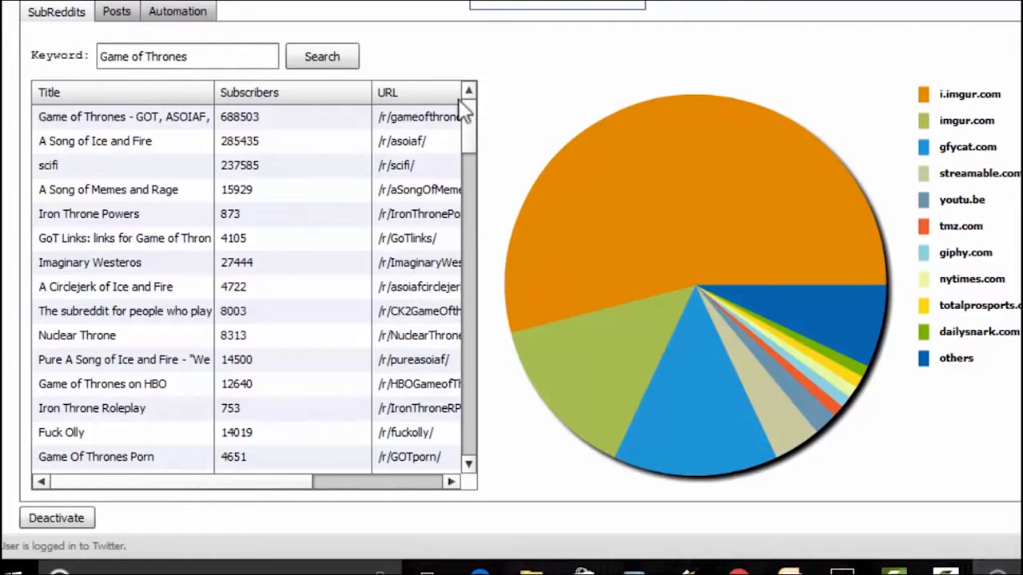
{"action": "scroll", "scroll_direction": "down", "scroll_amount": 3}
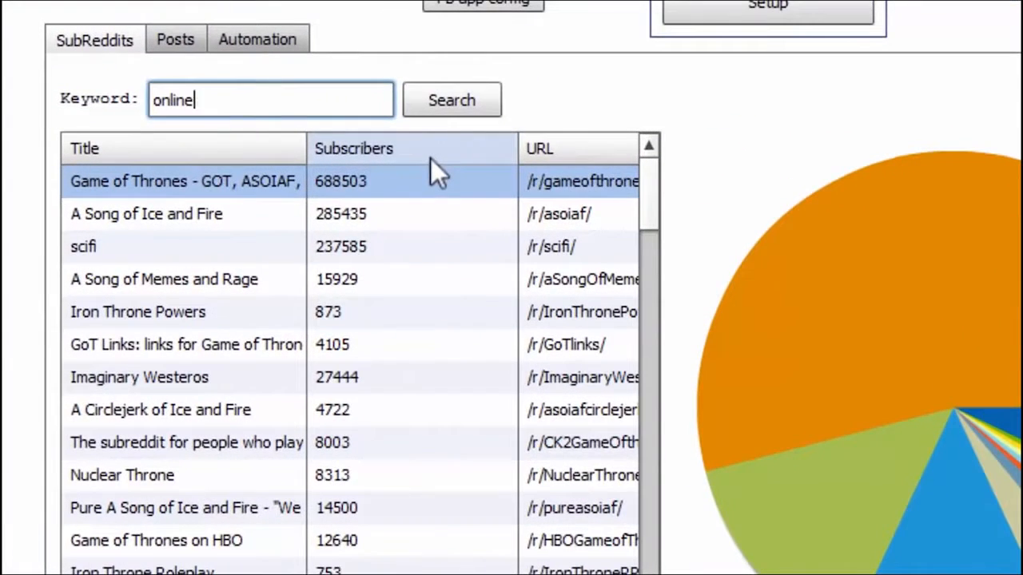
Step: Search subreddits for 'online marketing' and select the Digital marketing subreddit
{"action": "type", "text": "marketing"}
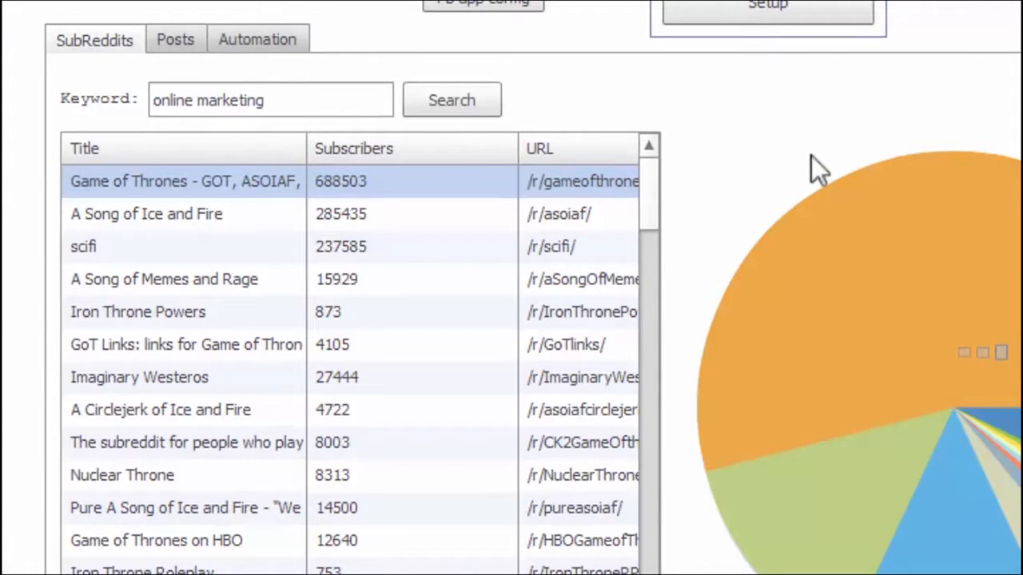
{"action": "left_click", "coordinate": [450, 99]}
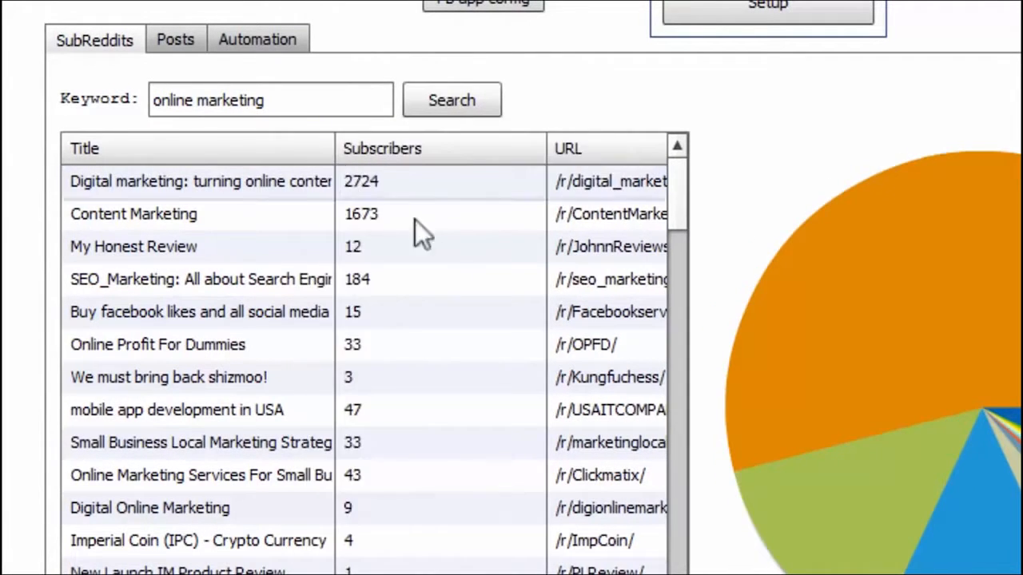
{"action": "left_click", "coordinate": [184, 183]}
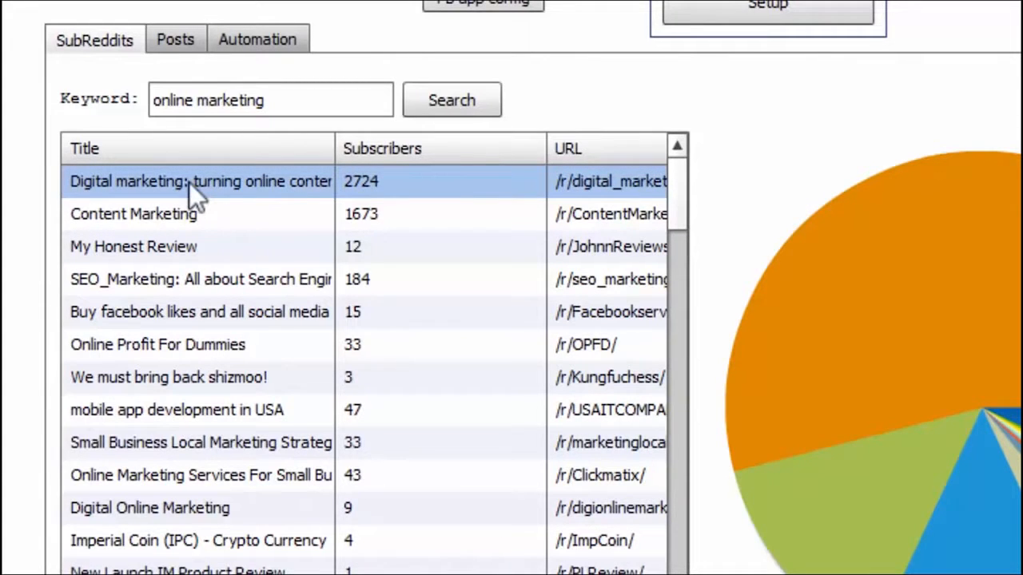
Step: View all posts from the Digital marketing subreddit, confirming the load of 100 posts
{"action": "right_click", "coordinate": [195, 182]}
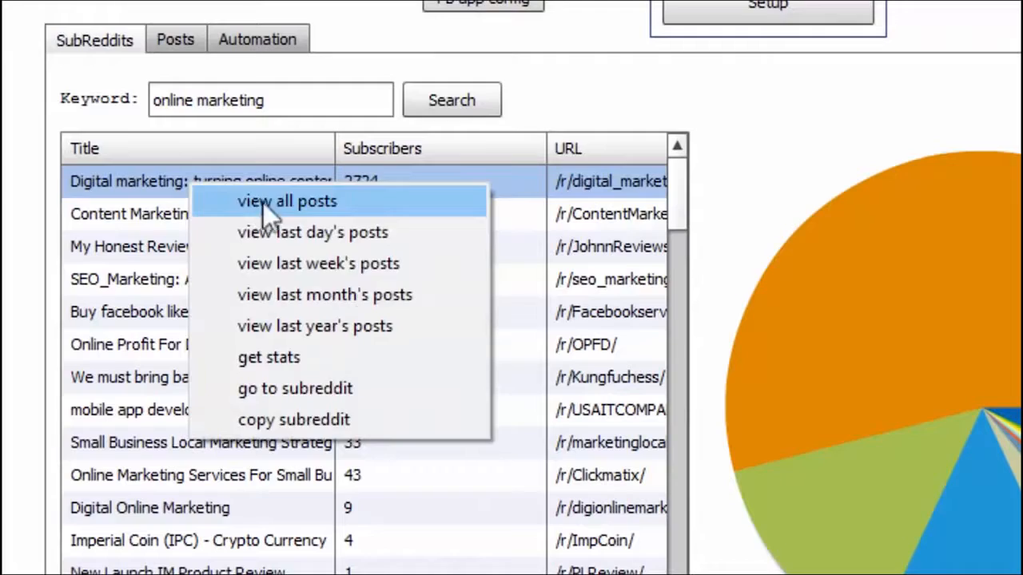
{"action": "left_click", "coordinate": [286, 201]}
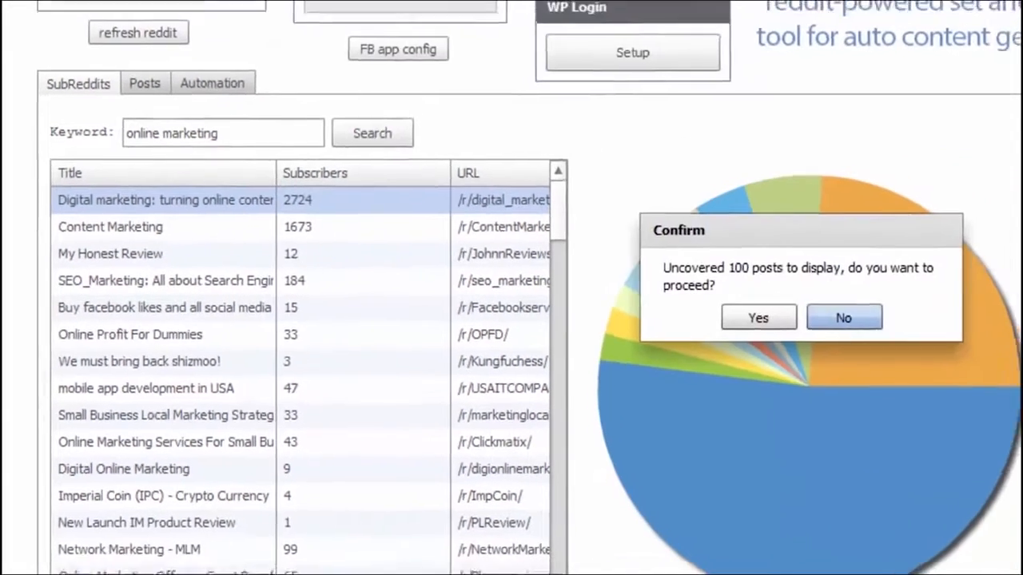
{"action": "left_click", "coordinate": [758, 317]}
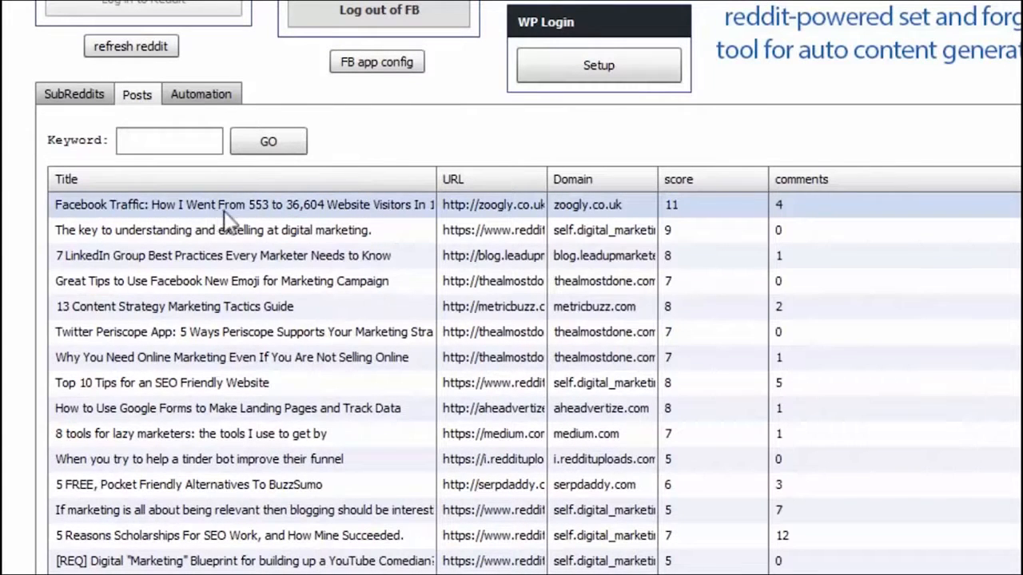
{"action": "mouse_move", "coordinate": [435, 179]}
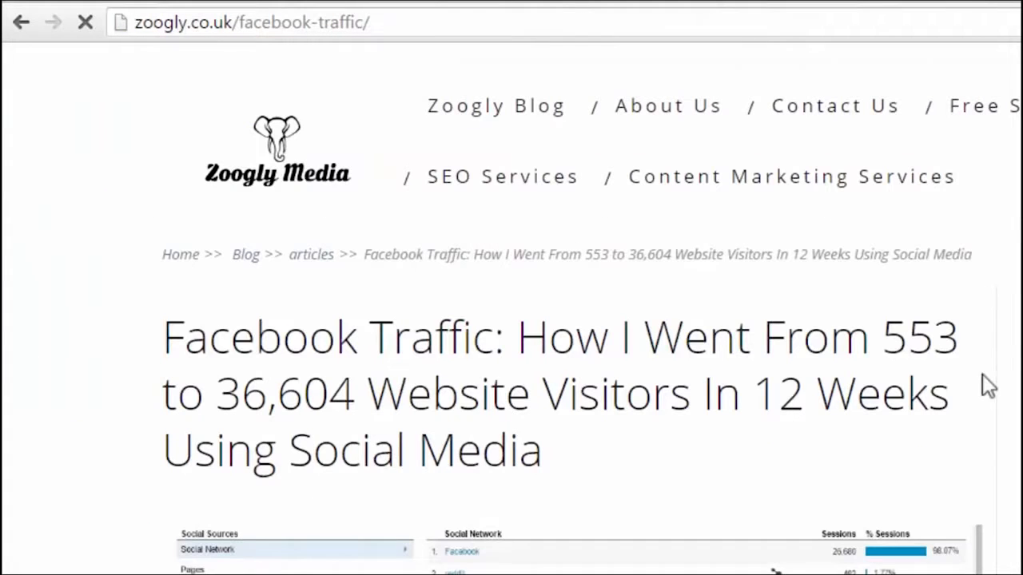
{"action": "scroll", "scroll_direction": "down", "scroll_amount": 3}
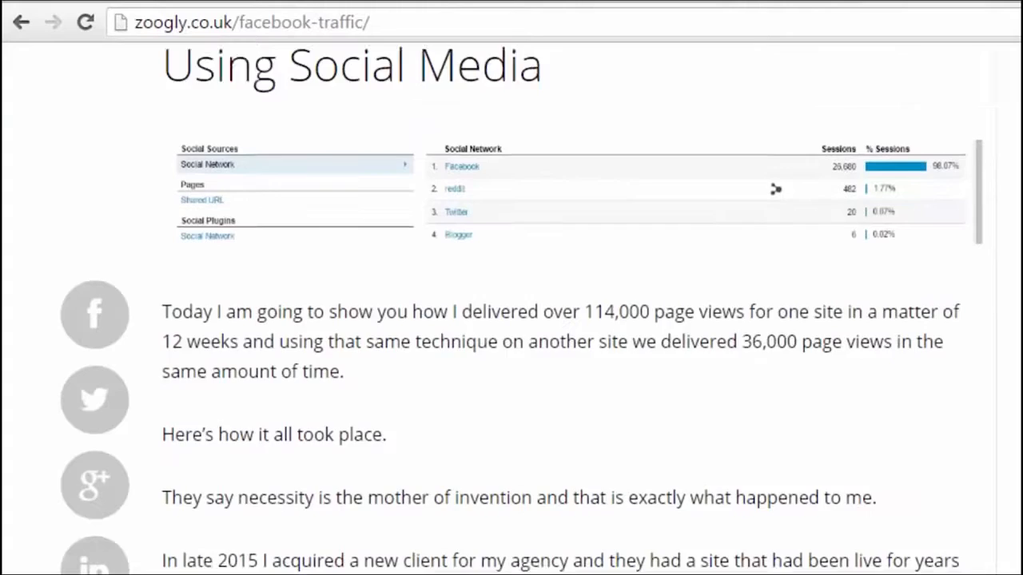
{"action": "scroll", "scroll_direction": "down", "scroll_amount": 3}
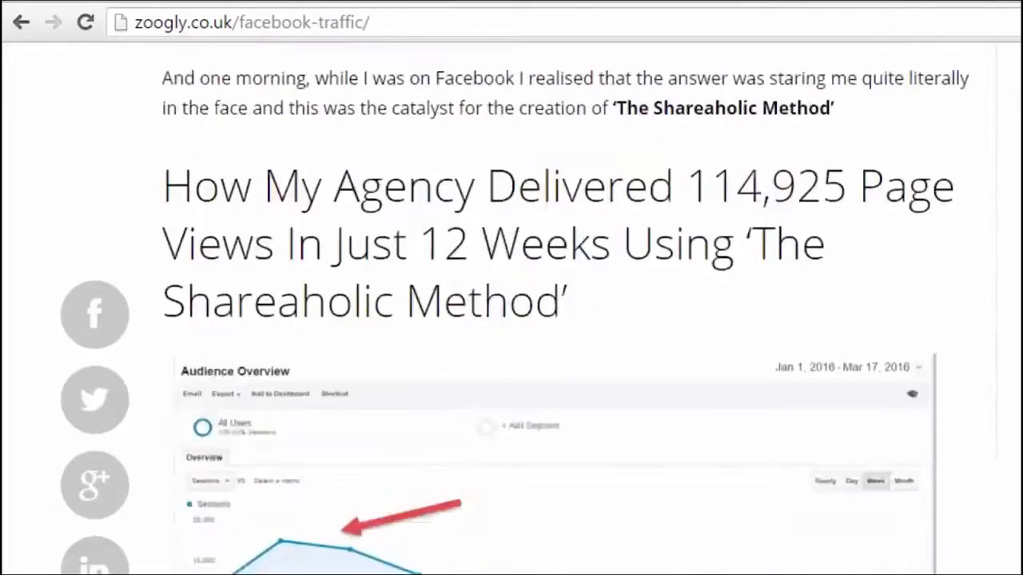
{"action": "scroll", "scroll_direction": "down", "scroll_amount": 3}
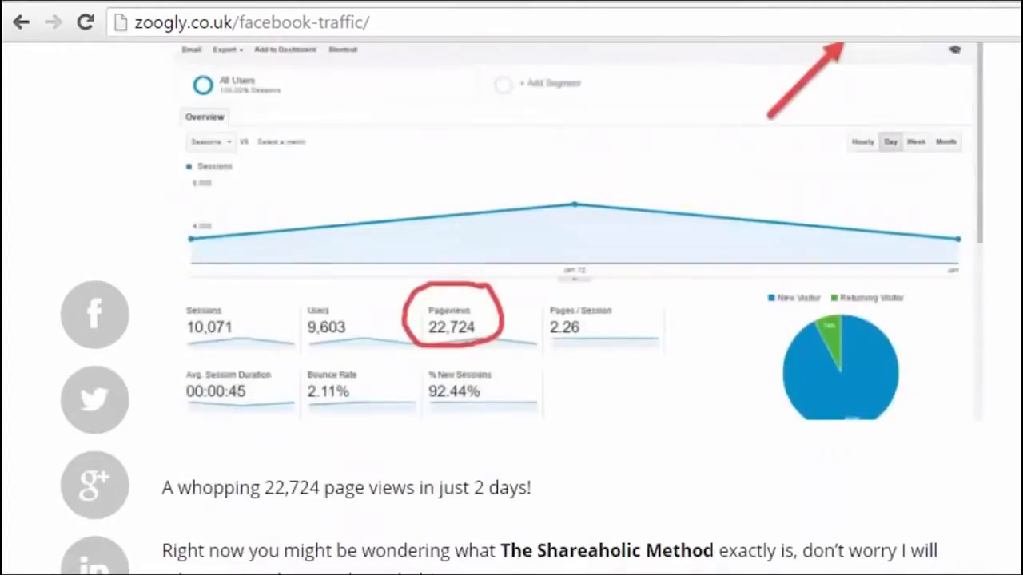
{"action": "scroll", "scroll_direction": "down", "scroll_amount": 3}
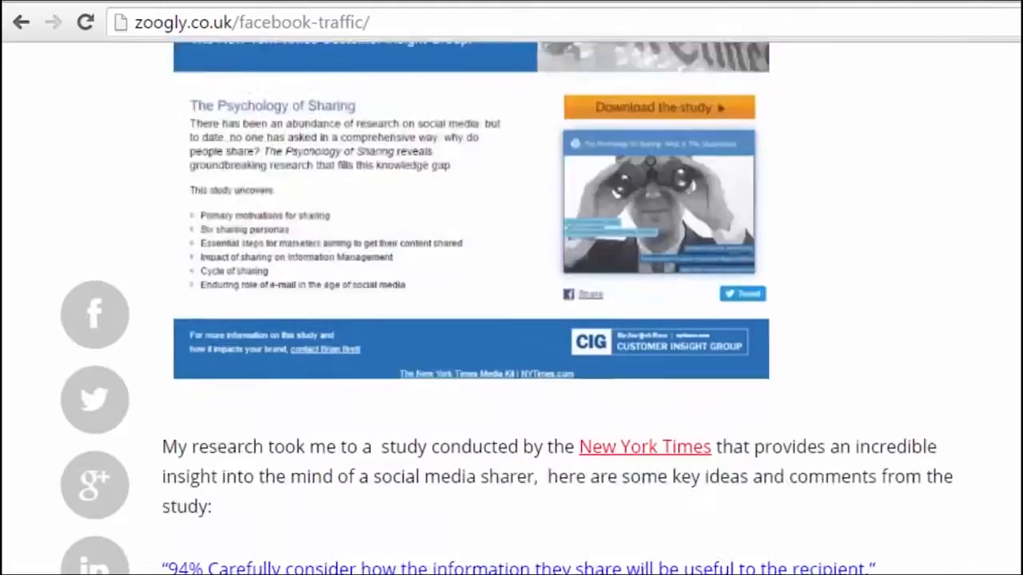
{"action": "scroll", "scroll_direction": "down", "scroll_amount": 3}
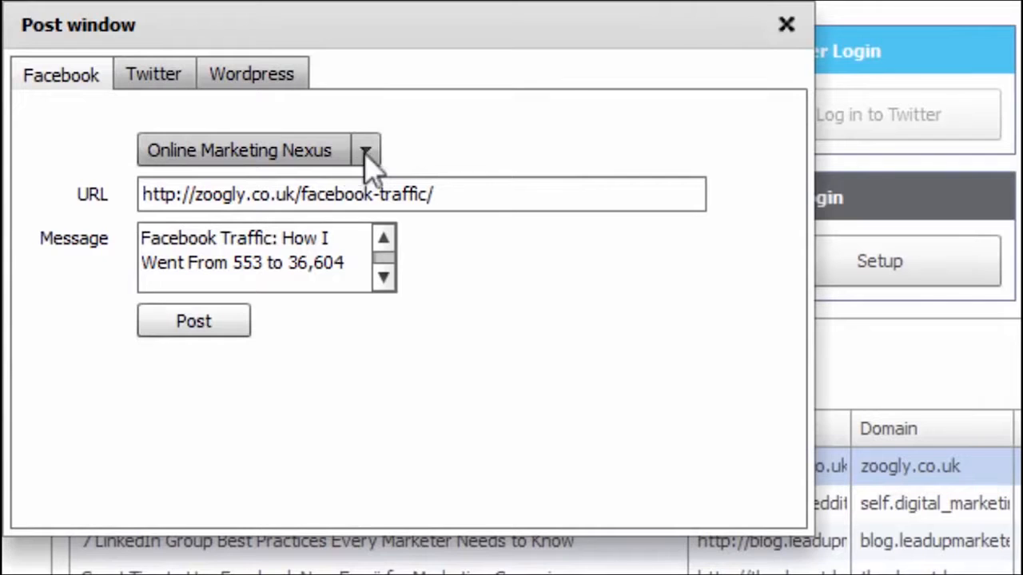
Step: Post the article link to the Online Marketing Nexus Facebook page and acknowledge the success notice
{"action": "left_click", "coordinate": [366, 150]}
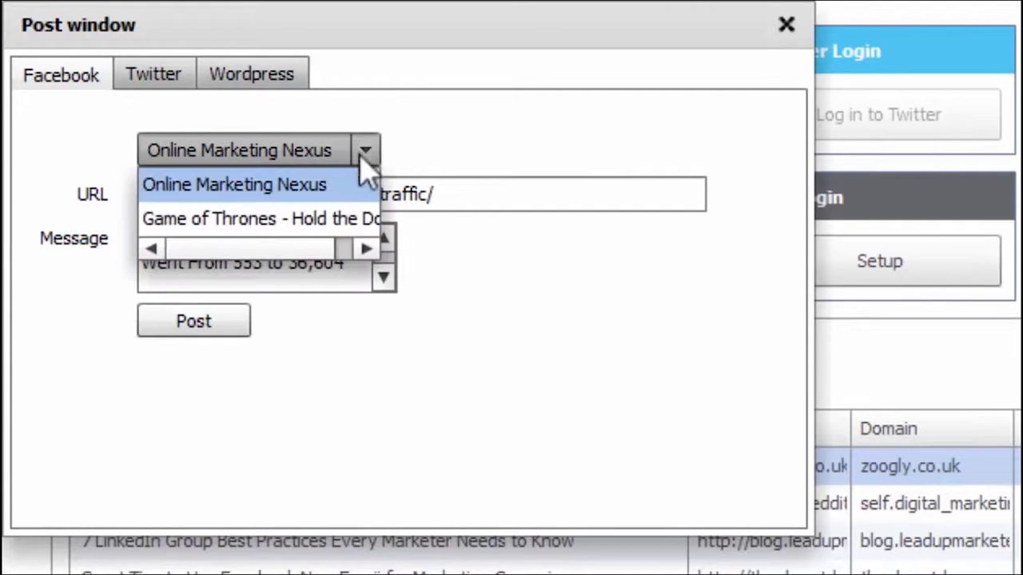
{"action": "mouse_move", "coordinate": [312, 206]}
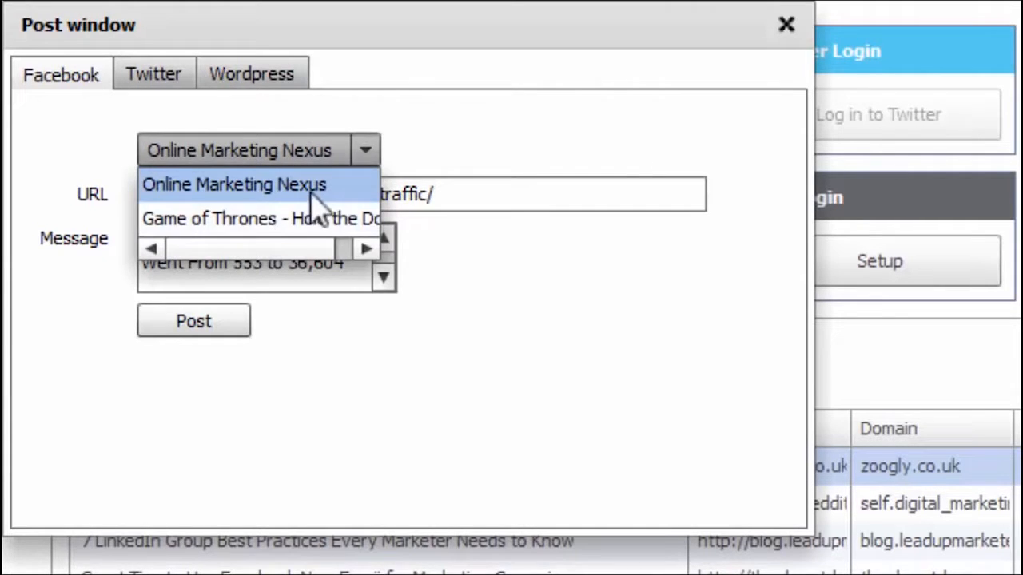
{"action": "left_click", "coordinate": [233, 185]}
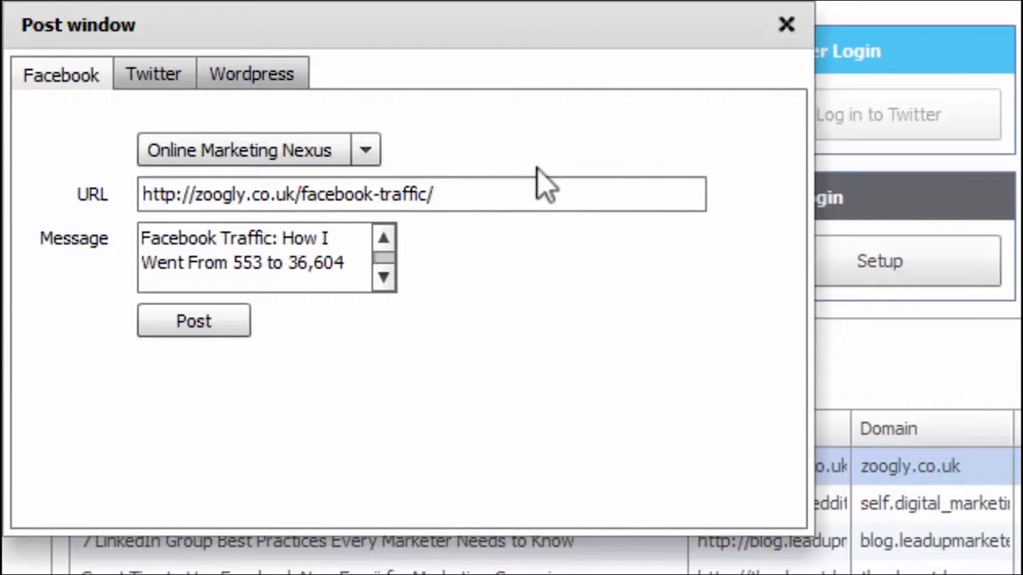
{"action": "mouse_move", "coordinate": [112, 48]}
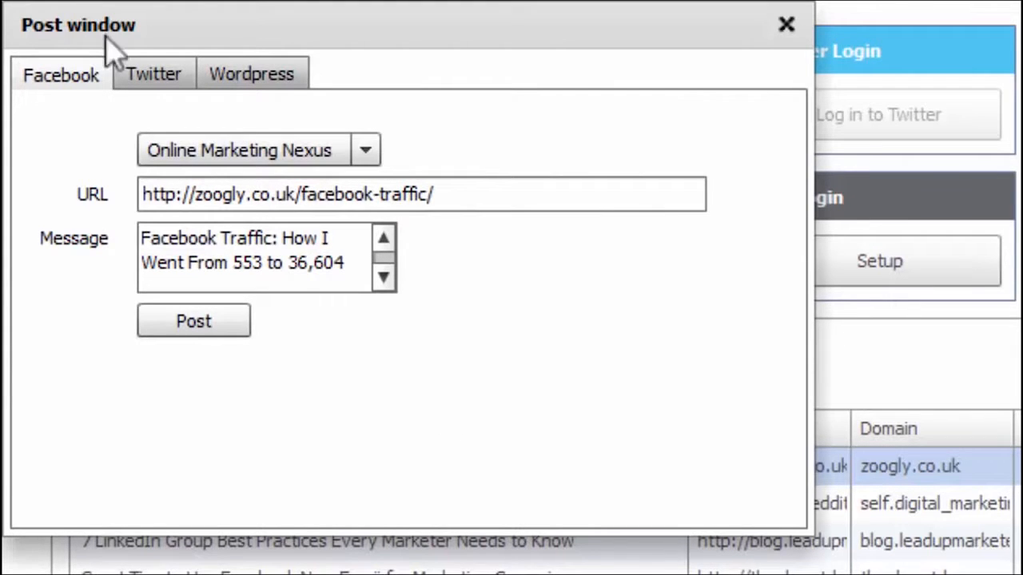
{"action": "left_click", "coordinate": [193, 319]}
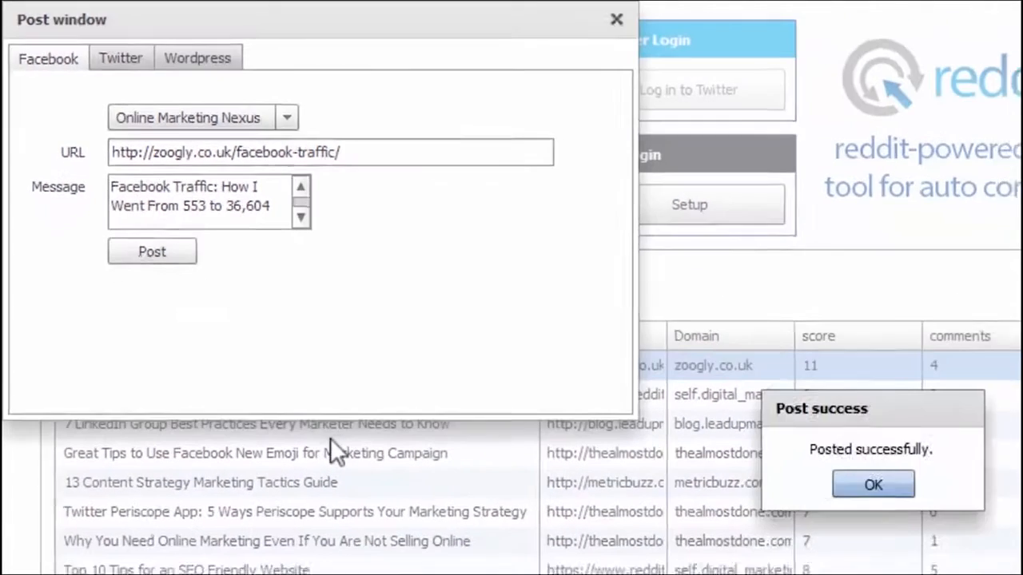
{"action": "left_click", "coordinate": [873, 486]}
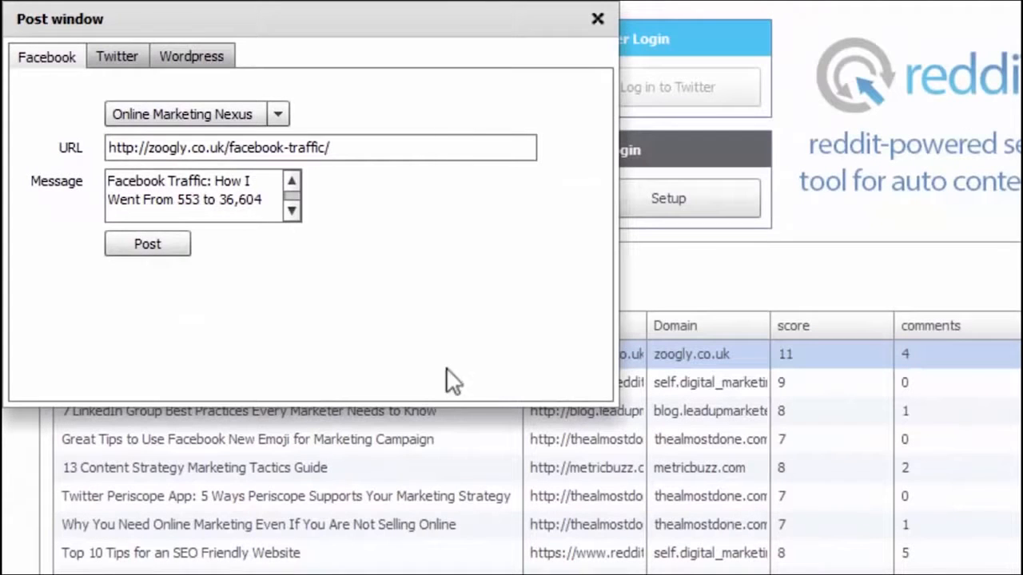
Step: Tweet the article with the custom message 'Check this out..! Great Info.'
{"action": "left_click", "coordinate": [117, 56]}
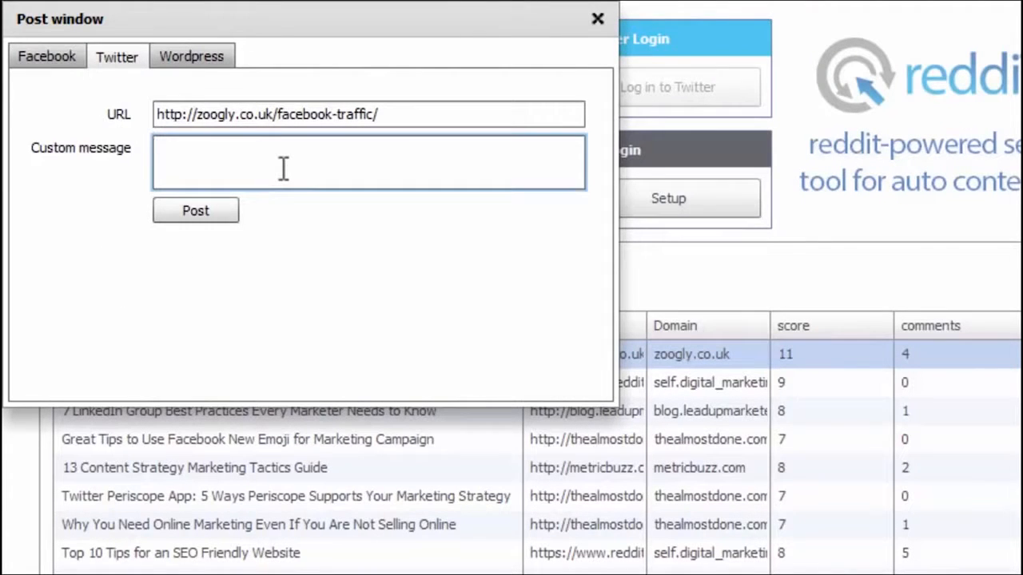
{"action": "type", "text": "C"}
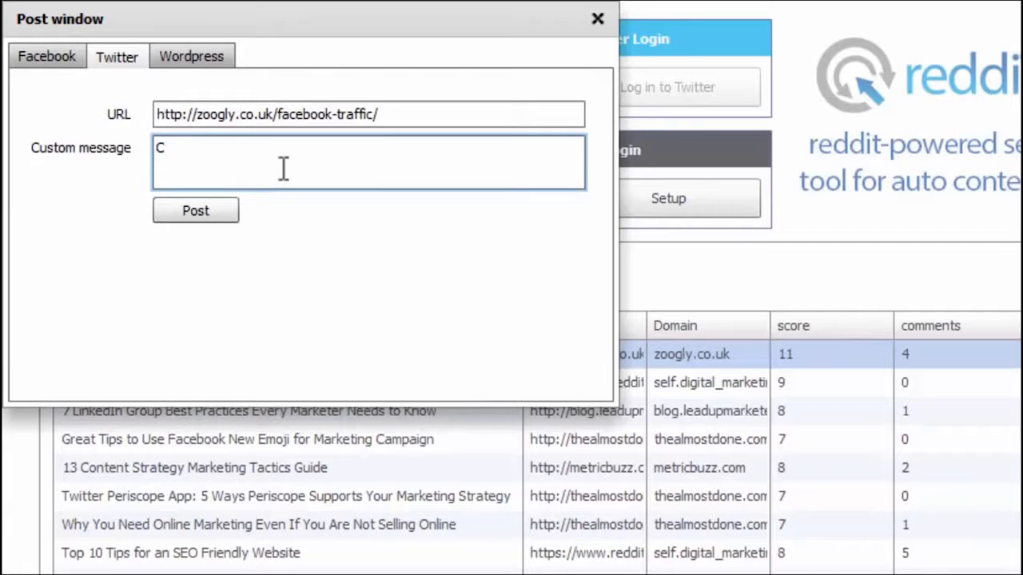
{"action": "type", "text": "heck this out"}
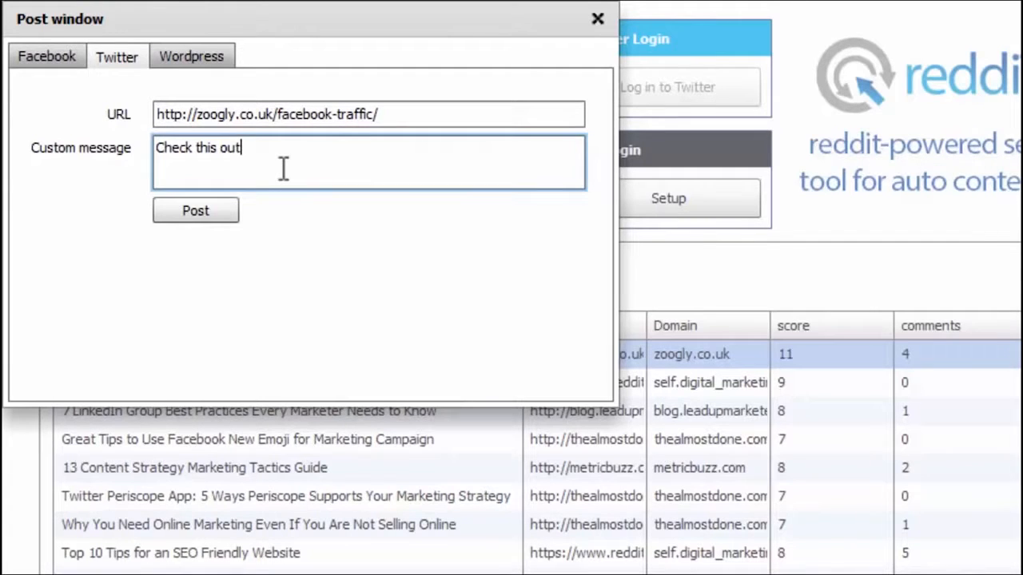
{"action": "type", "text": "..!"}
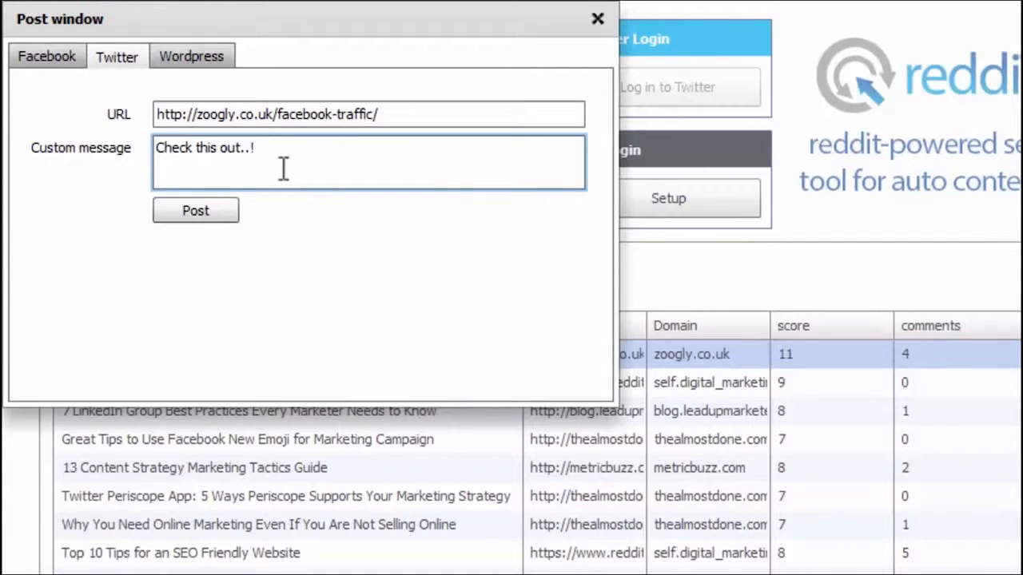
{"action": "type", "text": "Great I"}
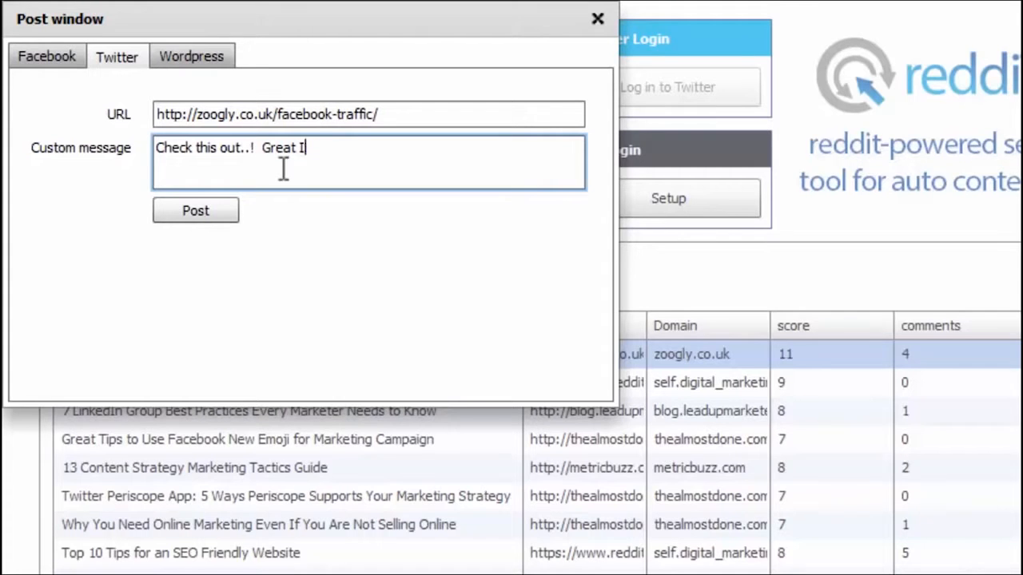
{"action": "type", "text": "nfo."}
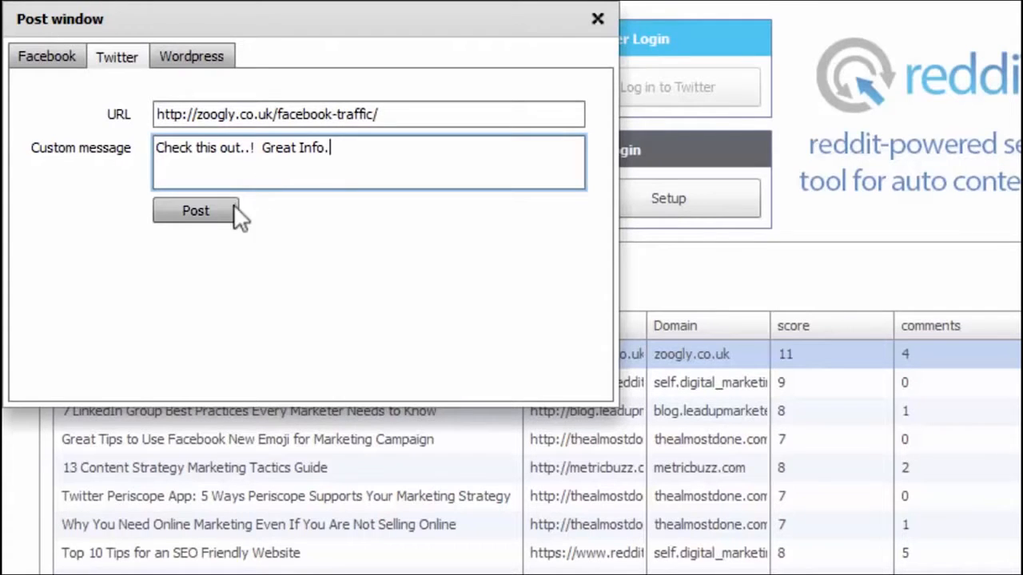
{"action": "left_click", "coordinate": [195, 211]}
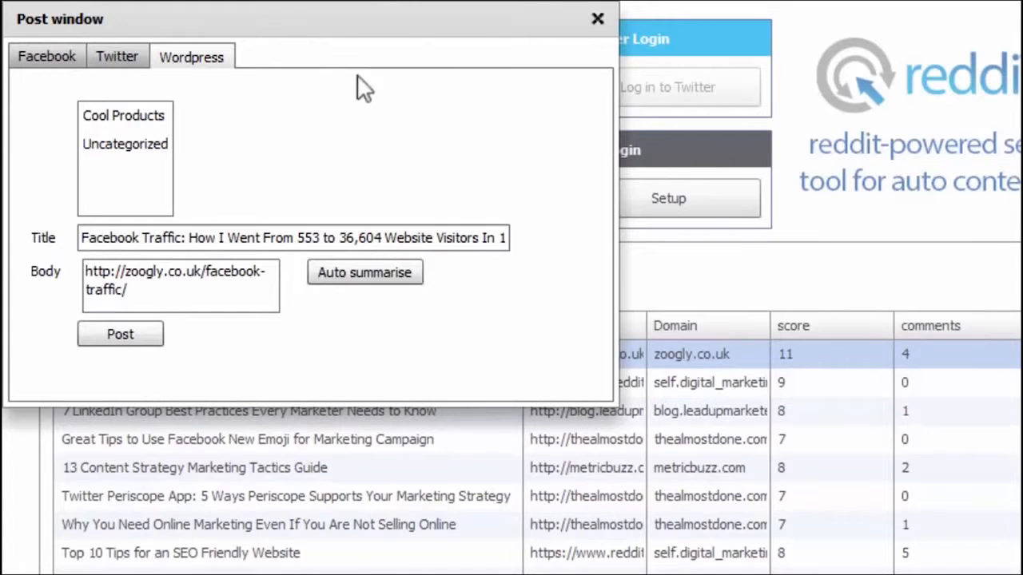
Step: Post the article to WordPress under Uncategorized with an auto-summarised body, acknowledging success
{"action": "left_click", "coordinate": [125, 115]}
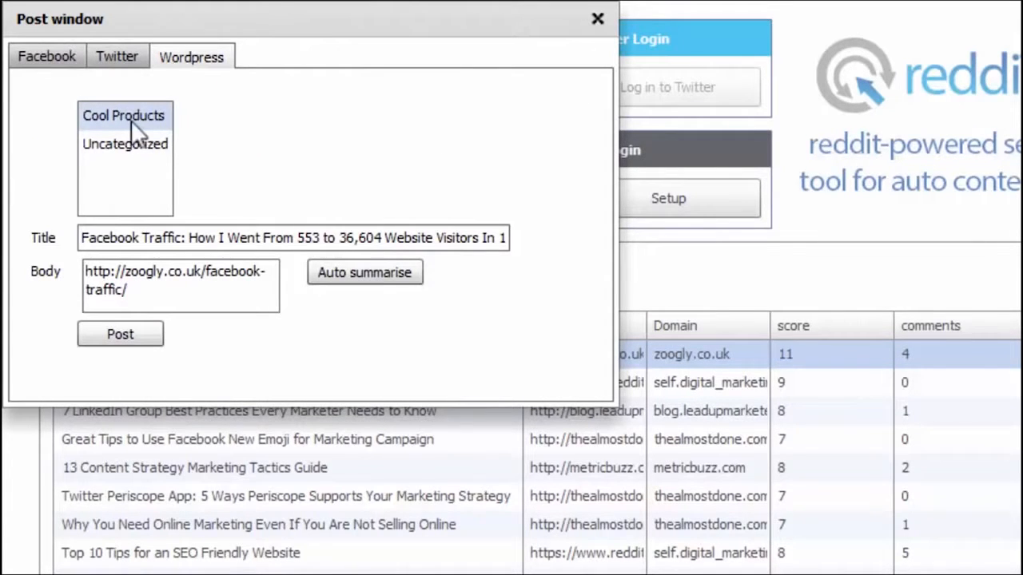
{"action": "left_click", "coordinate": [124, 144]}
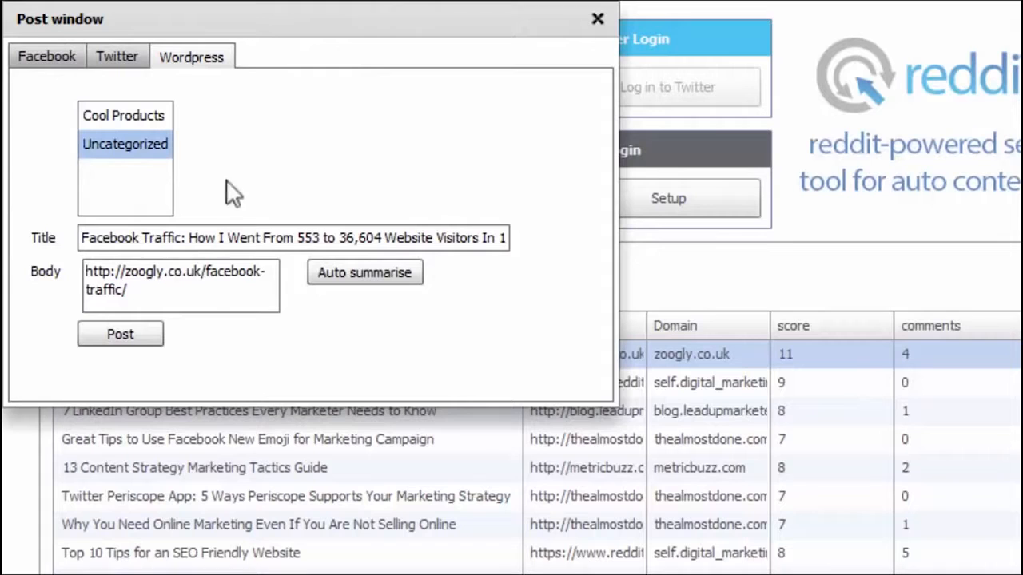
{"action": "mouse_move", "coordinate": [518, 160]}
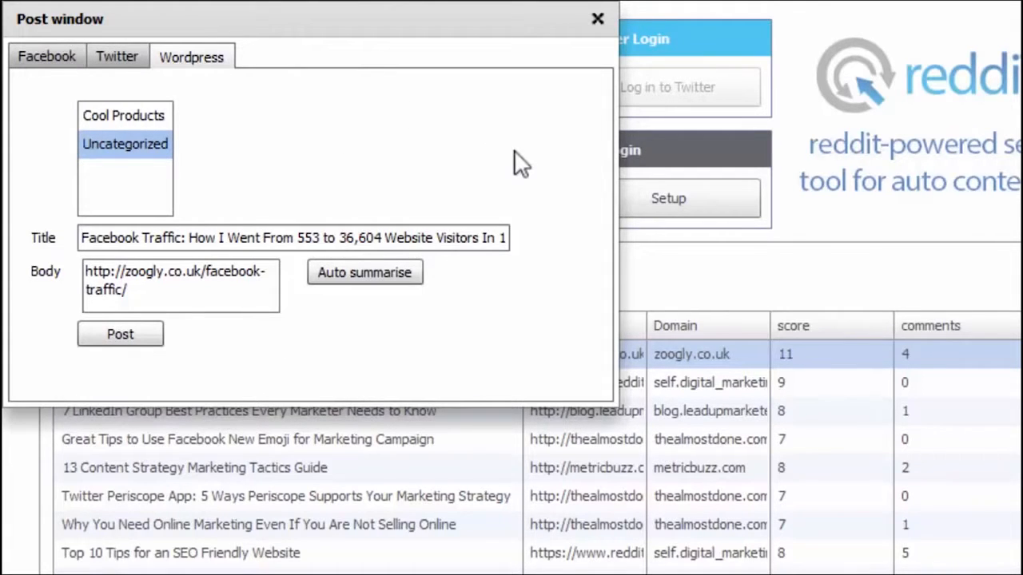
{"action": "mouse_move", "coordinate": [508, 156]}
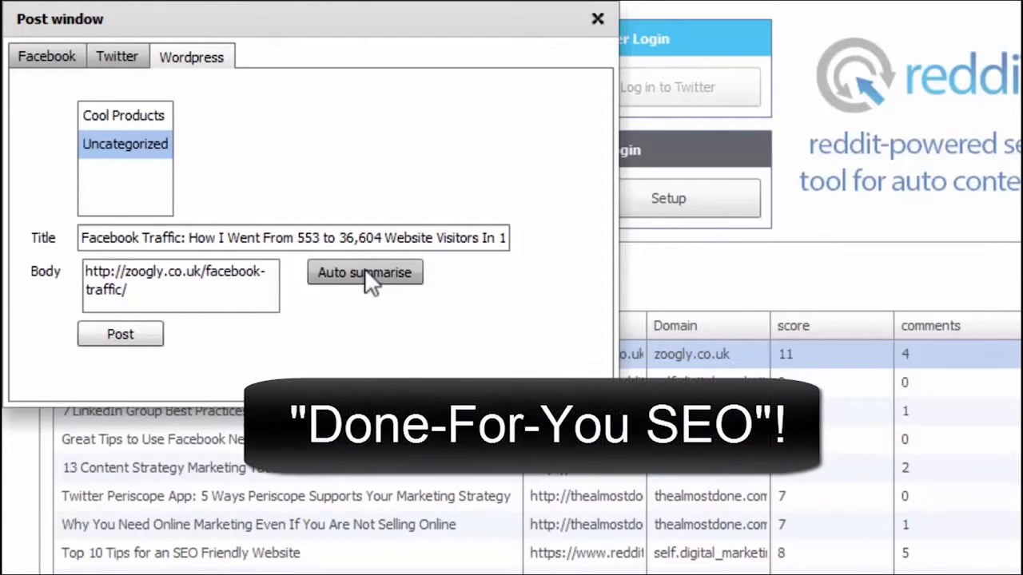
{"action": "mouse_move", "coordinate": [461, 141]}
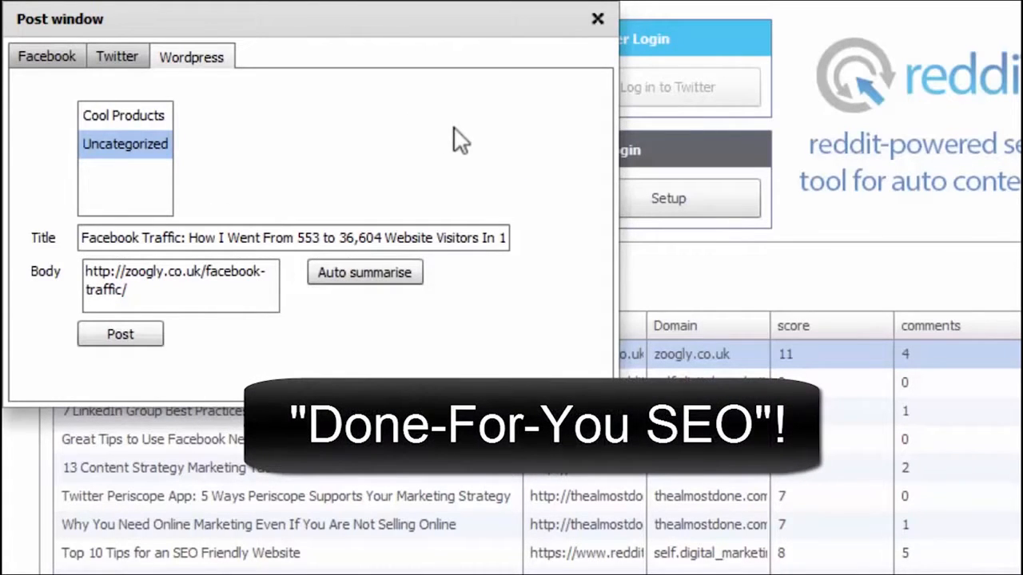
{"action": "left_click", "coordinate": [364, 271]}
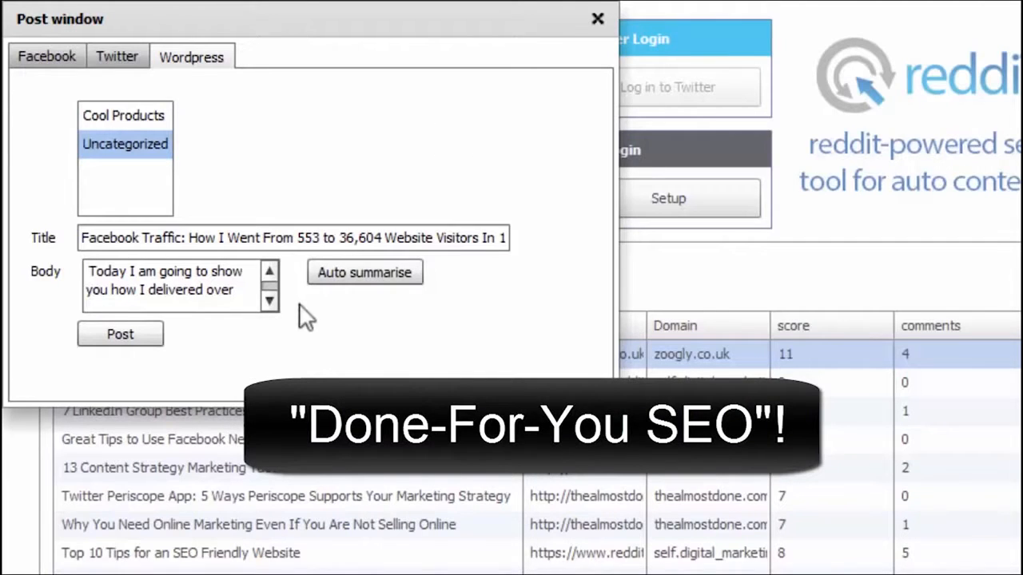
{"action": "mouse_move", "coordinate": [326, 366]}
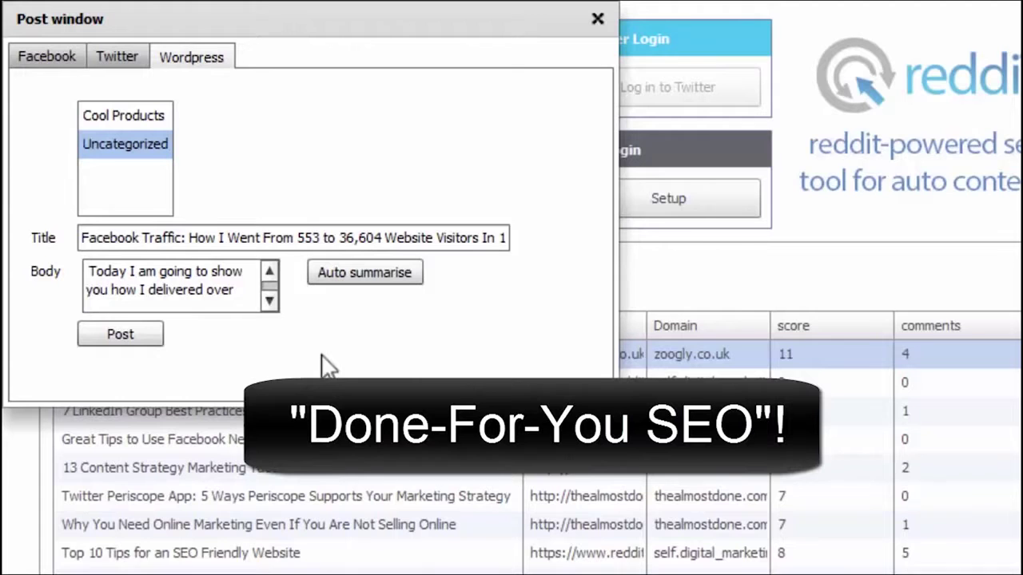
{"action": "mouse_move", "coordinate": [275, 222]}
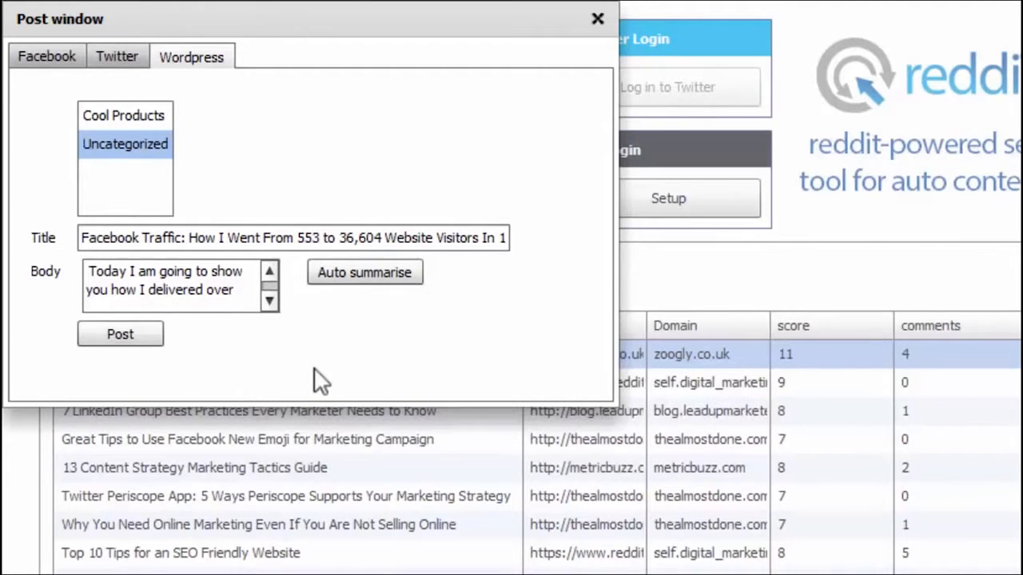
{"action": "left_click", "coordinate": [120, 334]}
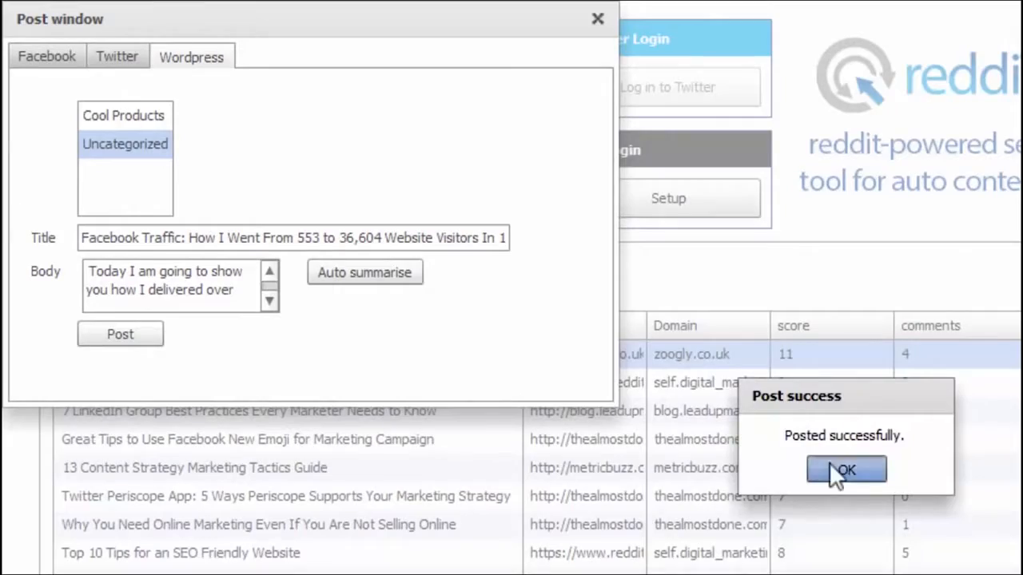
{"action": "left_click", "coordinate": [845, 468]}
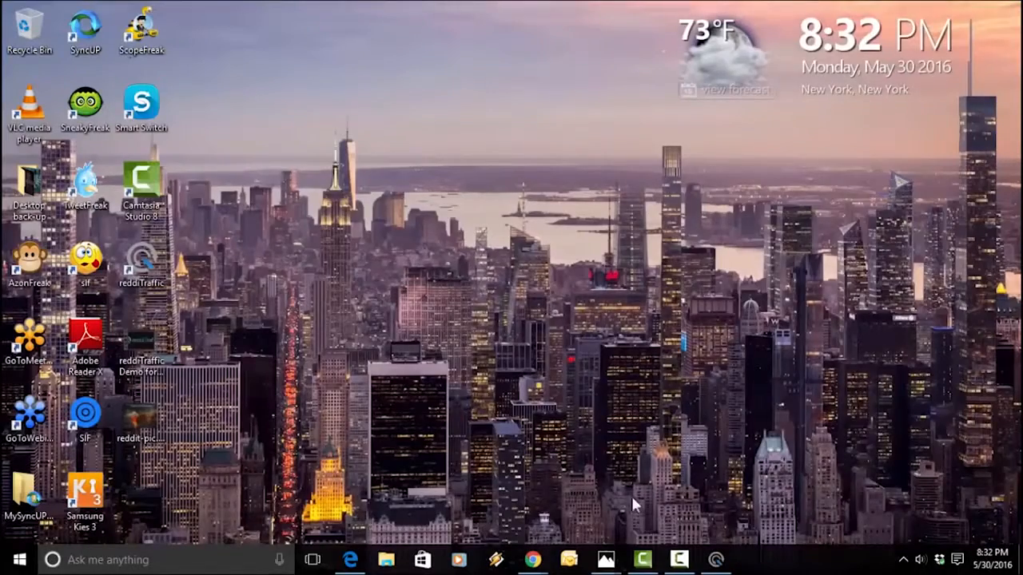
{"action": "mouse_move", "coordinate": [527, 566]}
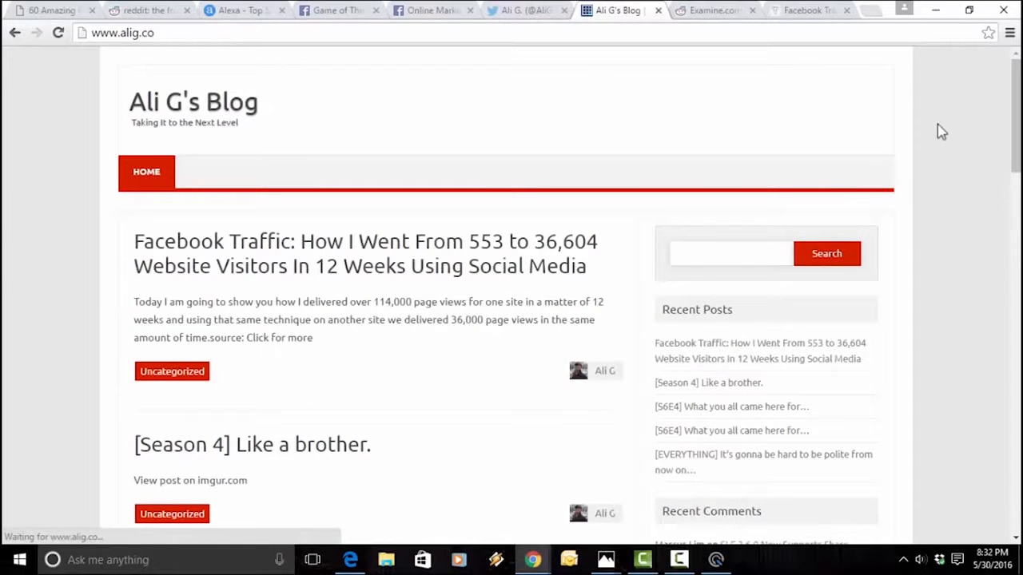
{"action": "mouse_move", "coordinate": [295, 265]}
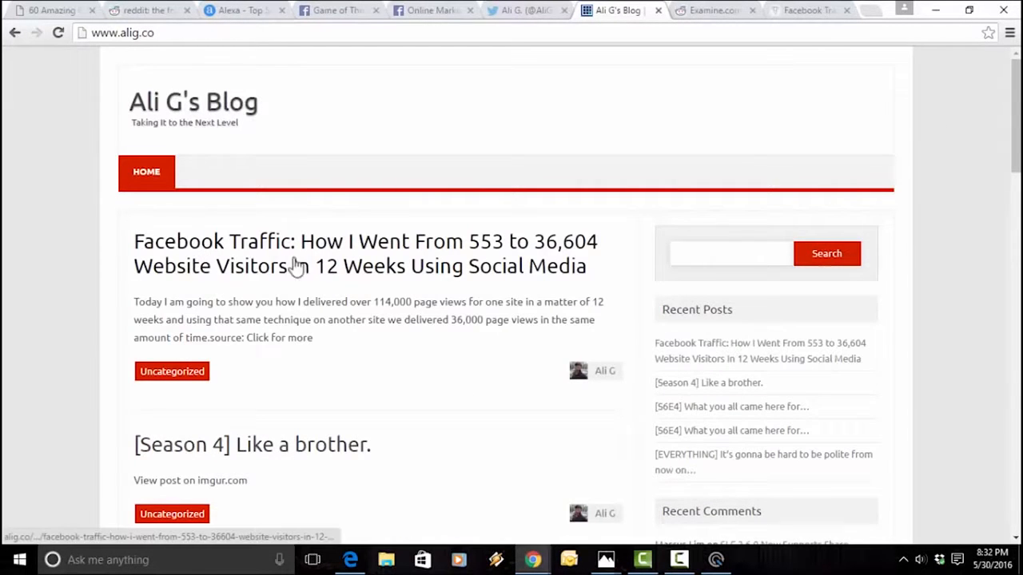
{"action": "mouse_move", "coordinate": [511, 272]}
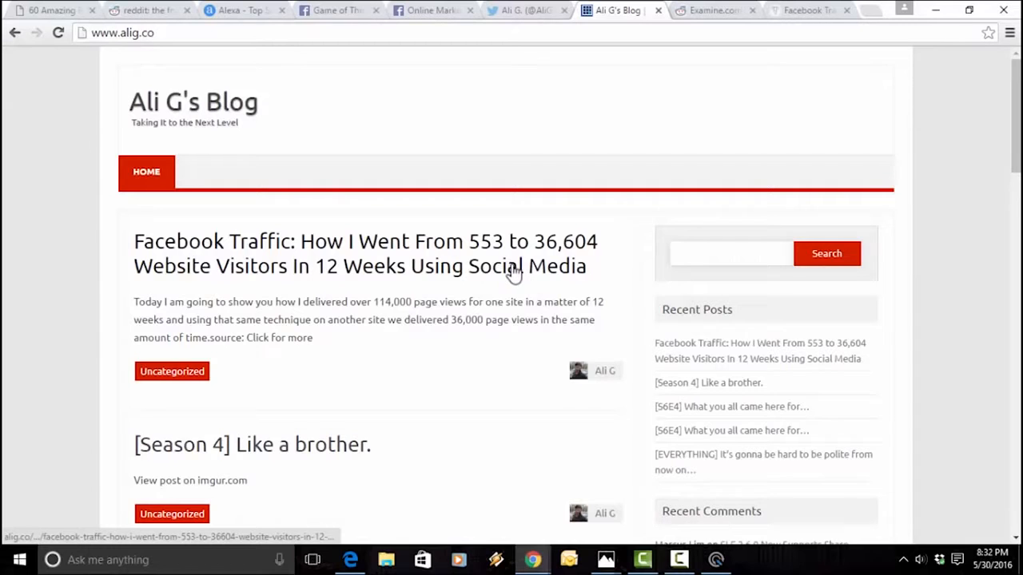
{"action": "mouse_move", "coordinate": [157, 317]}
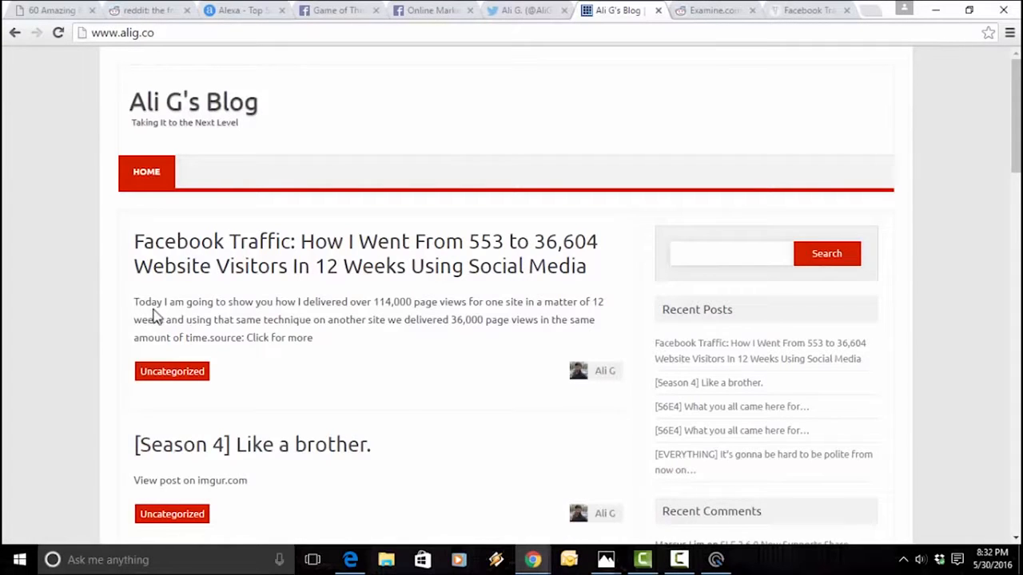
{"action": "mouse_move", "coordinate": [182, 320]}
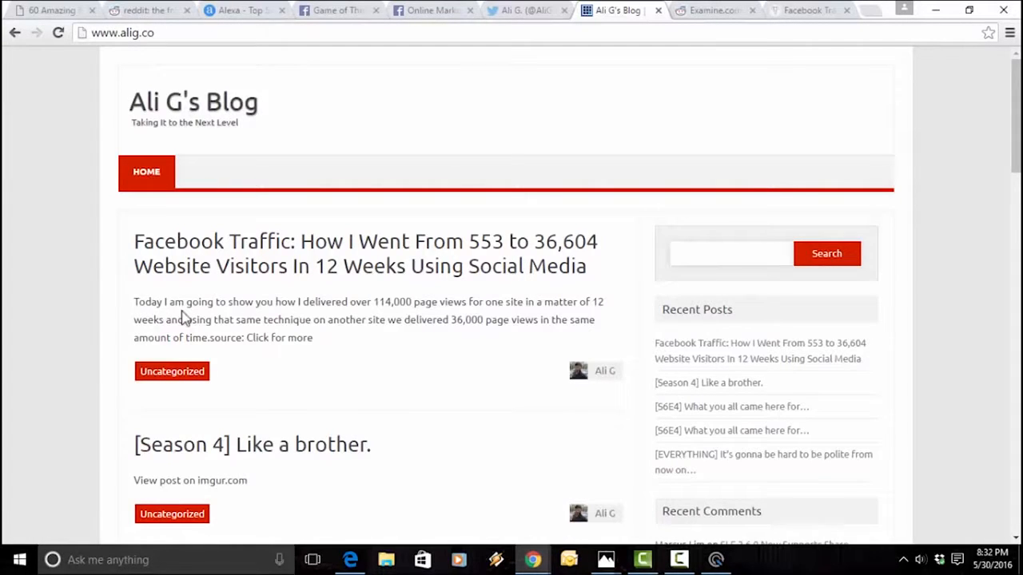
{"action": "mouse_move", "coordinate": [221, 339]}
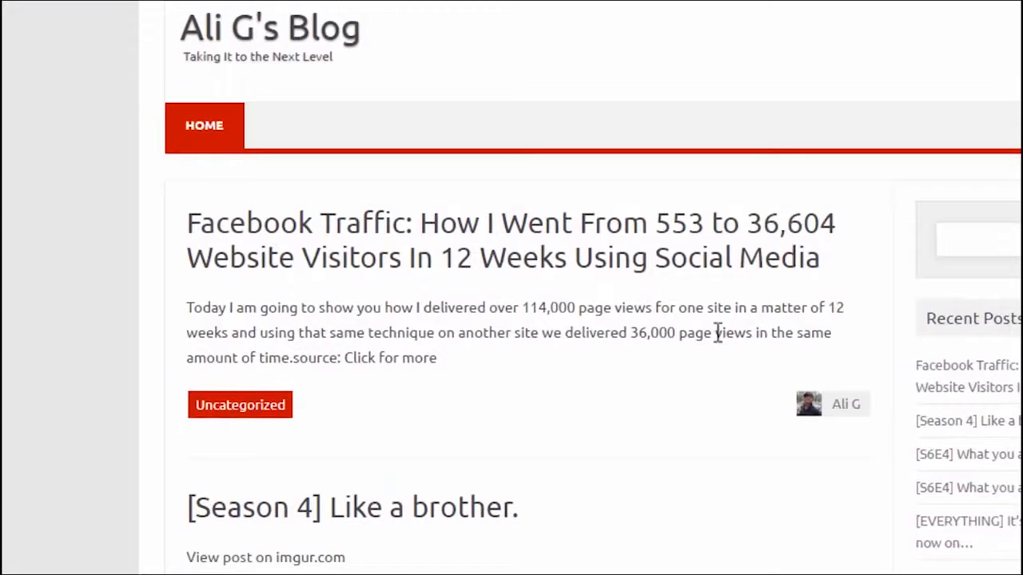
{"action": "mouse_move", "coordinate": [320, 412]}
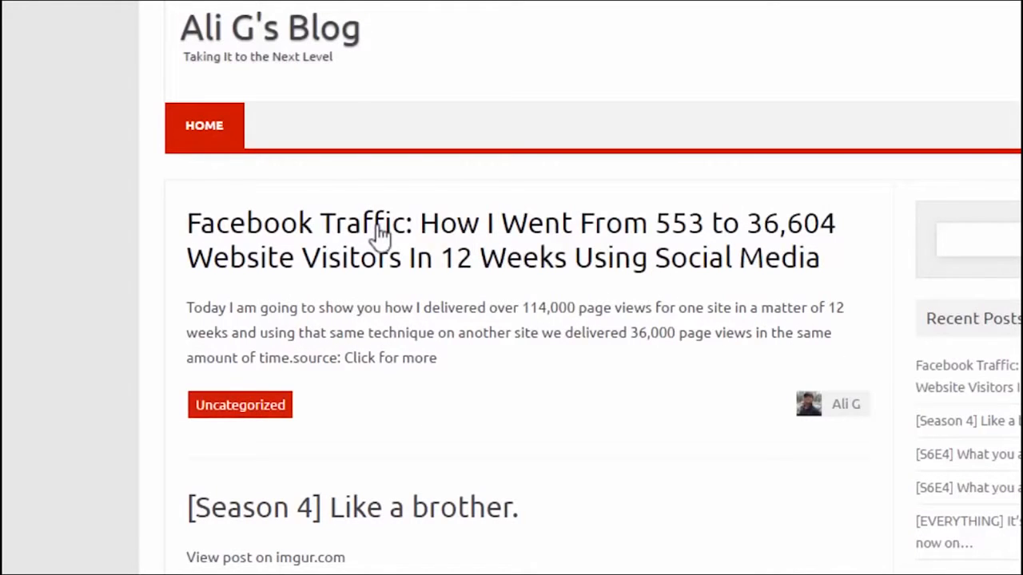
Step: Open the published Facebook Traffic article on the blog
{"action": "left_click", "coordinate": [381, 232]}
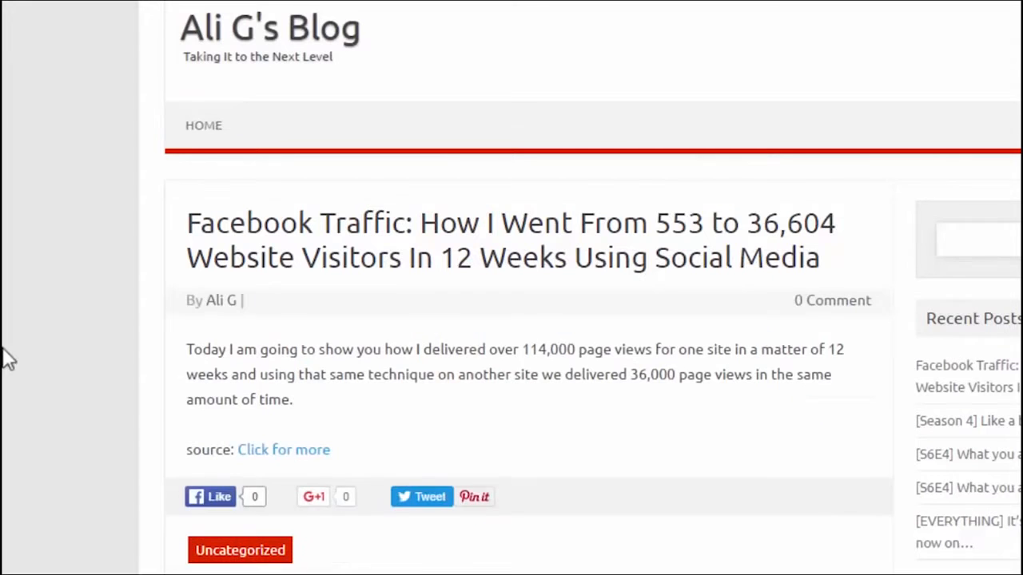
{"action": "mouse_move", "coordinate": [343, 422]}
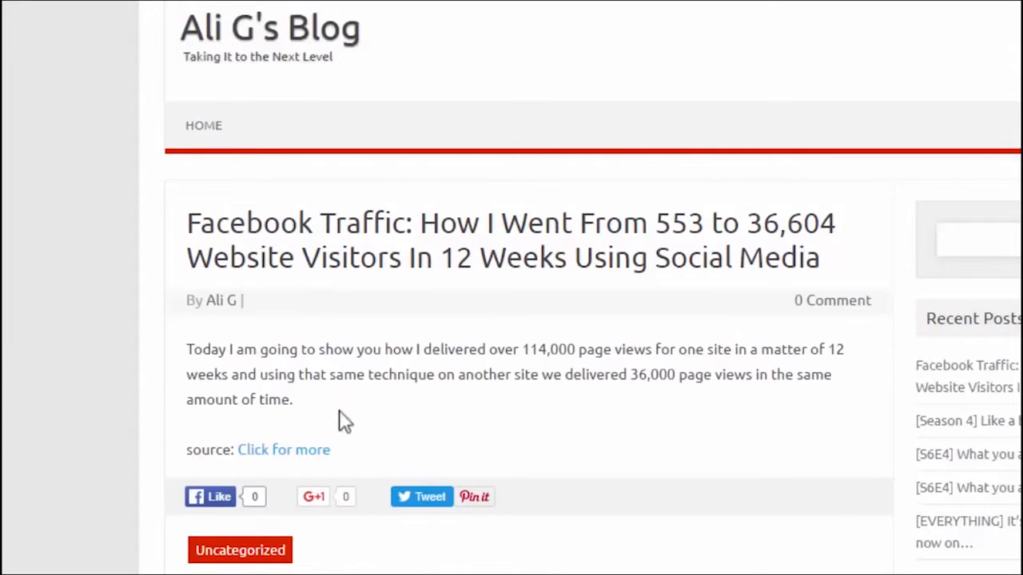
{"action": "mouse_move", "coordinate": [611, 441]}
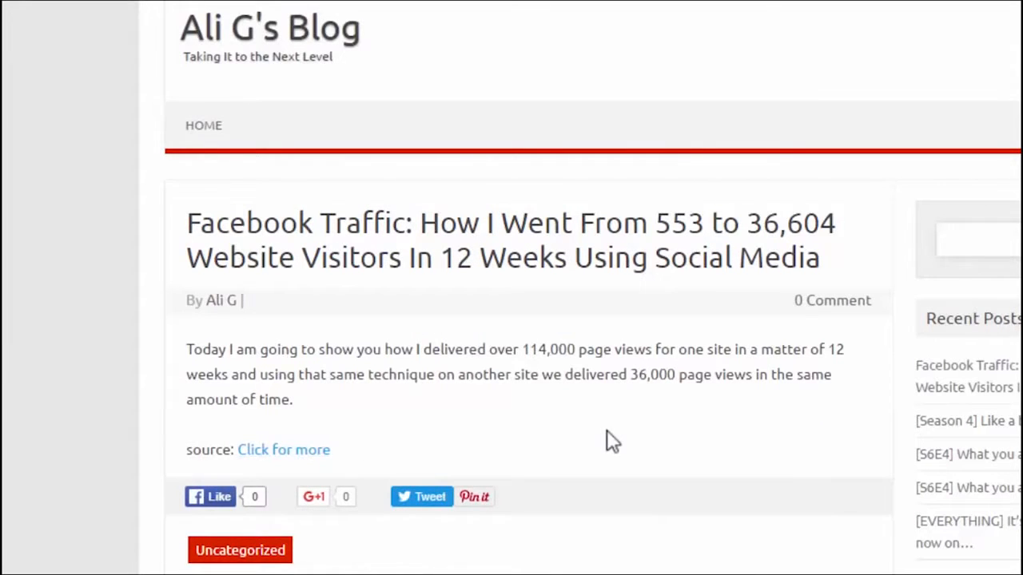
{"action": "left_click", "coordinate": [283, 449]}
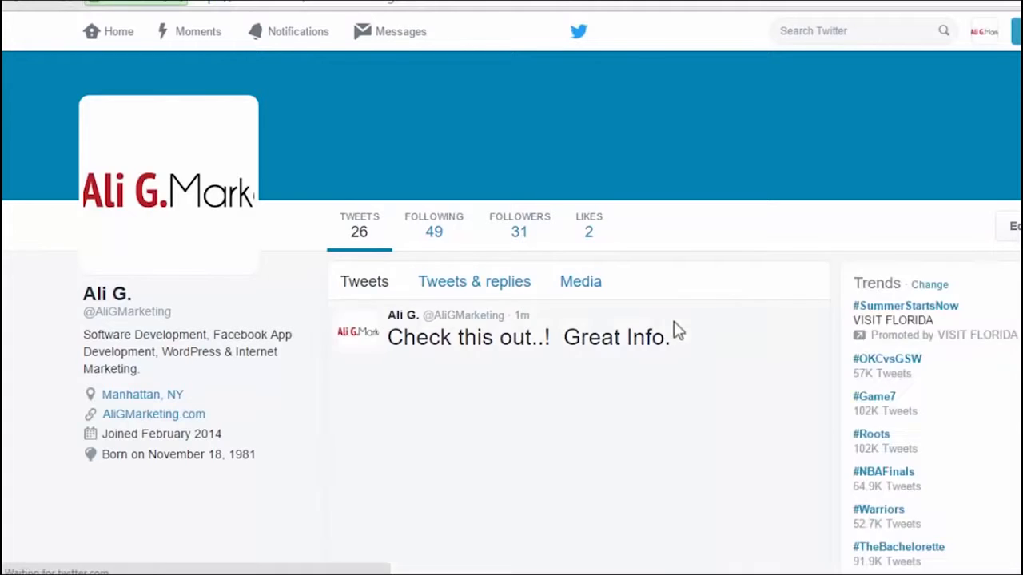
Step: Scroll the Twitter profile to the new tweet with the zoogly.co.uk article card
{"action": "scroll", "scroll_direction": "down", "scroll_amount": 3}
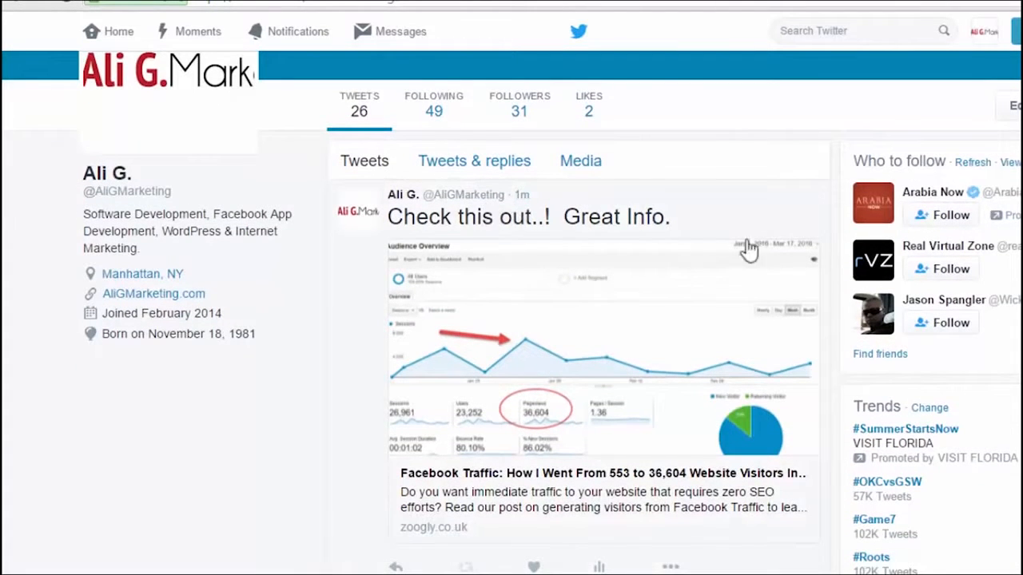
{"action": "mouse_move", "coordinate": [777, 335]}
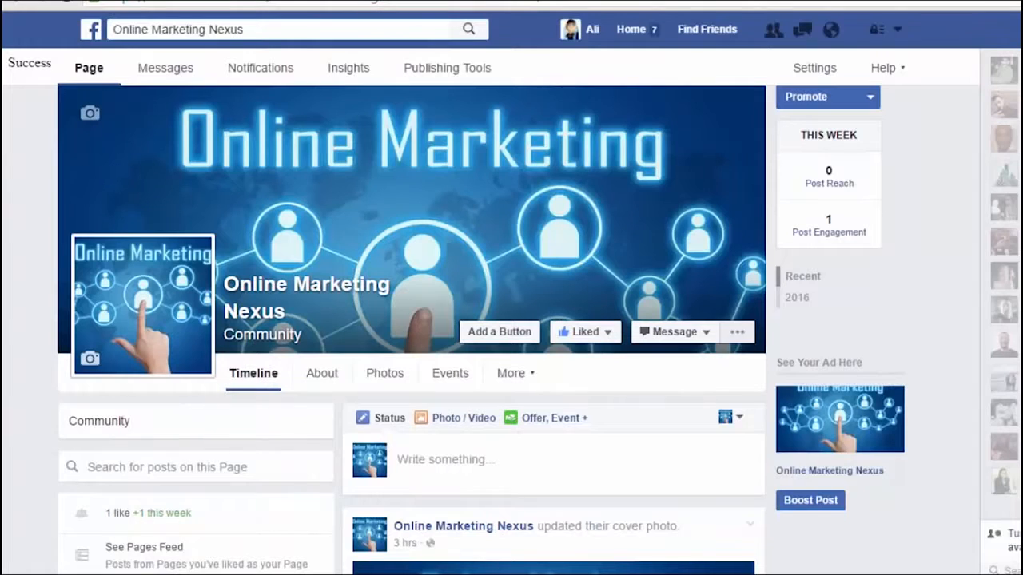
{"action": "mouse_move", "coordinate": [6, 310]}
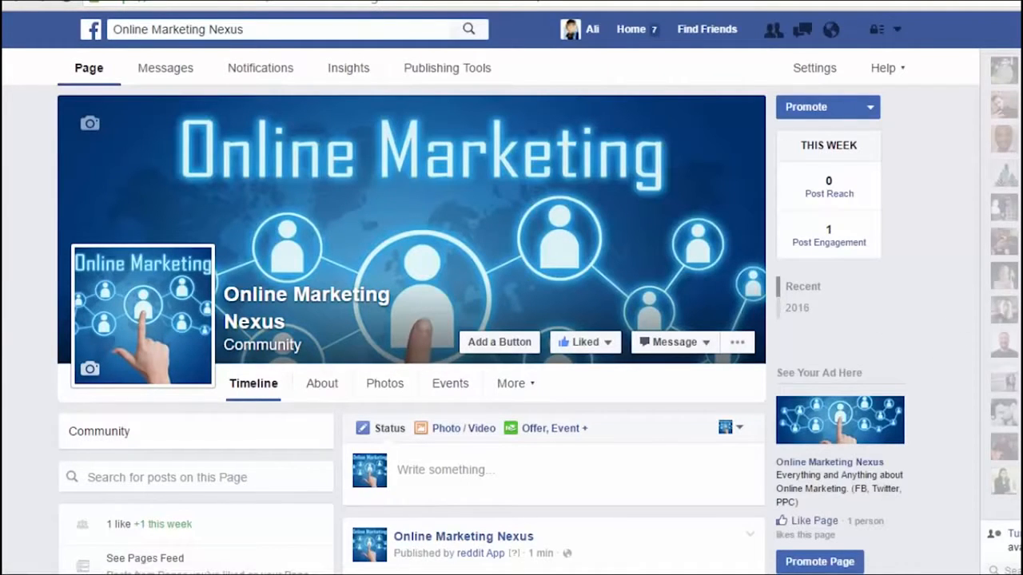
Step: Scroll the Online Marketing Nexus timeline to the newest reddit App post
{"action": "scroll", "scroll_direction": "down", "scroll_amount": 3}
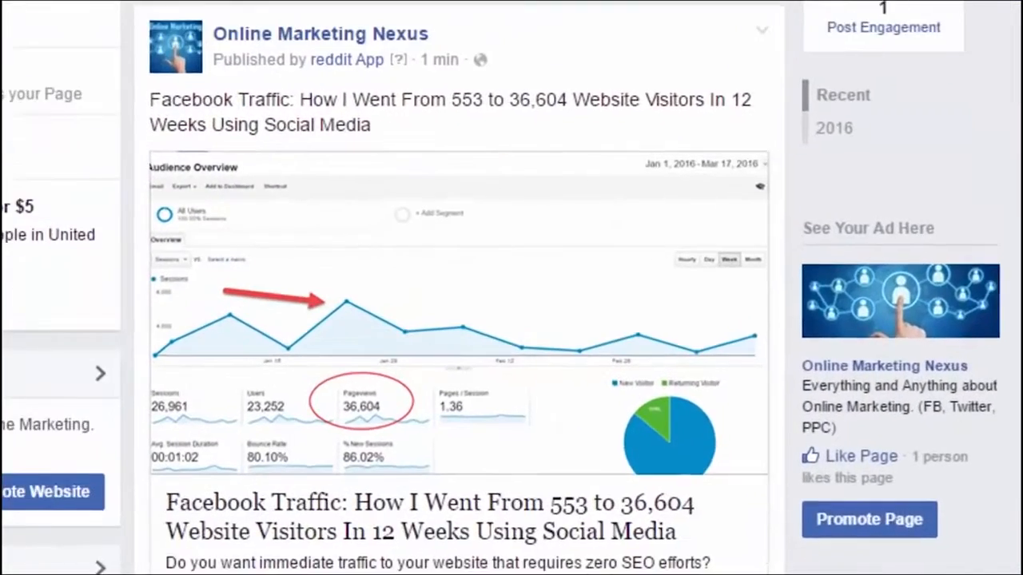
{"action": "mouse_move", "coordinate": [304, 71]}
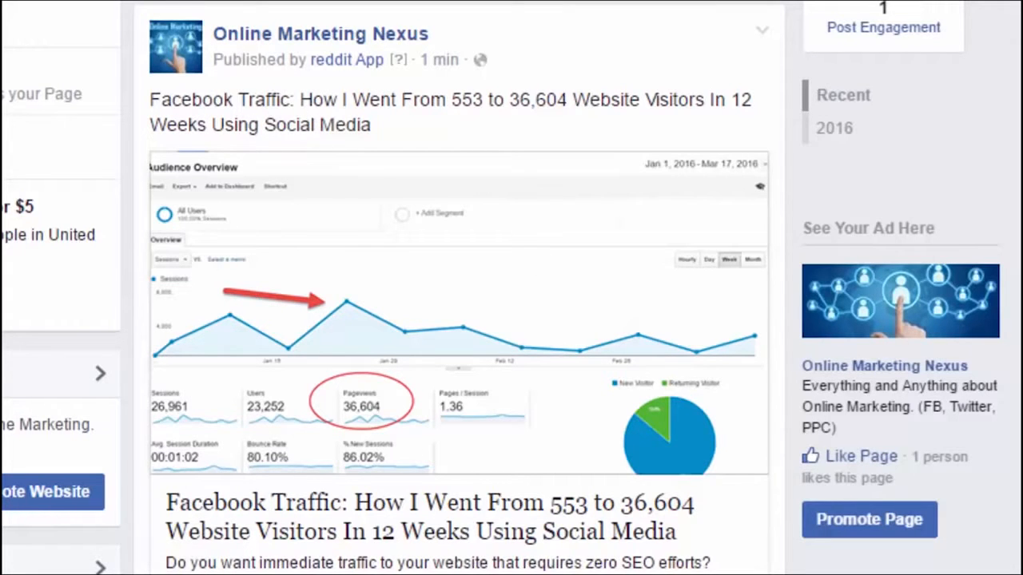
{"action": "scroll", "scroll_direction": "down", "scroll_amount": 3}
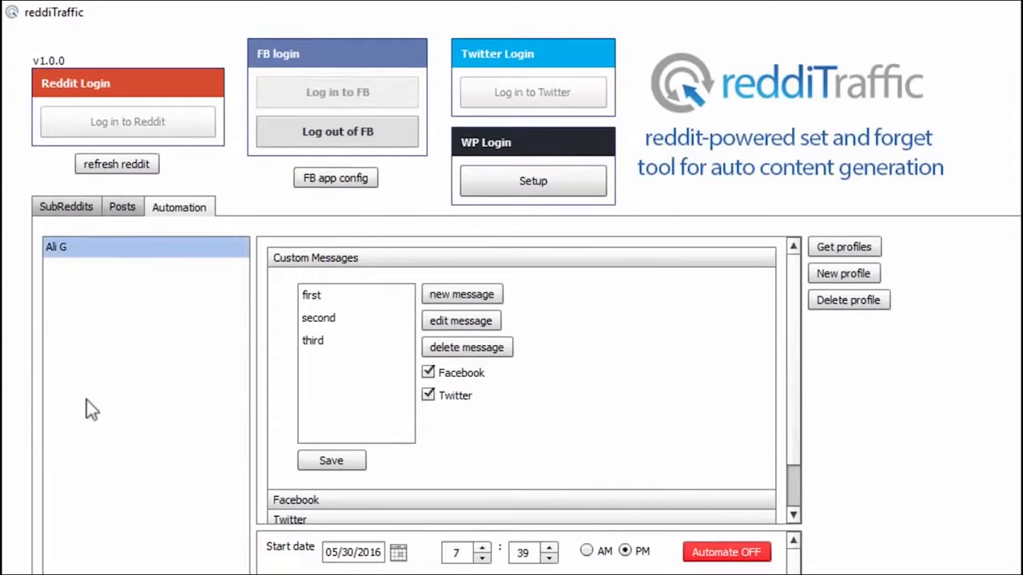
{"action": "mouse_move", "coordinate": [796, 339]}
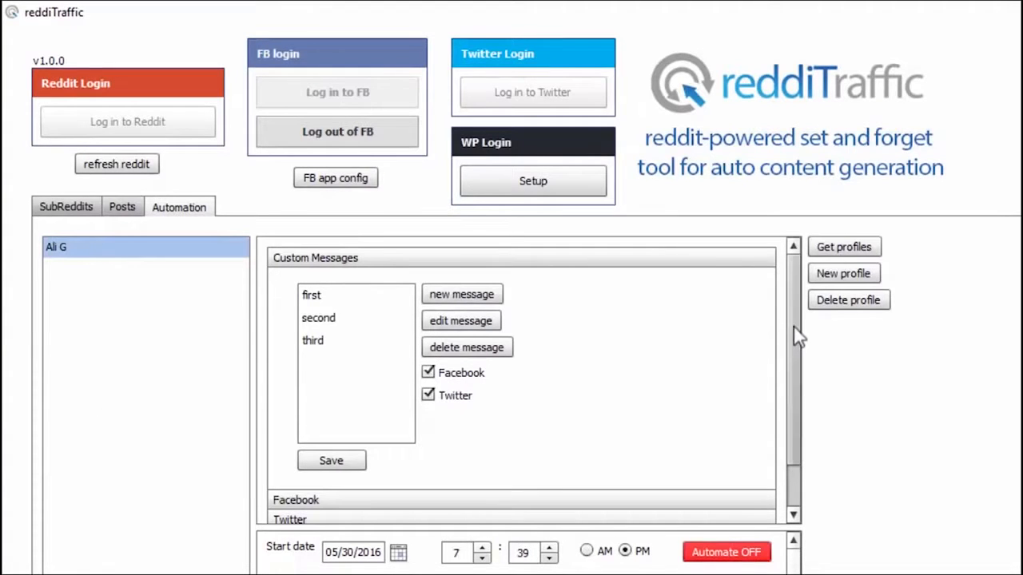
Step: Save the three custom messages in the Automation tab and acknowledge the Saved! confirmation
{"action": "scroll", "scroll_direction": "down", "scroll_amount": 3}
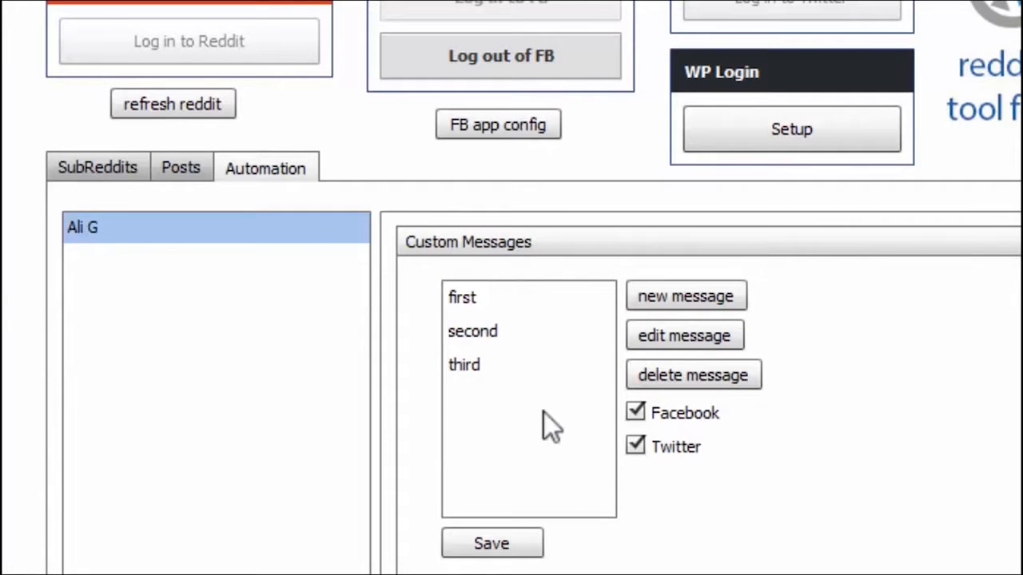
{"action": "mouse_move", "coordinate": [975, 286]}
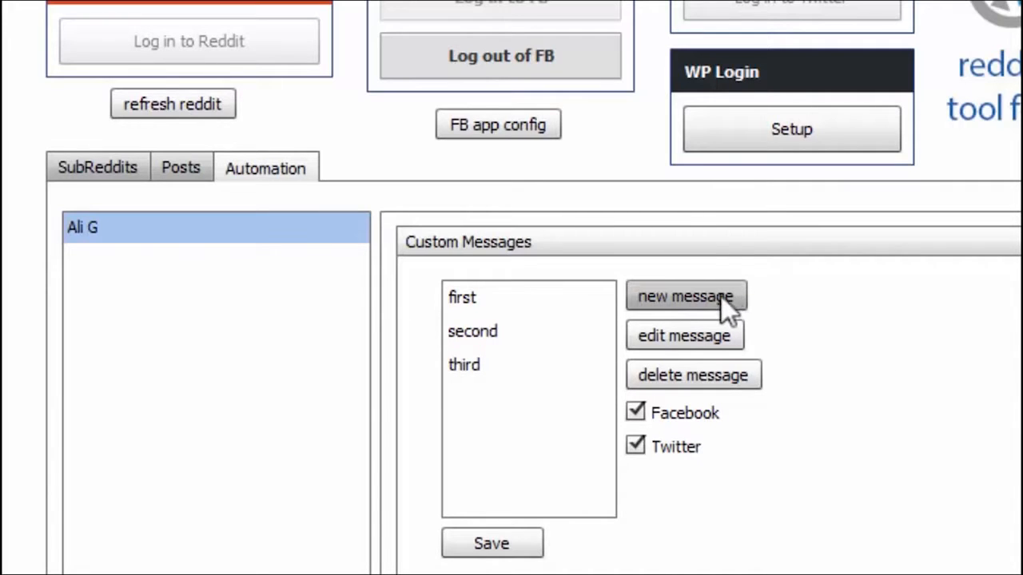
{"action": "mouse_move", "coordinate": [699, 352]}
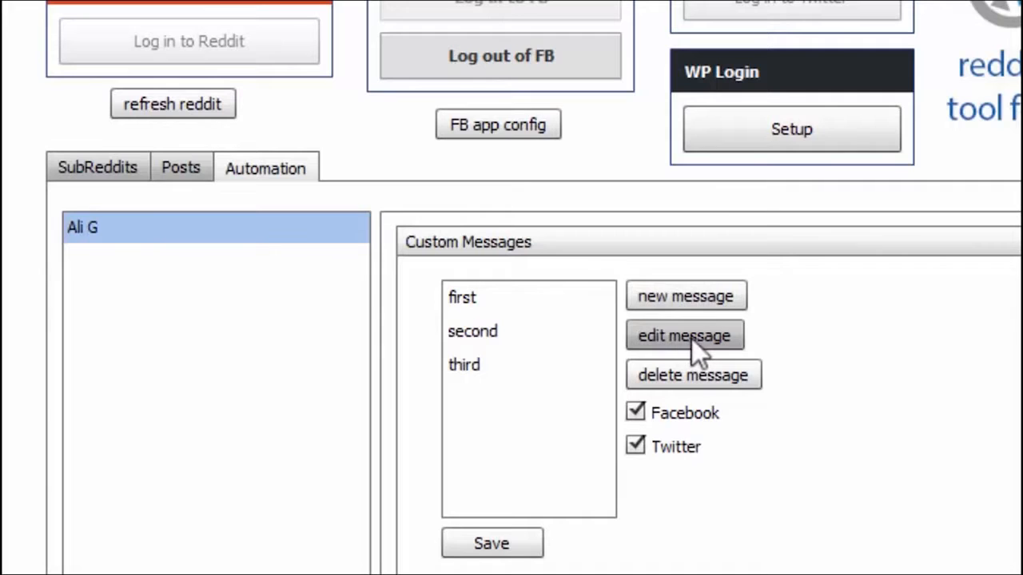
{"action": "mouse_move", "coordinate": [735, 412]}
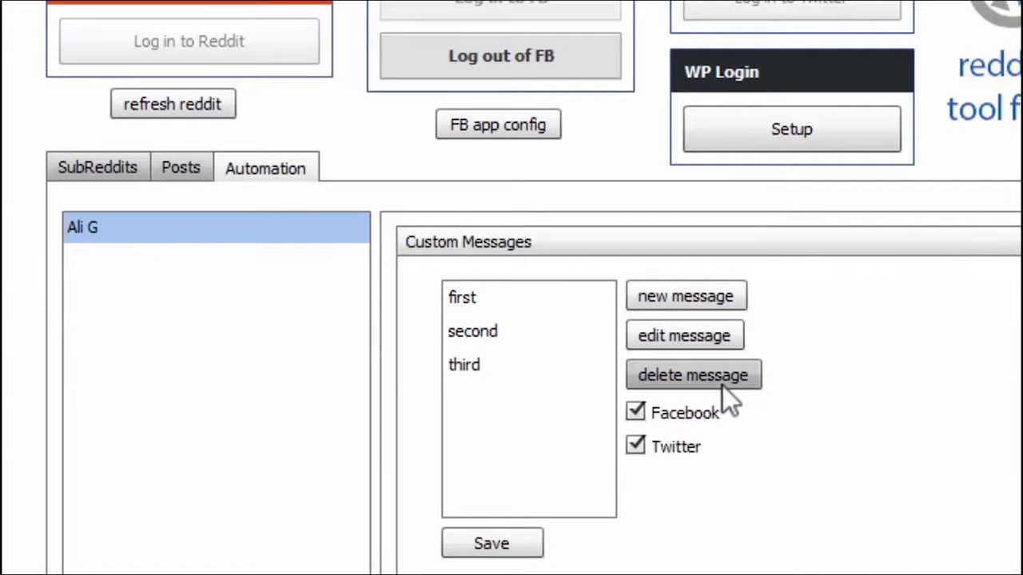
{"action": "left_click", "coordinate": [635, 412]}
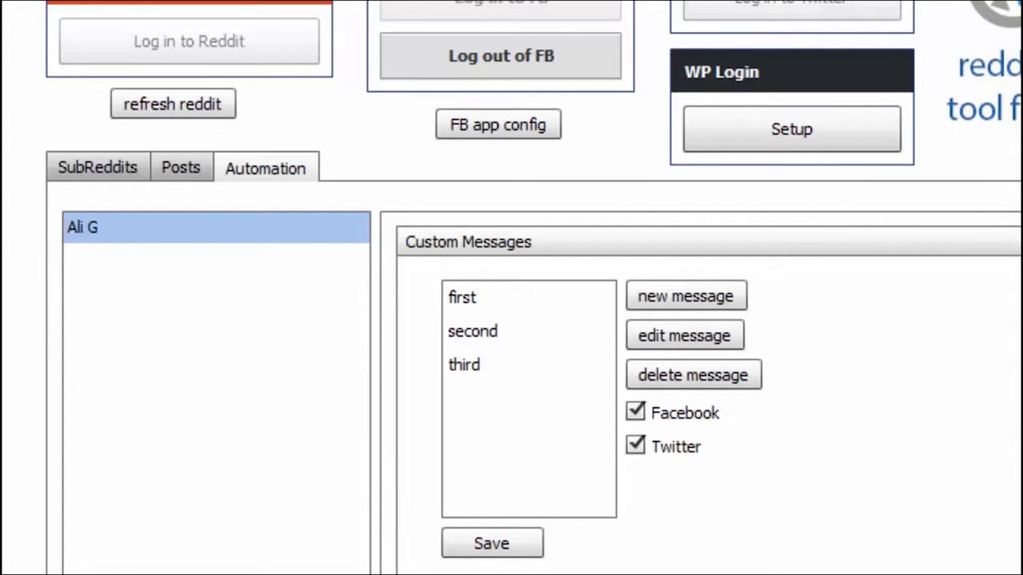
{"action": "left_click", "coordinate": [492, 544]}
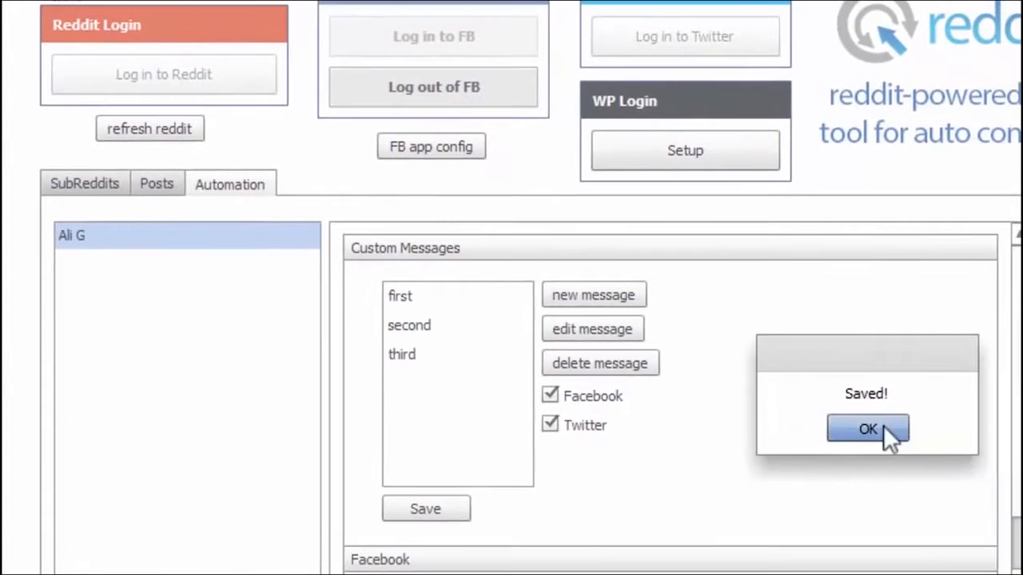
{"action": "left_click", "coordinate": [866, 428]}
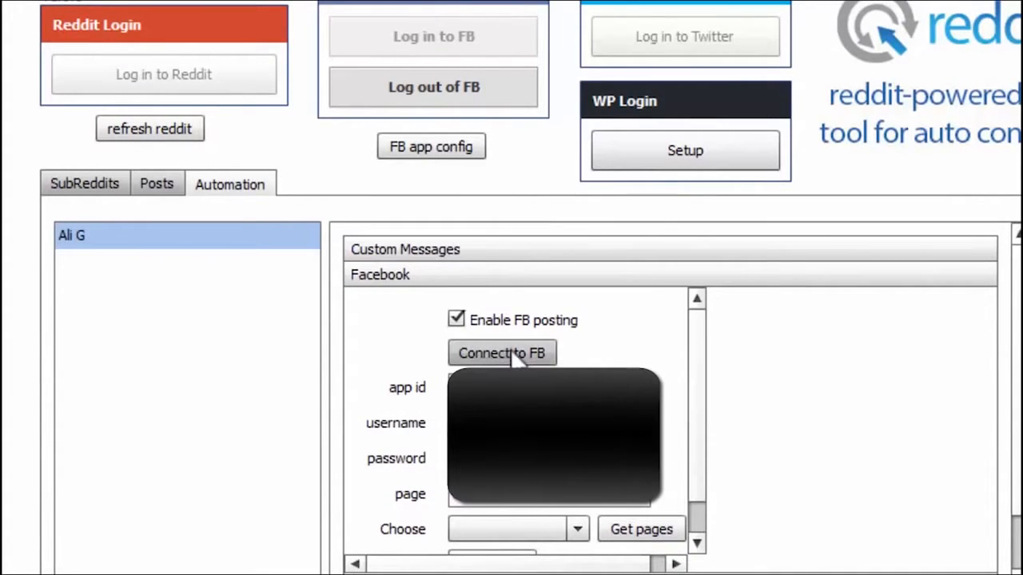
{"action": "mouse_move", "coordinate": [879, 572]}
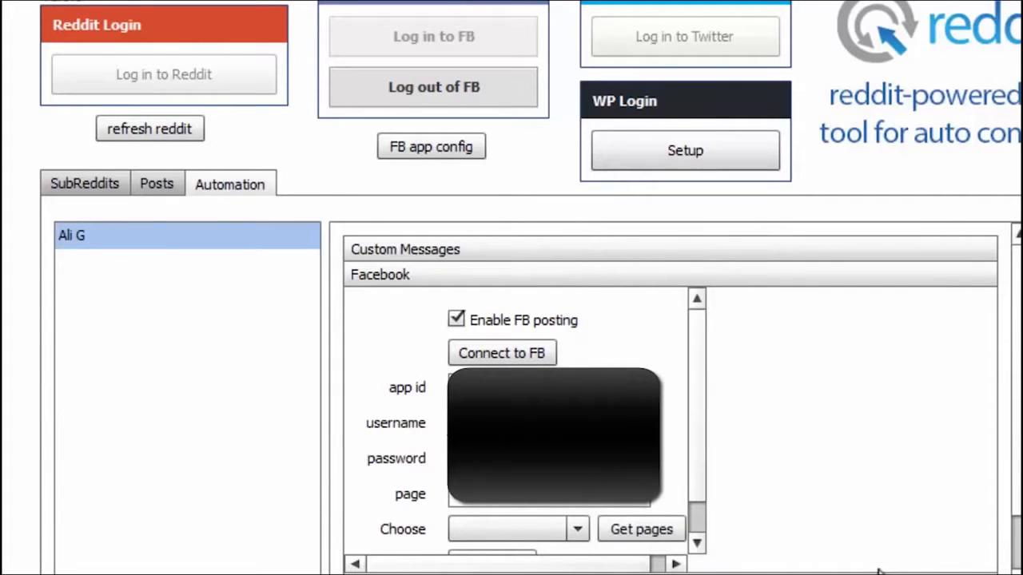
{"action": "left_click", "coordinate": [502, 353]}
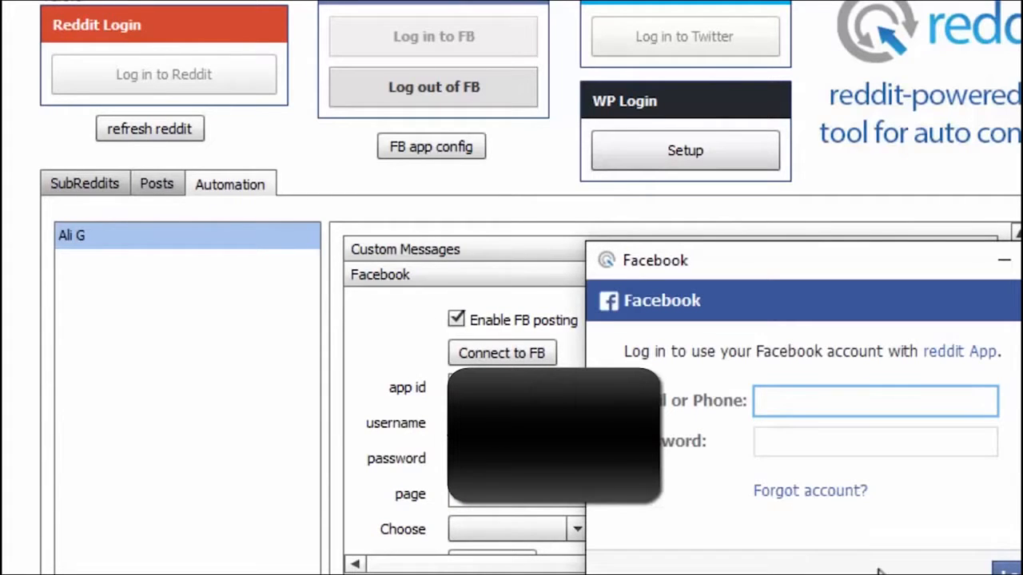
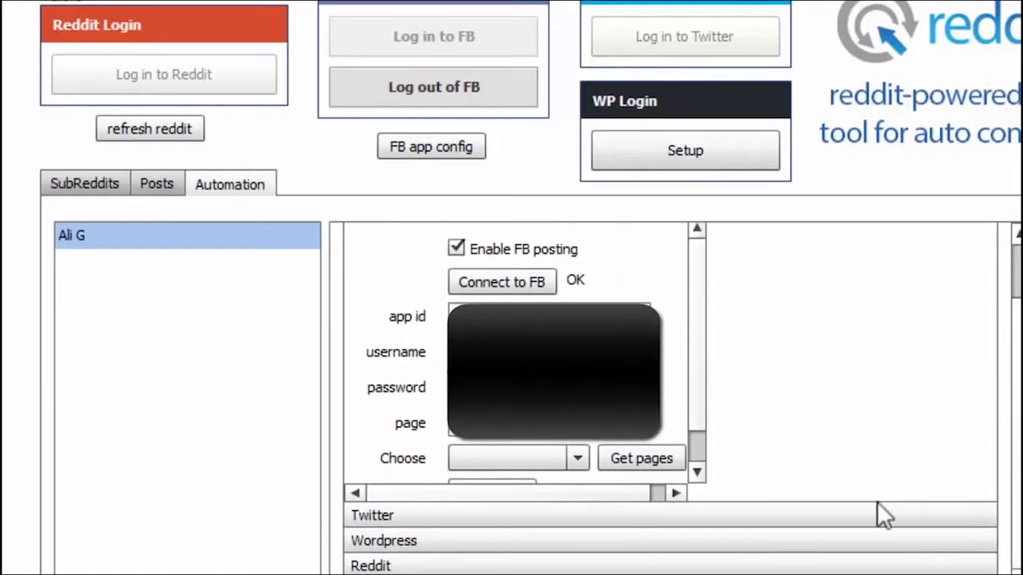
{"action": "left_click", "coordinate": [371, 514]}
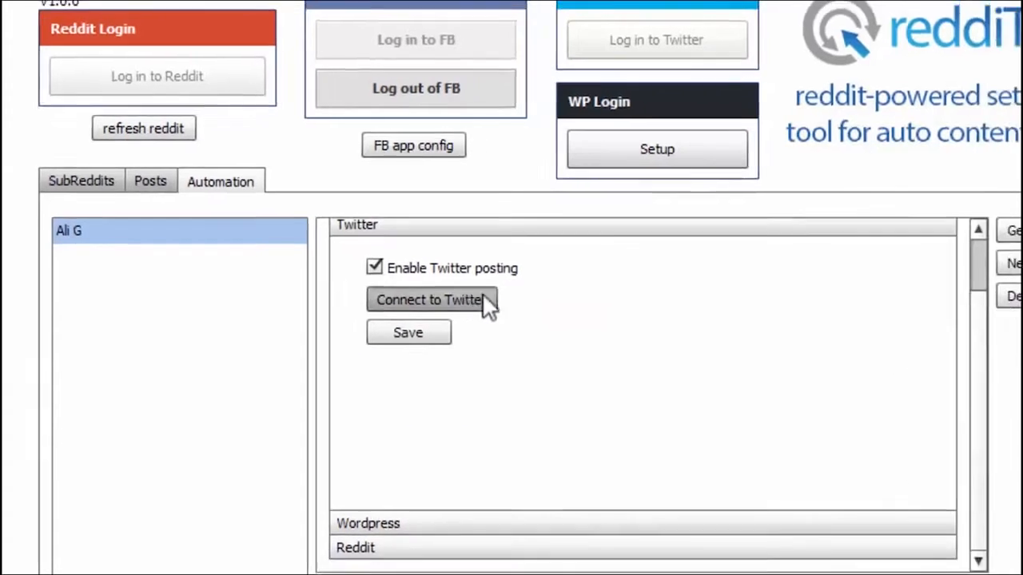
Step: Authorize the app for Twitter and connect WordPress posting, loading the Cool Products category
{"action": "left_click", "coordinate": [431, 301]}
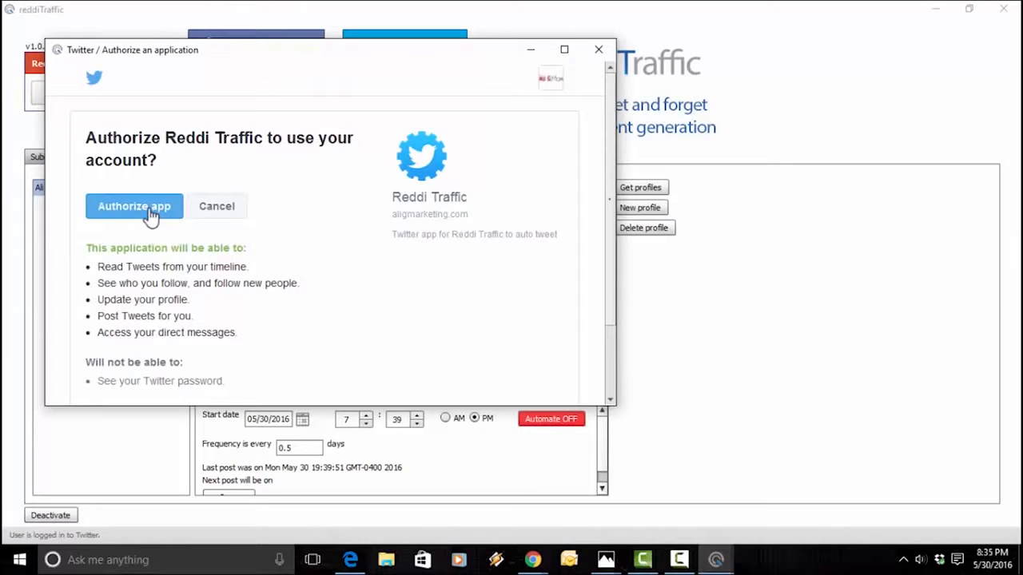
{"action": "left_click", "coordinate": [134, 206]}
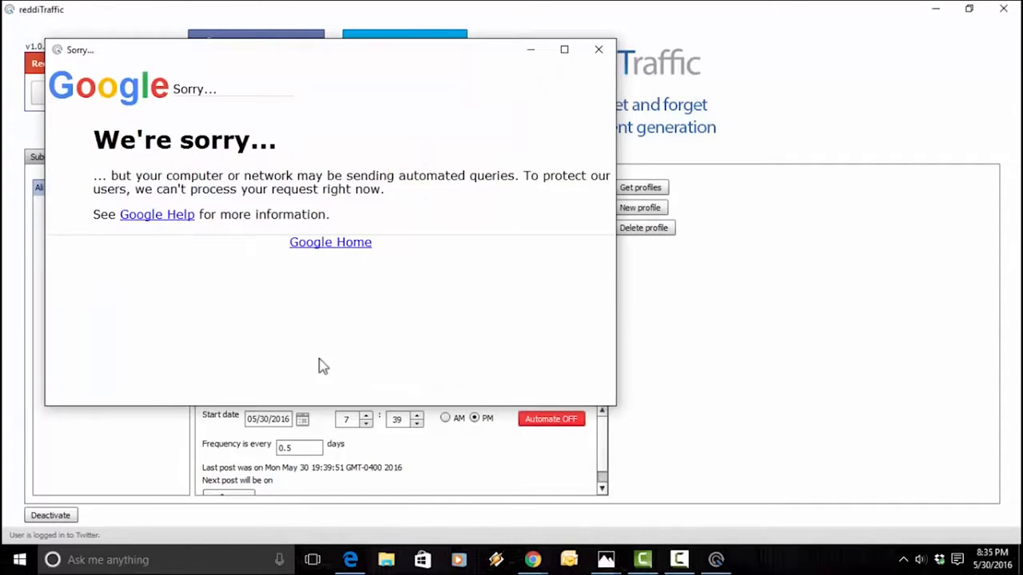
{"action": "left_click", "coordinate": [598, 48]}
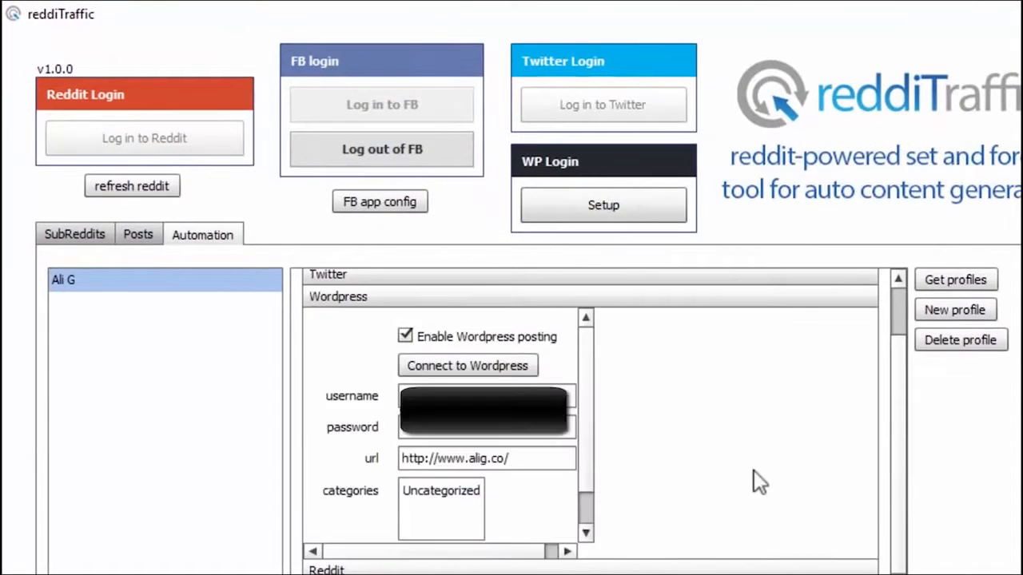
{"action": "mouse_move", "coordinate": [492, 369]}
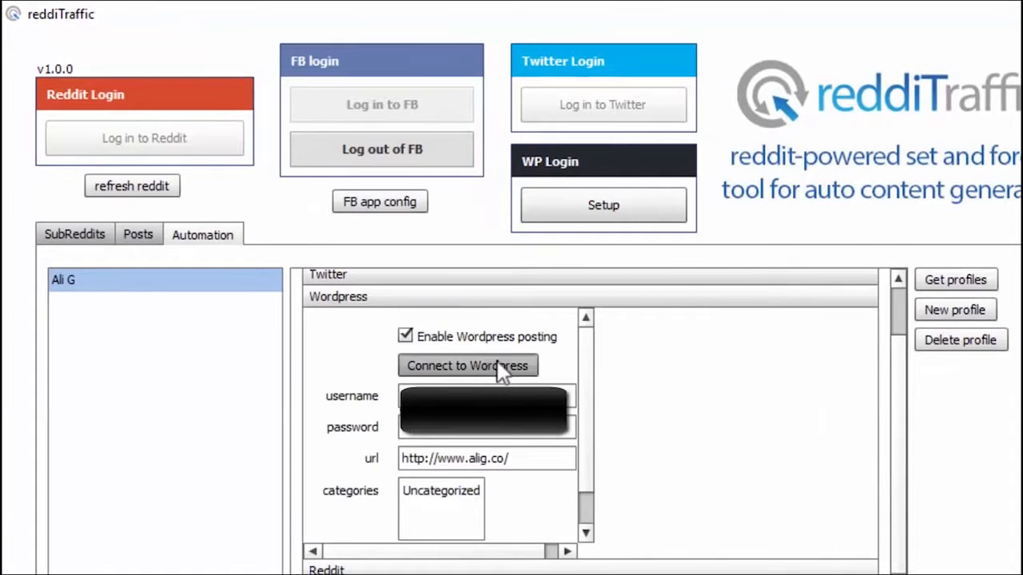
{"action": "left_click", "coordinate": [466, 364]}
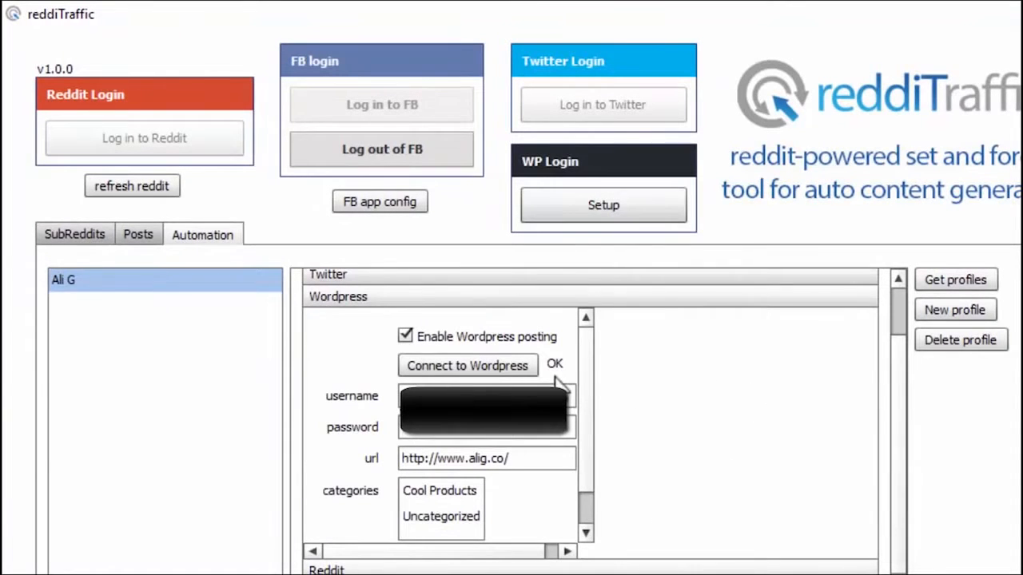
{"action": "mouse_move", "coordinate": [908, 380]}
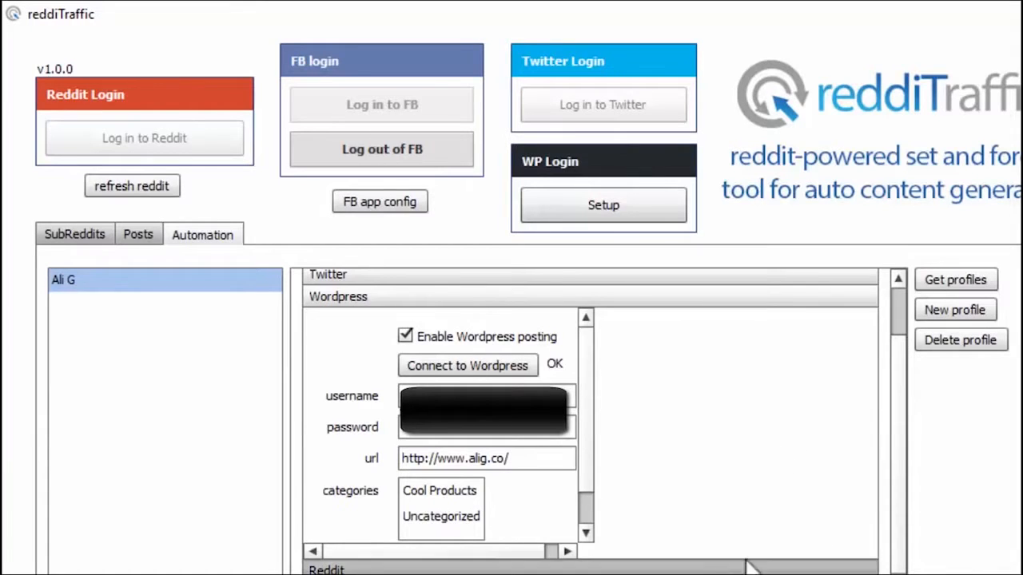
Step: Clear the old /r/gameofthrones/ source and copy the /r/digital_marketing/ address from the SubReddits list
{"action": "left_click", "coordinate": [326, 320]}
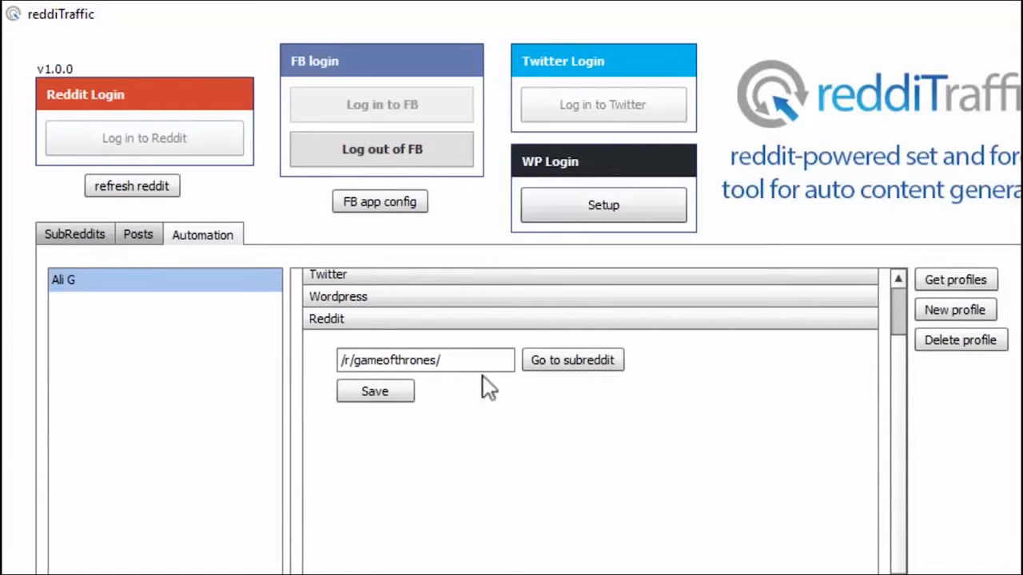
{"action": "left_click", "coordinate": [425, 360]}
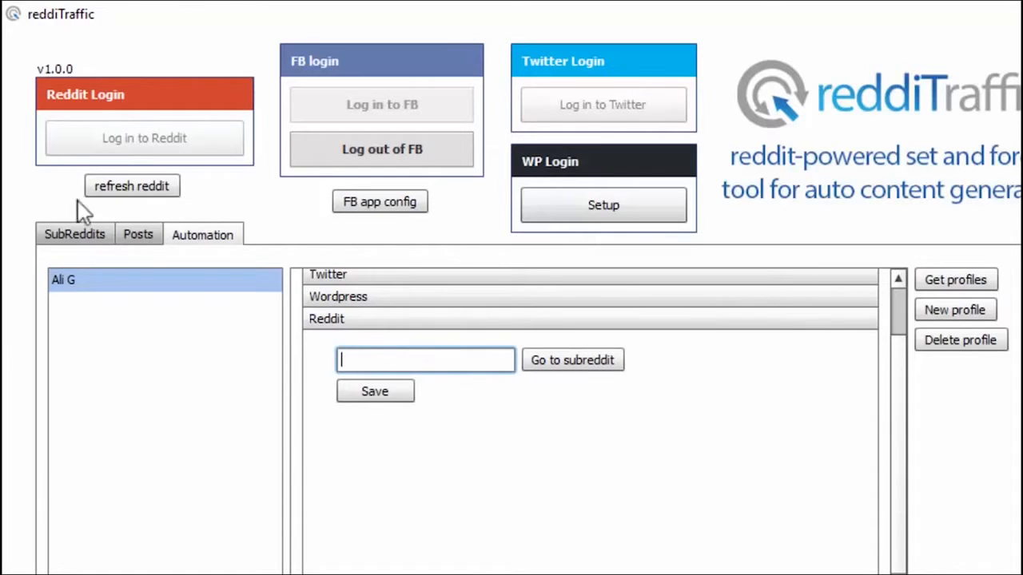
{"action": "left_click", "coordinate": [73, 233]}
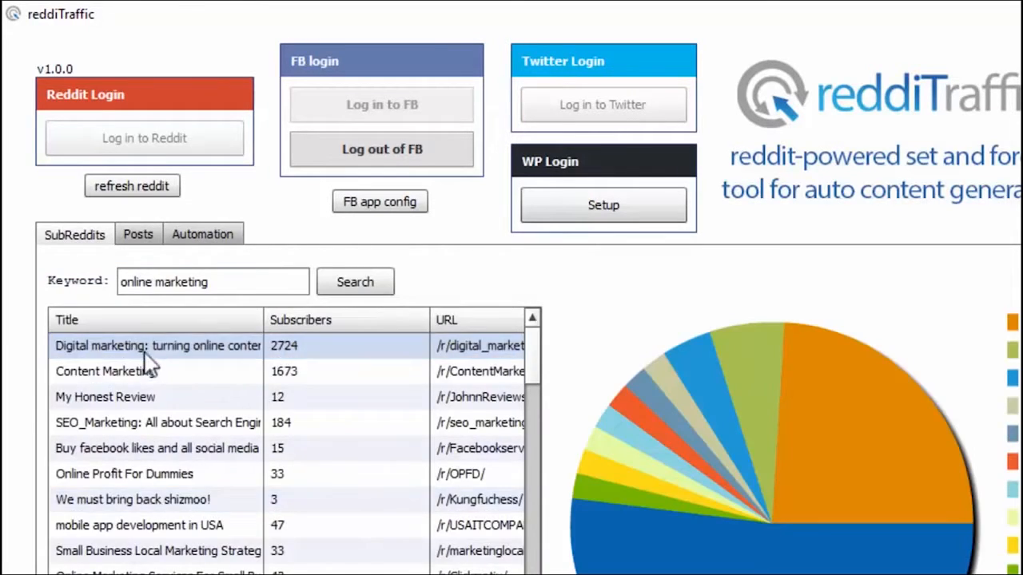
{"action": "right_click", "coordinate": [157, 345]}
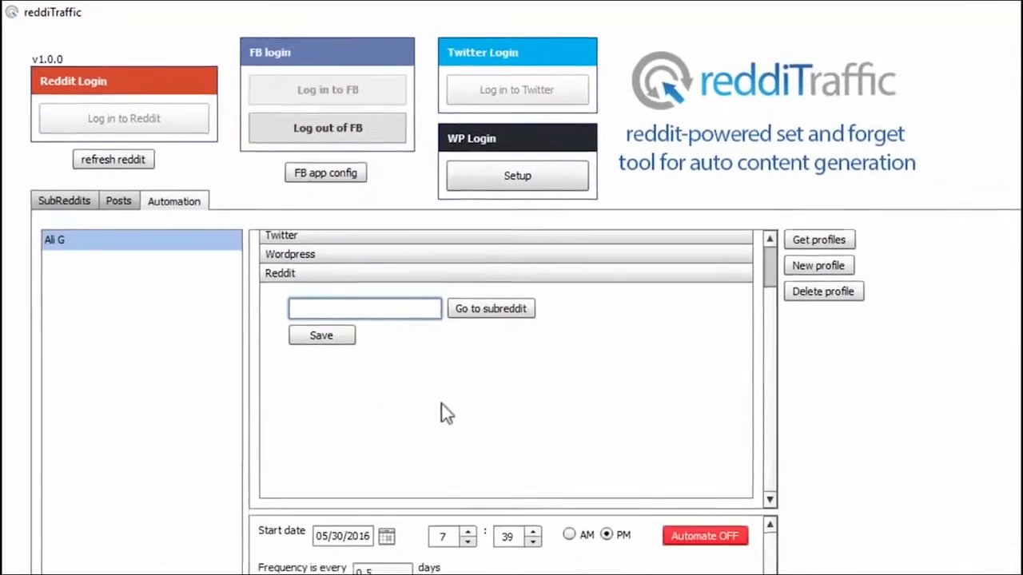
Step: Paste /r/digital_marketing/ as the source, save it, and view that subreddit in the browser
{"action": "right_click", "coordinate": [284, 239]}
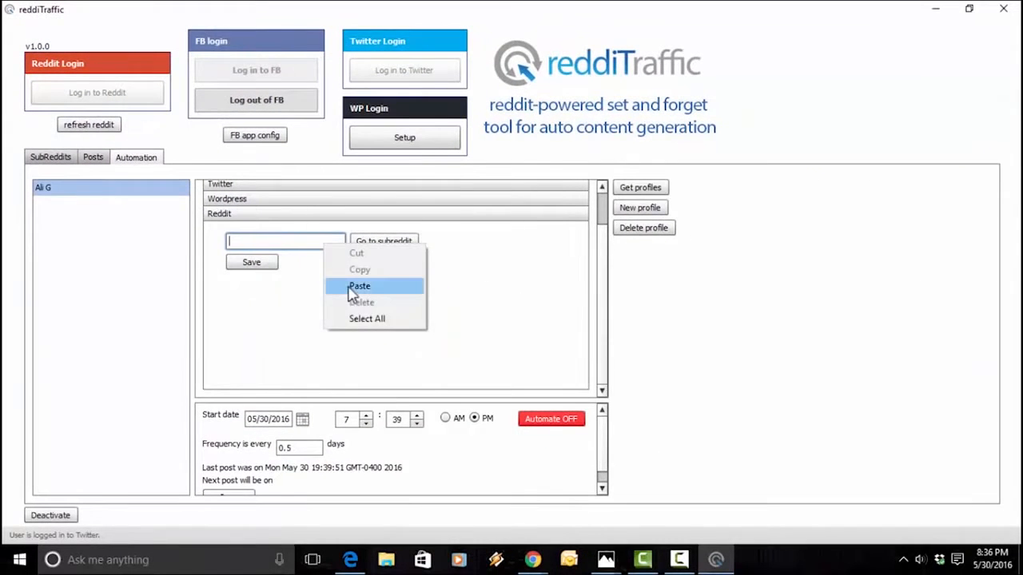
{"action": "left_click", "coordinate": [359, 287]}
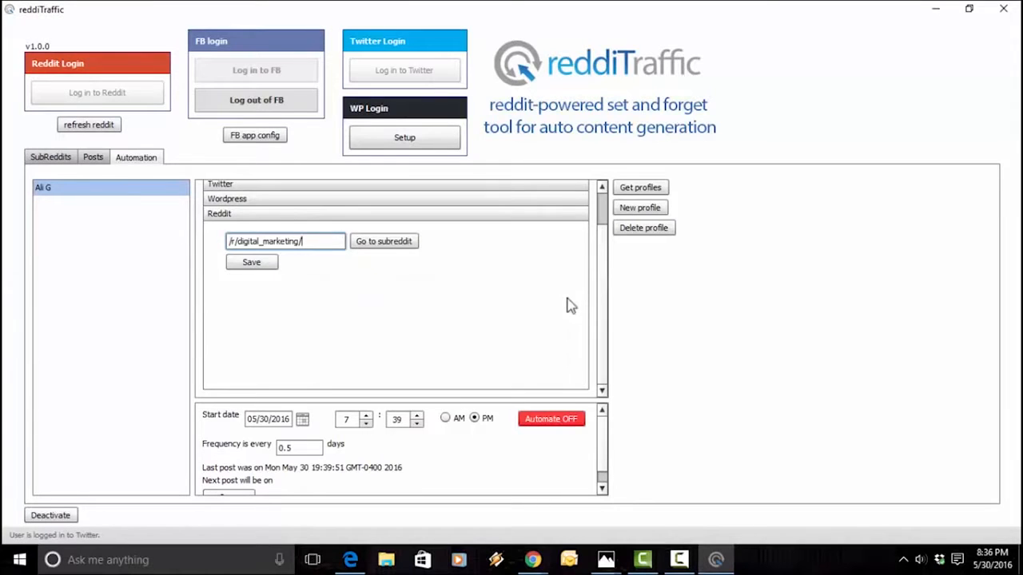
{"action": "left_click", "coordinate": [251, 262]}
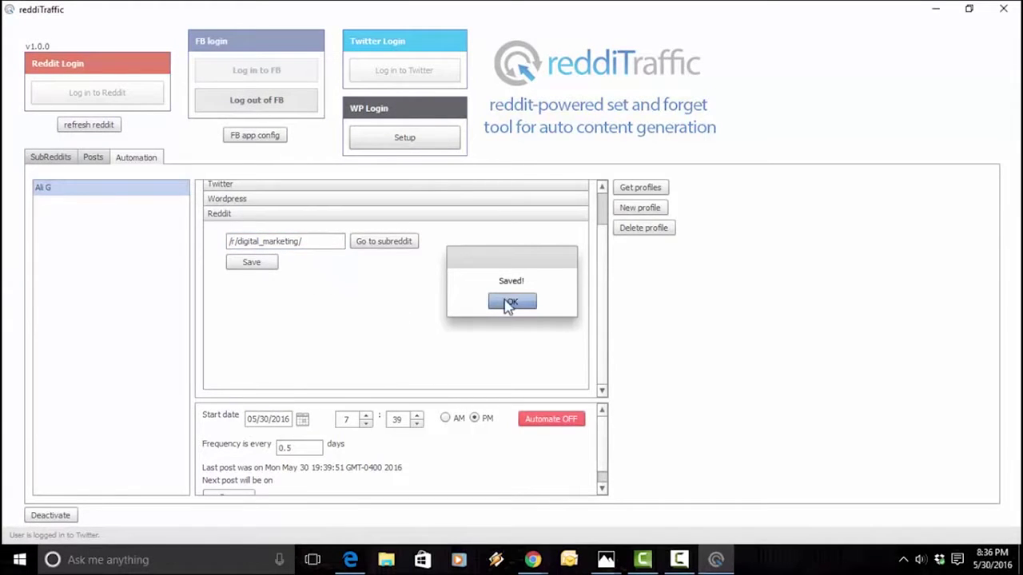
{"action": "left_click", "coordinate": [512, 300]}
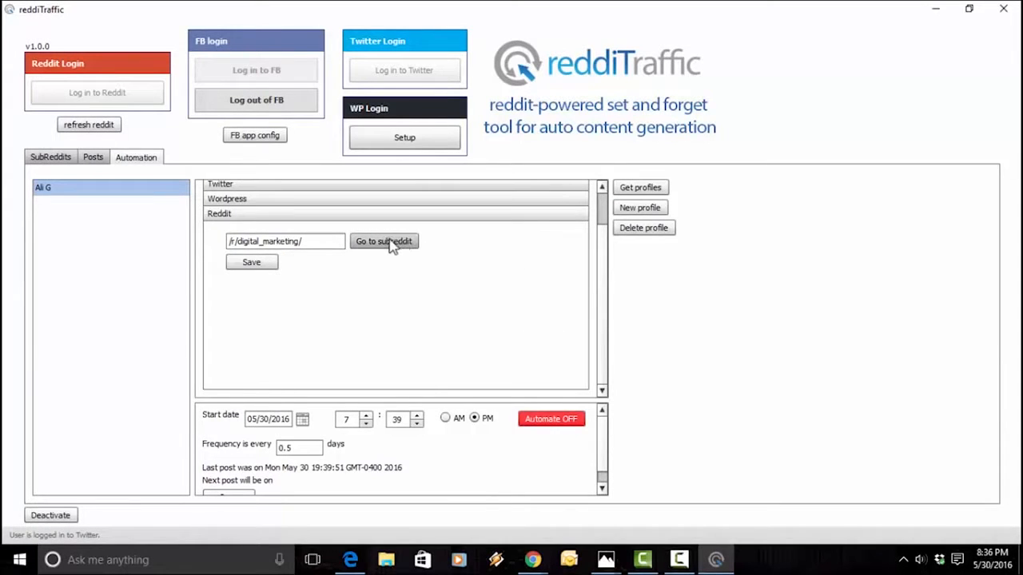
{"action": "left_click", "coordinate": [383, 242]}
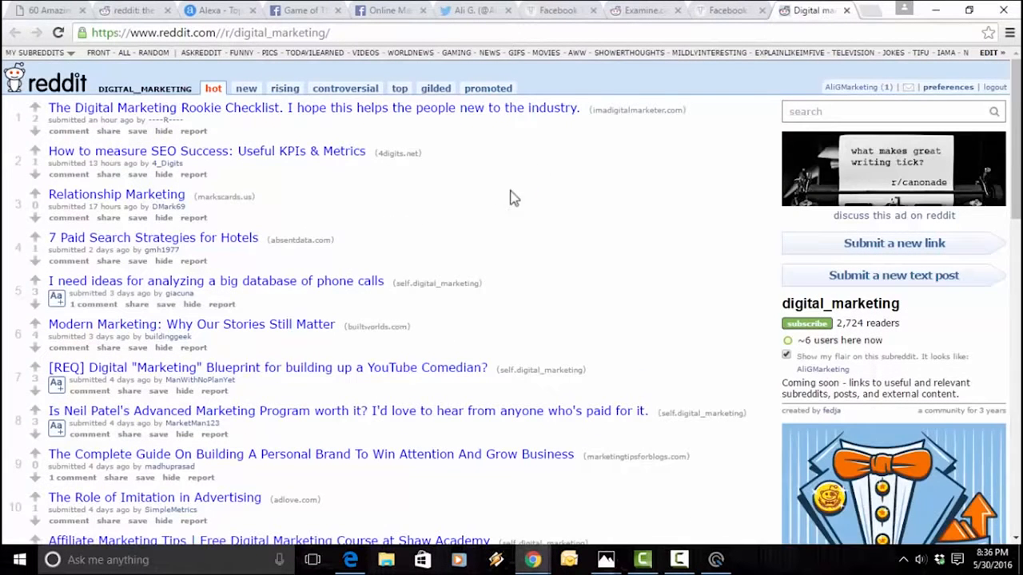
{"action": "mouse_move", "coordinate": [866, 64]}
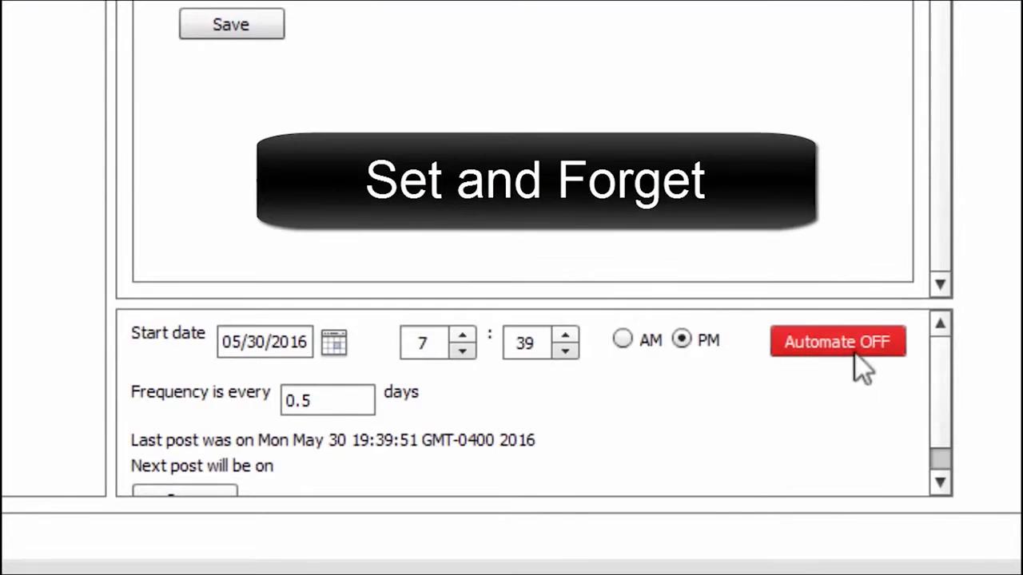
Step: Switch automation on, scheduling the next post for Tue May 31 07:39:51
{"action": "left_click", "coordinate": [841, 342]}
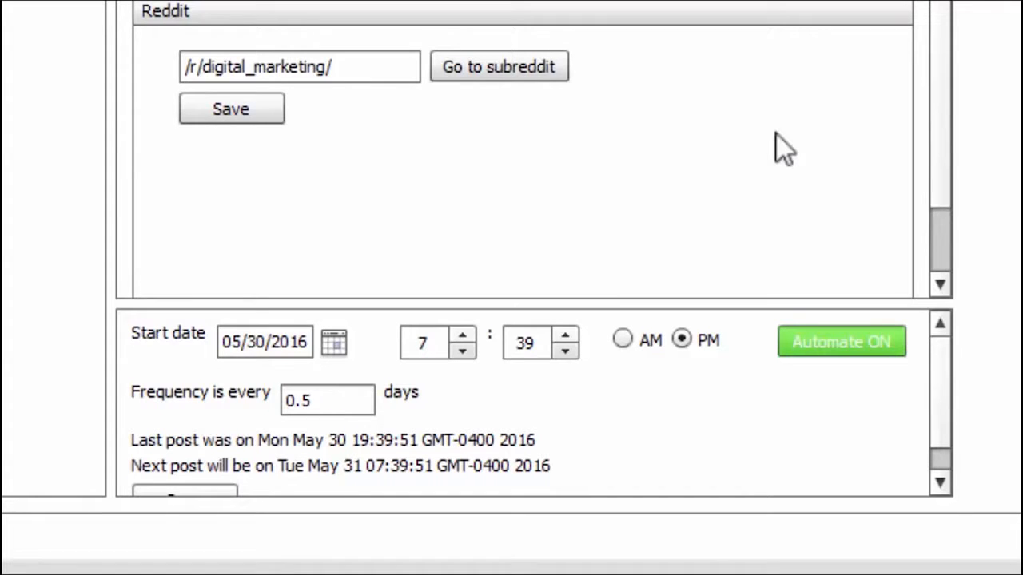
{"action": "mouse_move", "coordinate": [694, 151]}
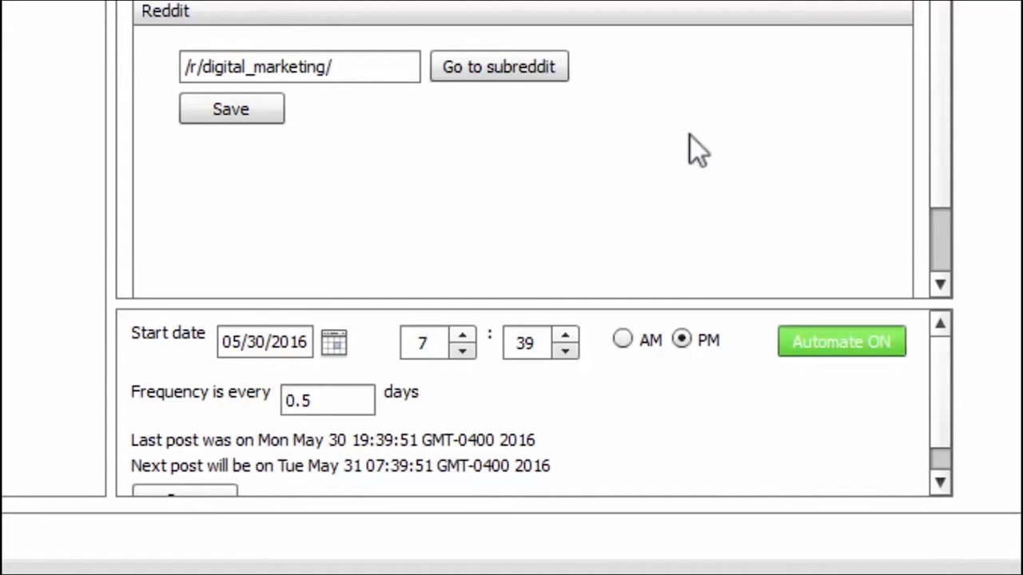
{"action": "mouse_move", "coordinate": [567, 13]}
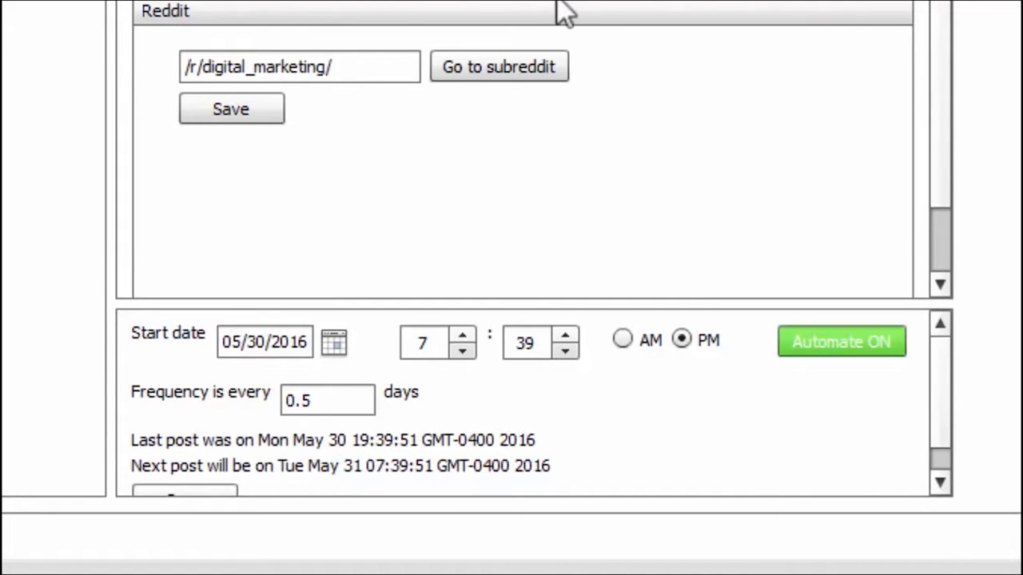
{"action": "mouse_move", "coordinate": [950, 158]}
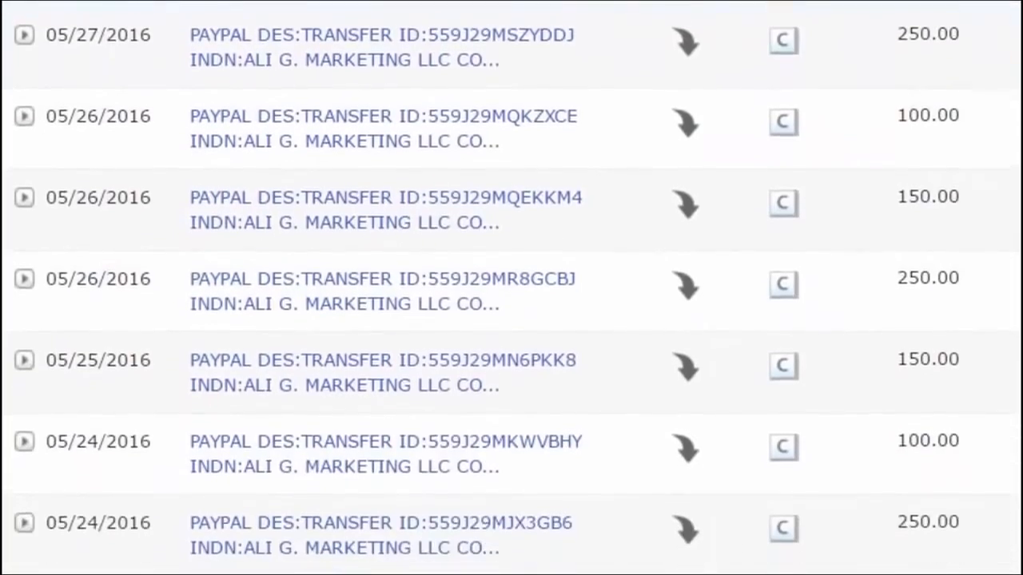
Step: Scroll through the incoming PayPal transfer deposits from late May 2016
{"action": "scroll", "scroll_direction": "down", "scroll_amount": 3}
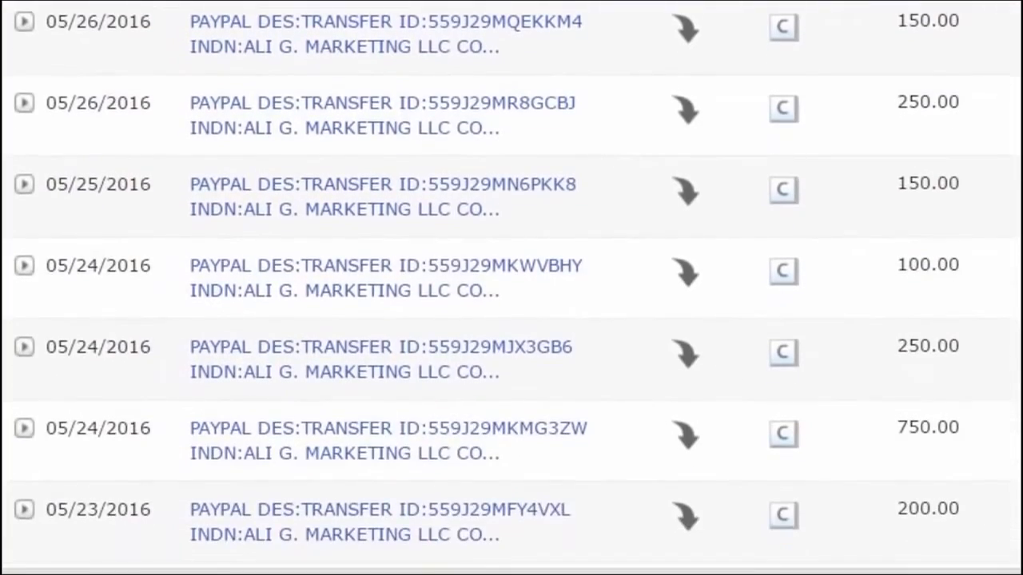